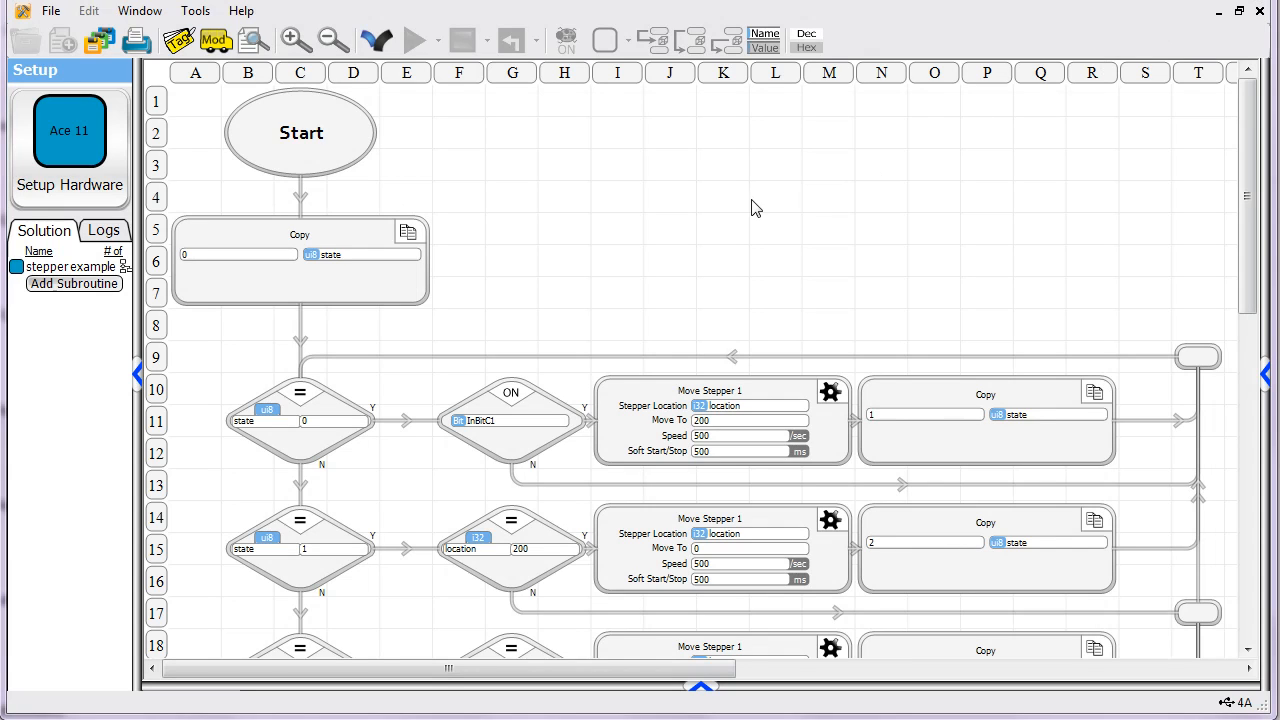
mouse_move(737, 218)
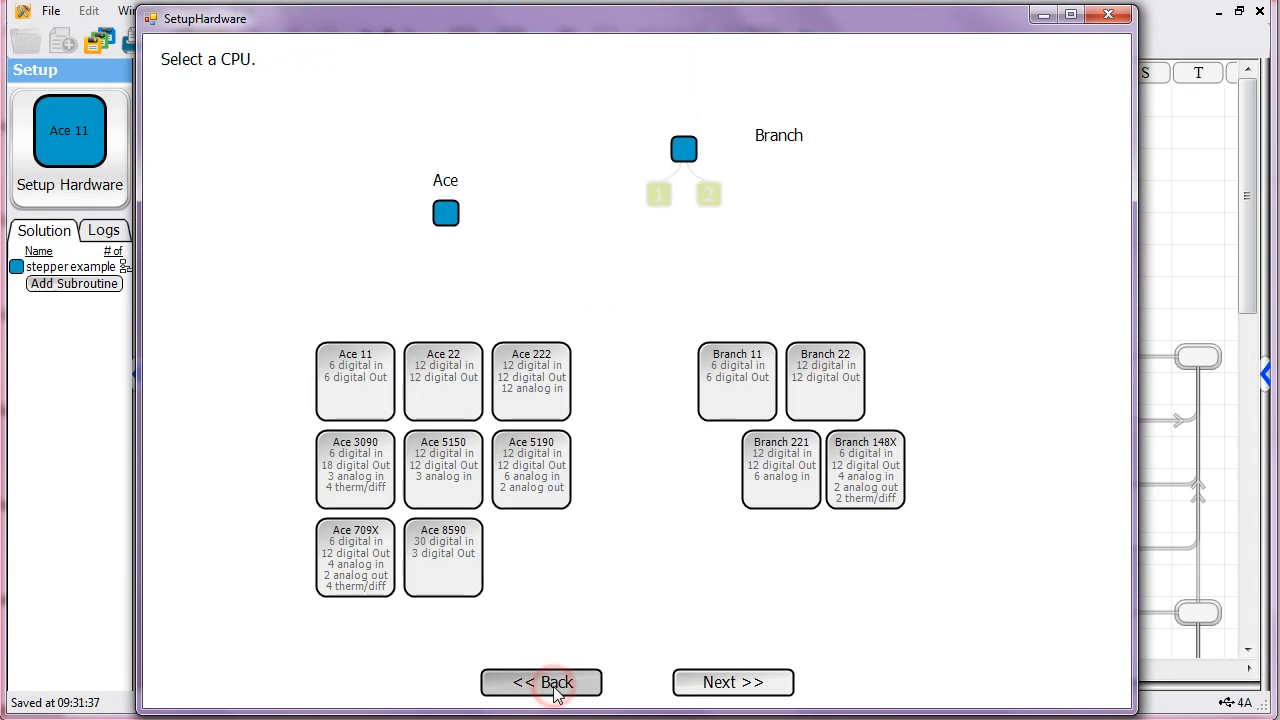
Configure the Ace 11 with Stepper Out 1 on D1 step/D2 direction and Stepper Out 2 none.
click(541, 682)
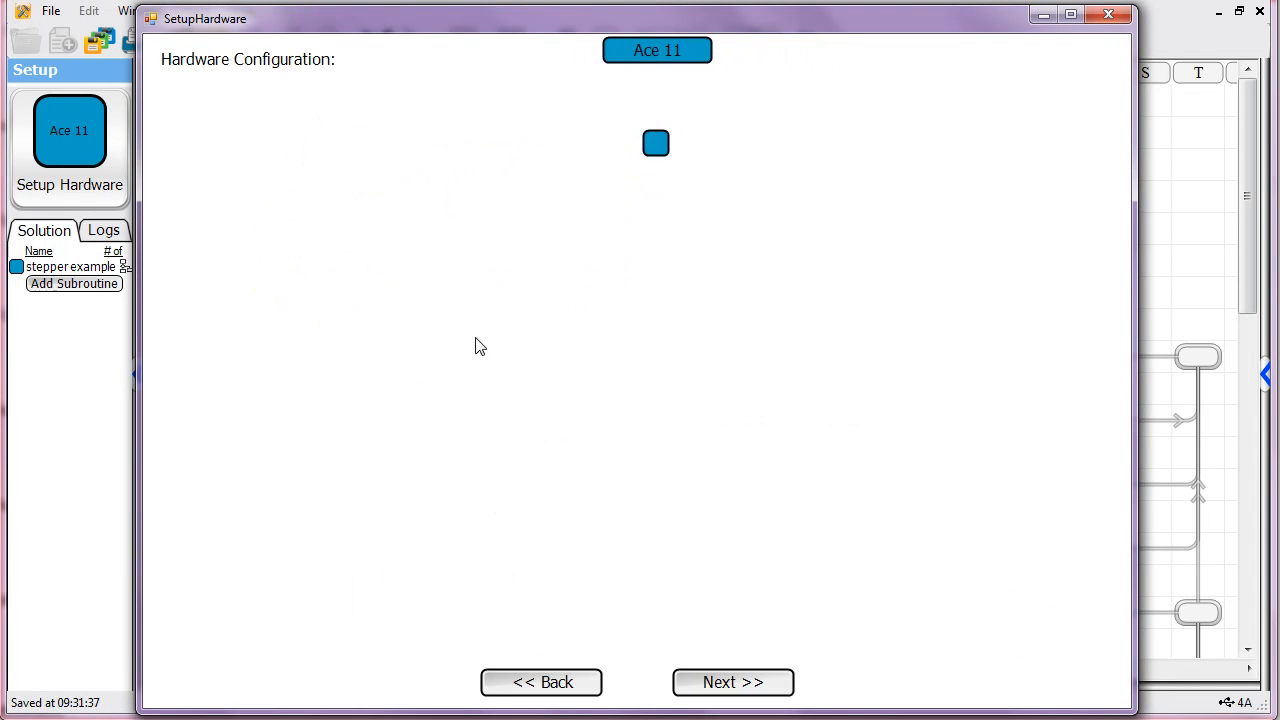
click(733, 682)
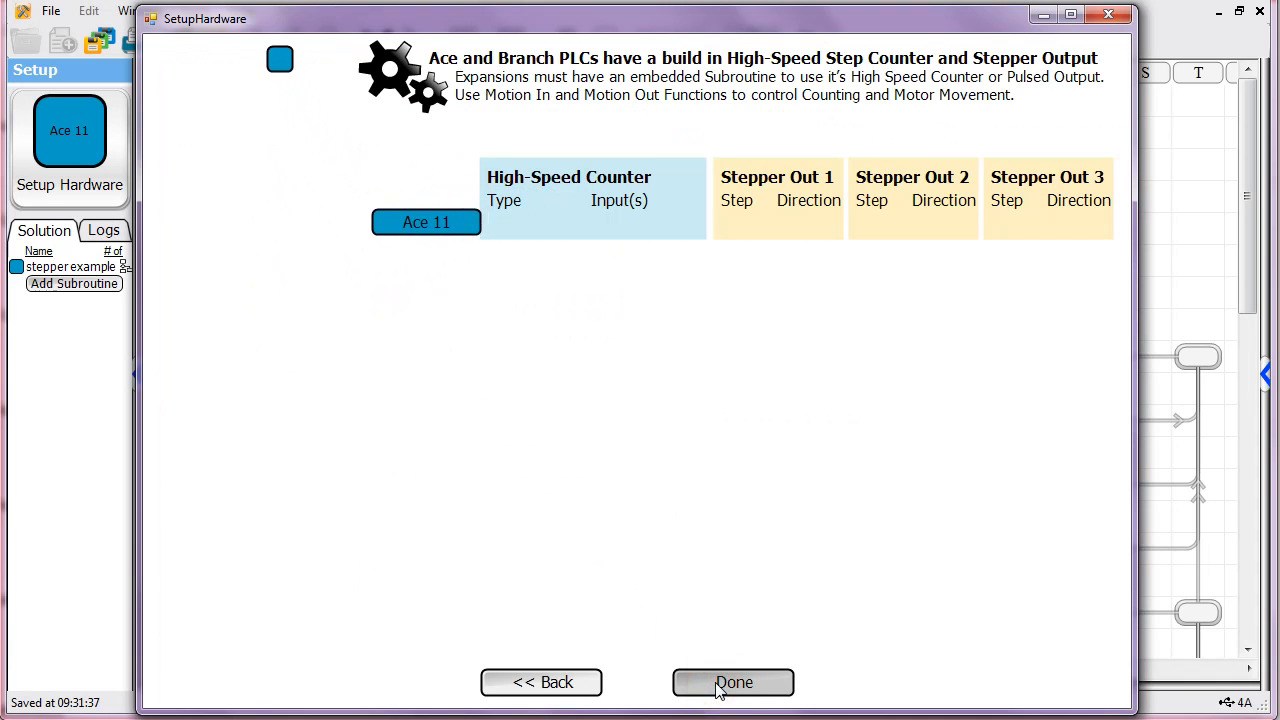
click(425, 221)
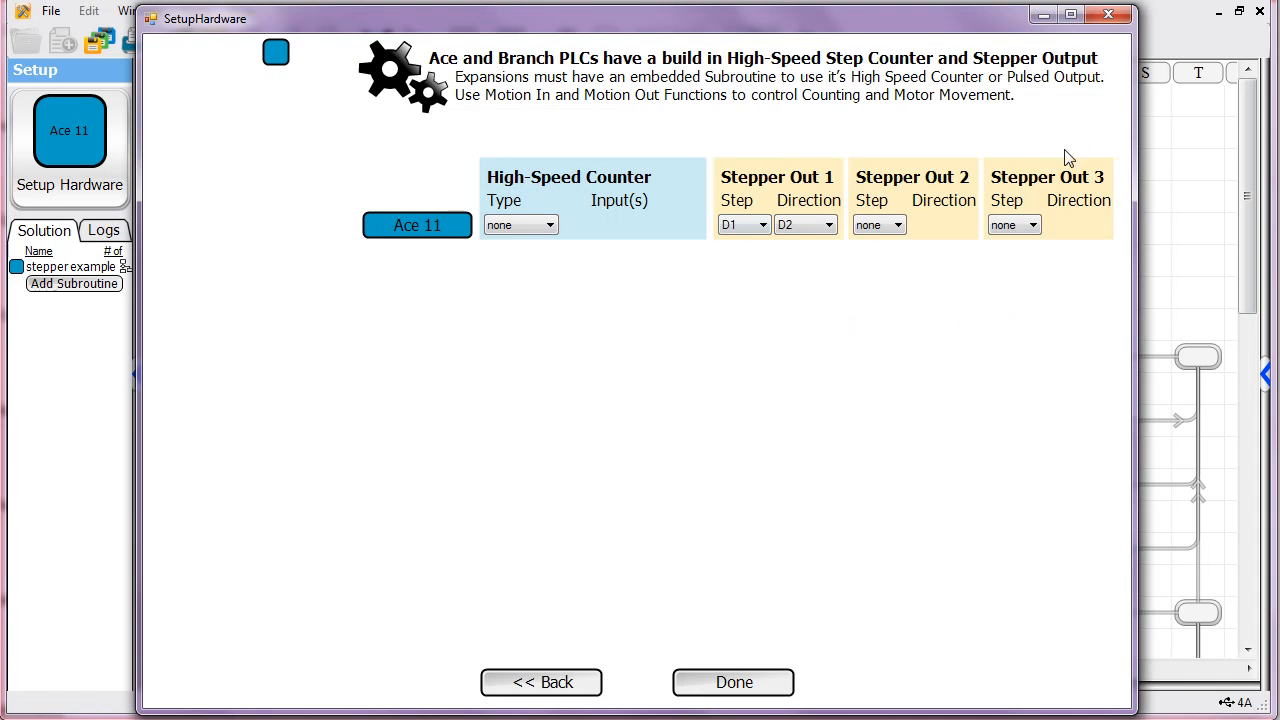
mouse_move(950, 148)
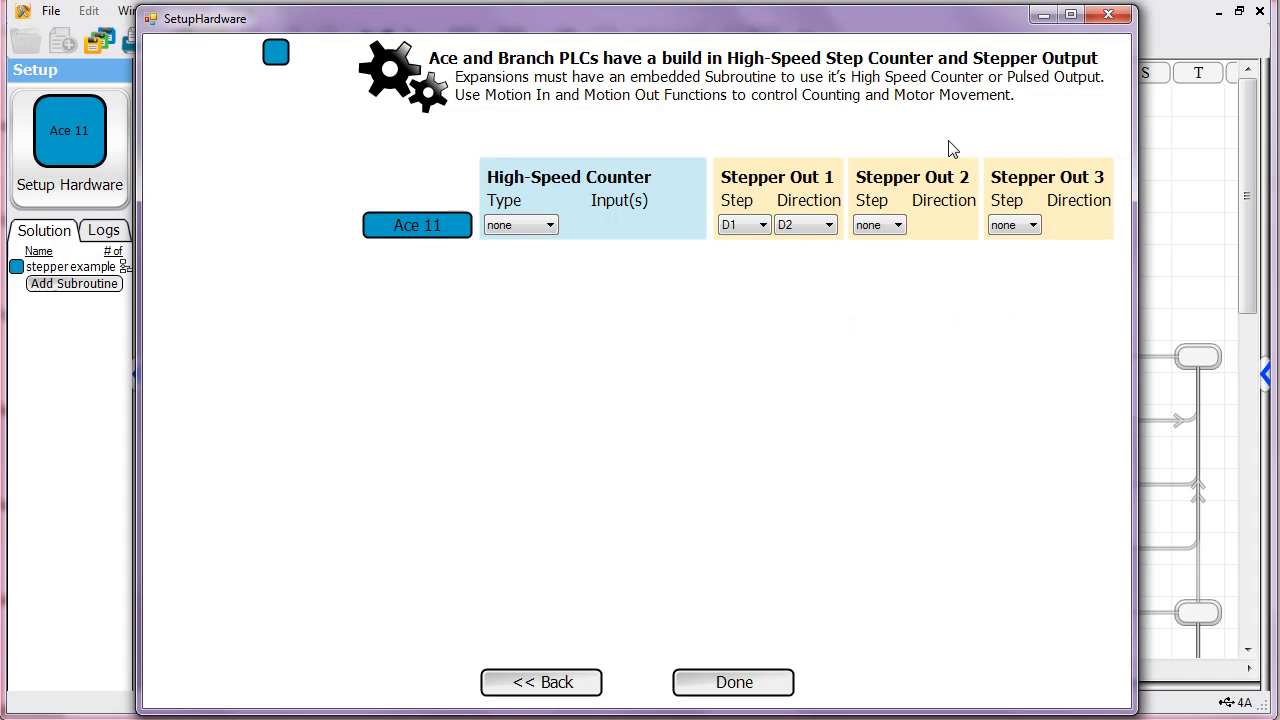
click(895, 224)
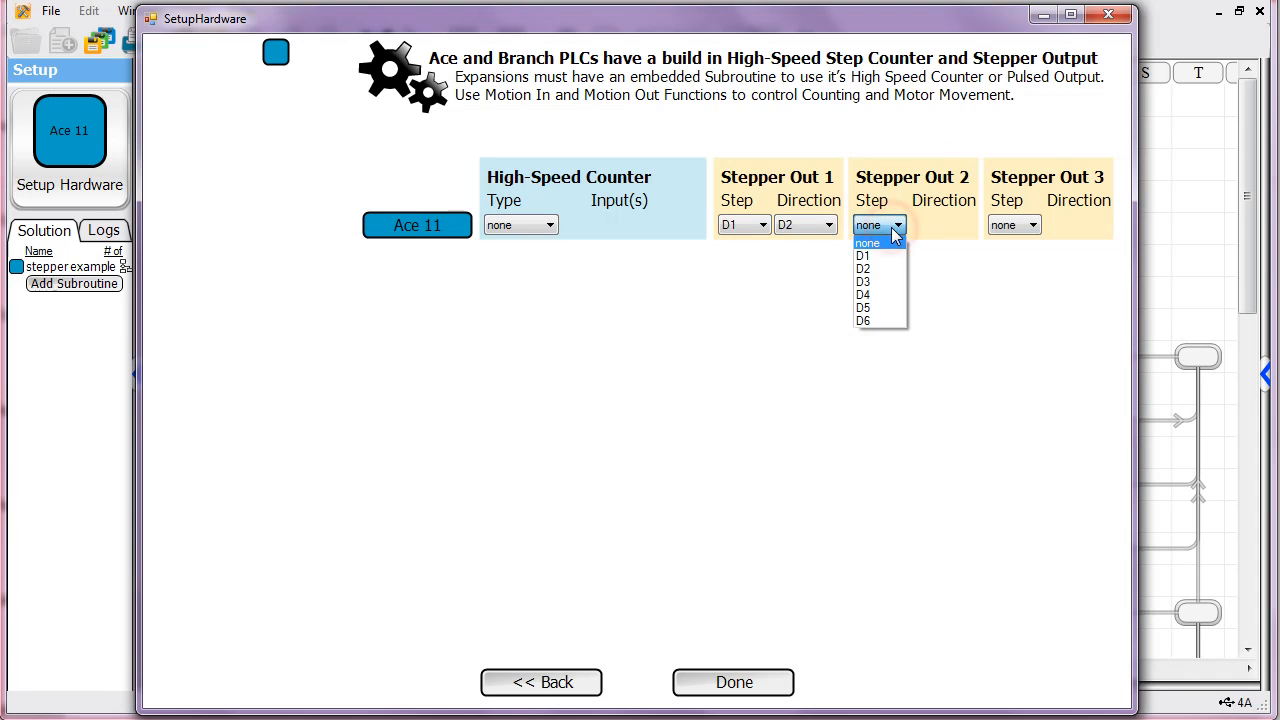
click(862, 281)
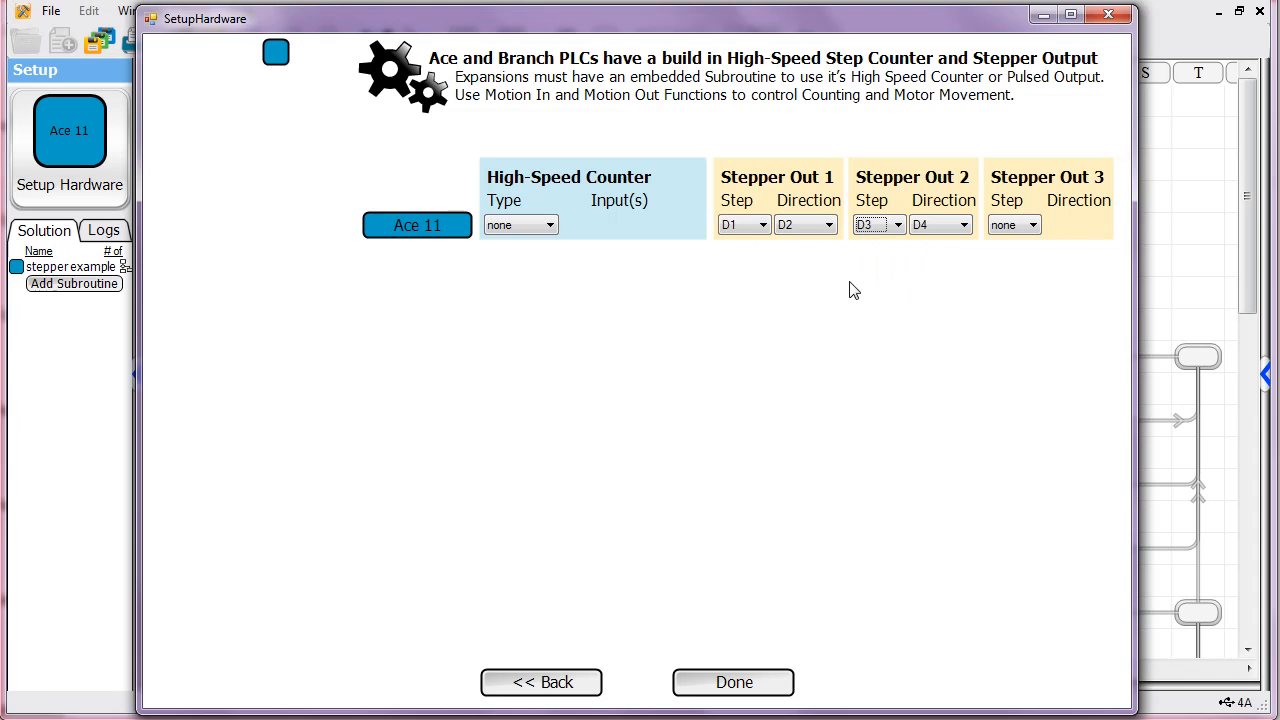
click(878, 224)
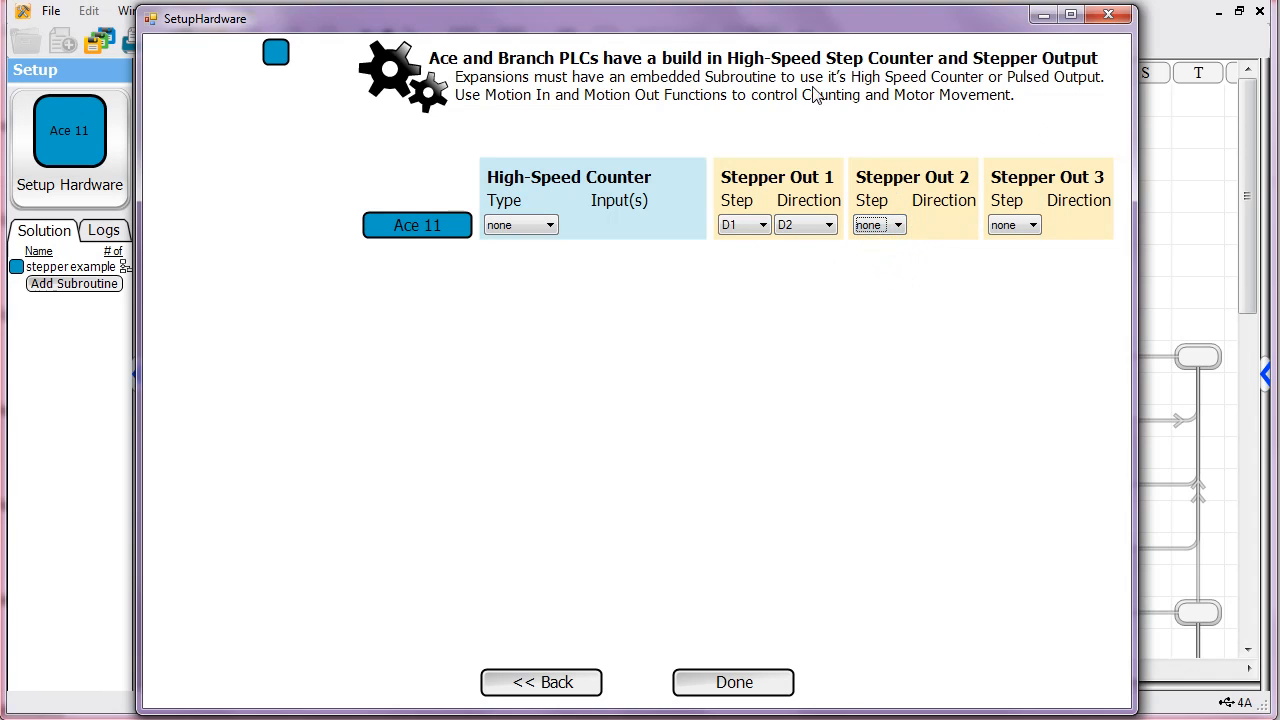
mouse_move(930, 335)
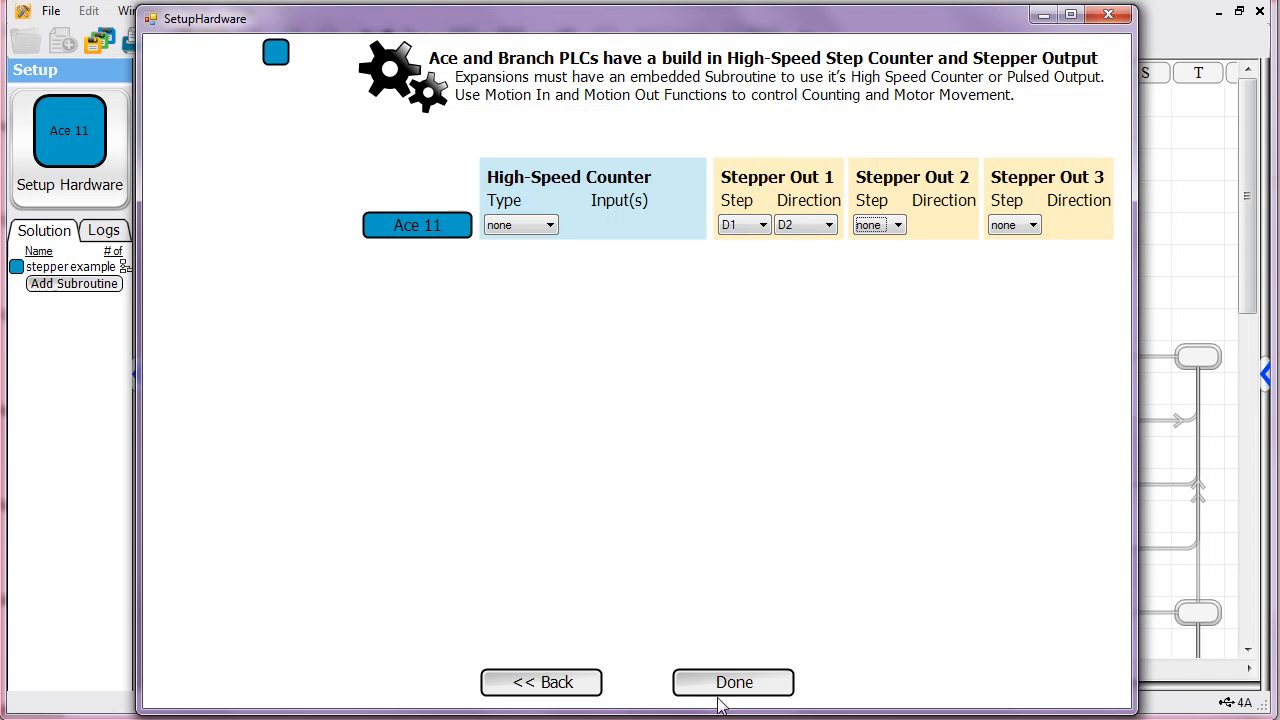
click(733, 682)
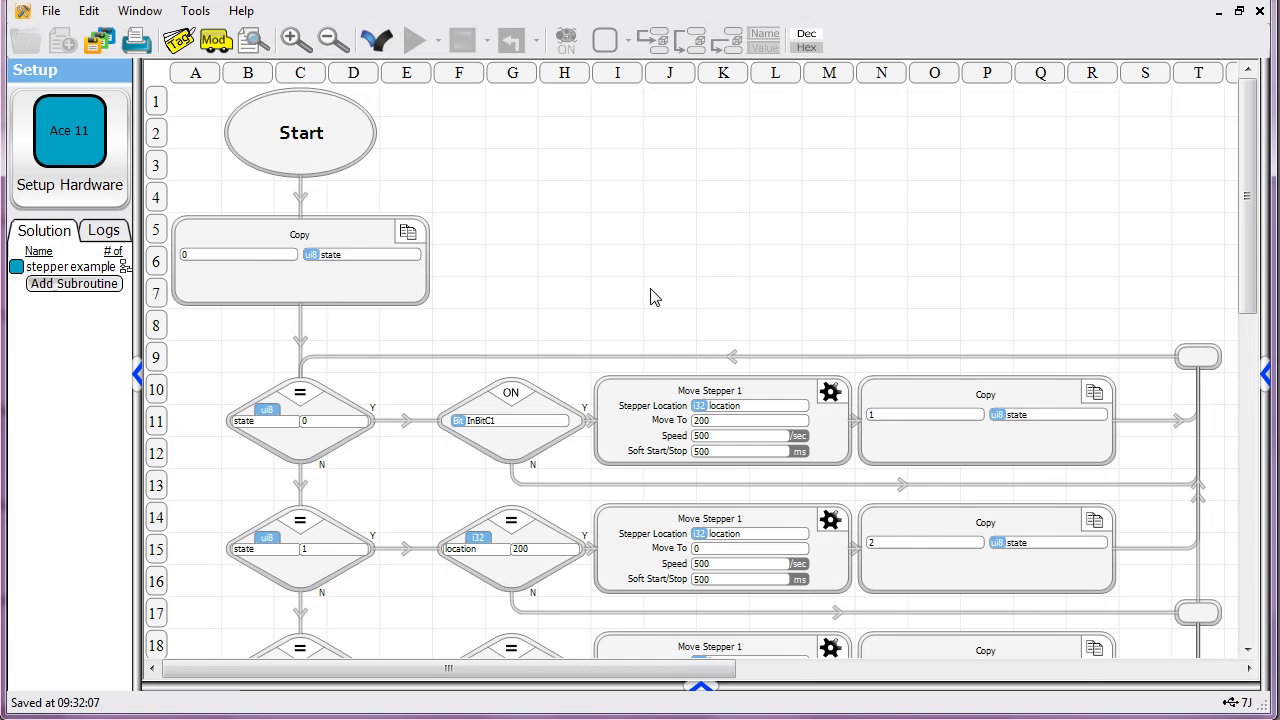
scroll(down, 3)
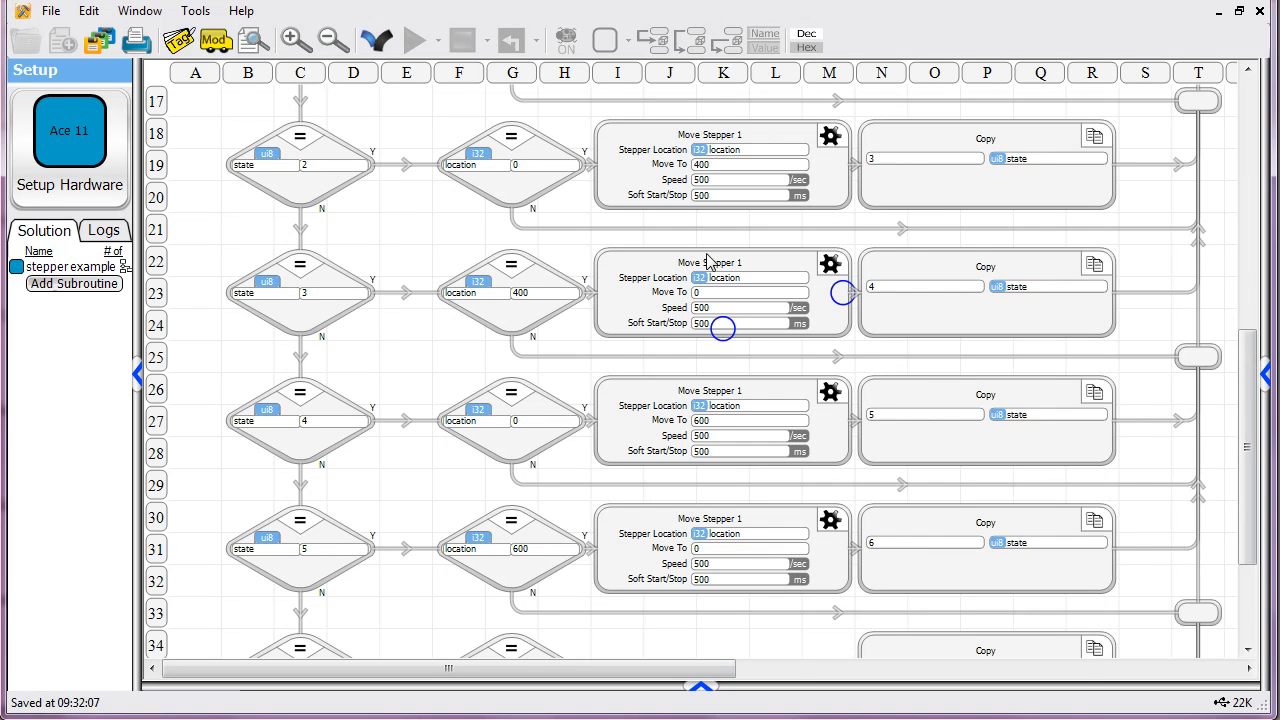
scroll(up, 3)
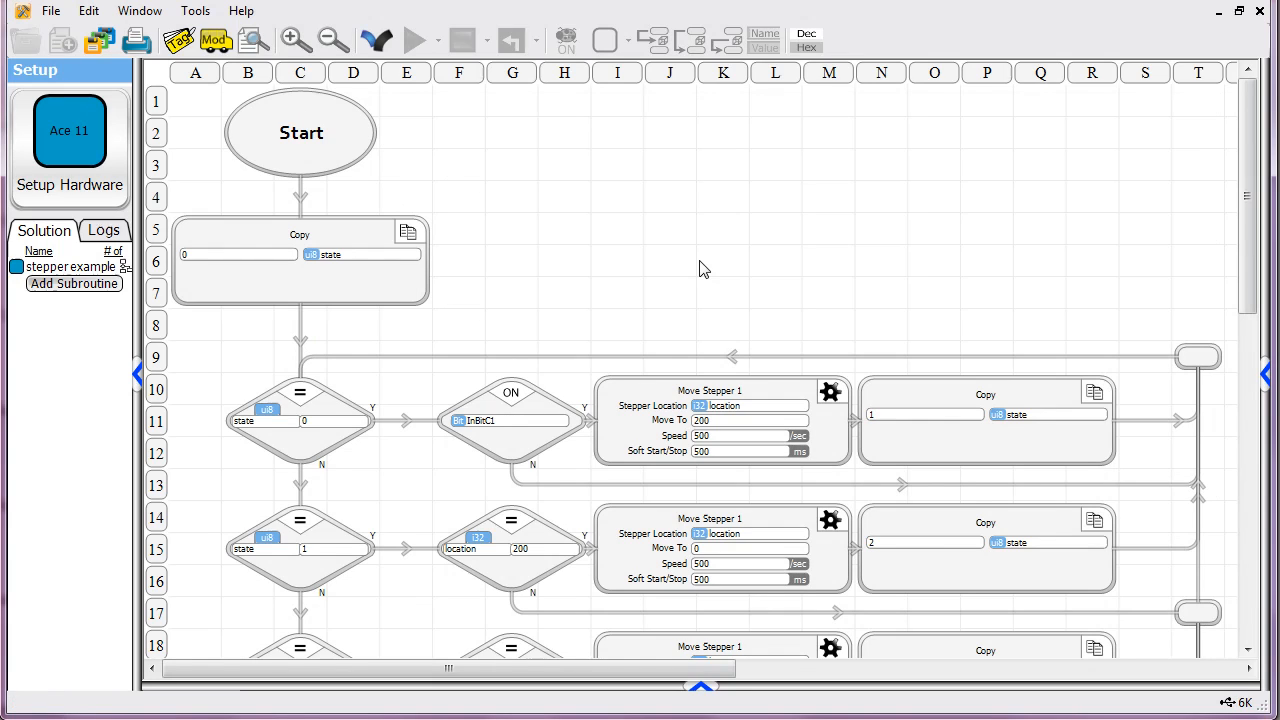
mouse_move(808, 309)
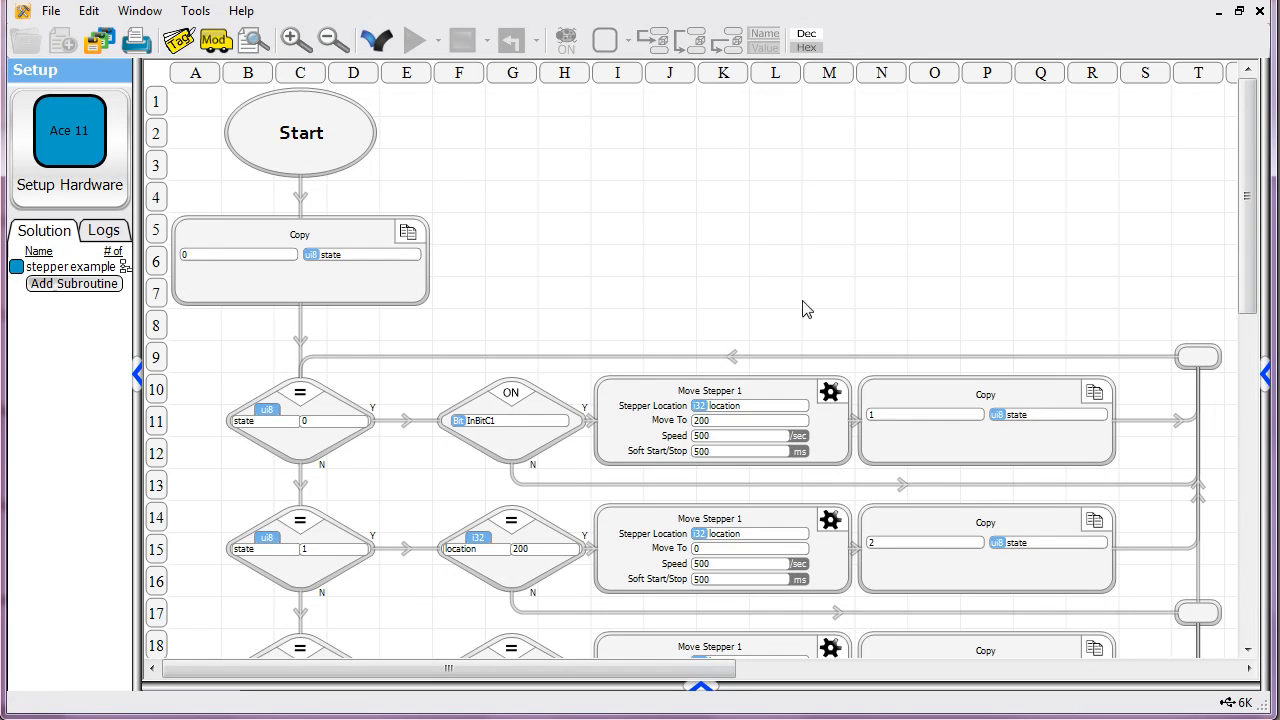
mouse_move(1216, 236)
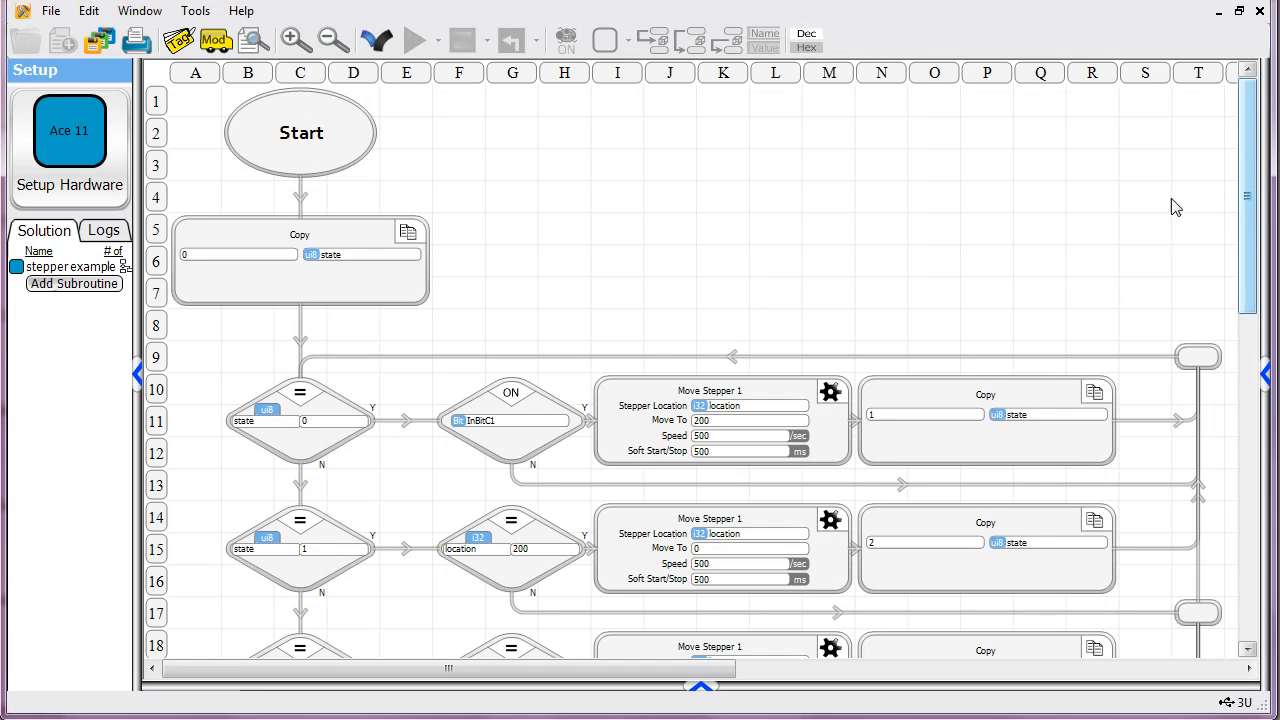
scroll(down, 3)
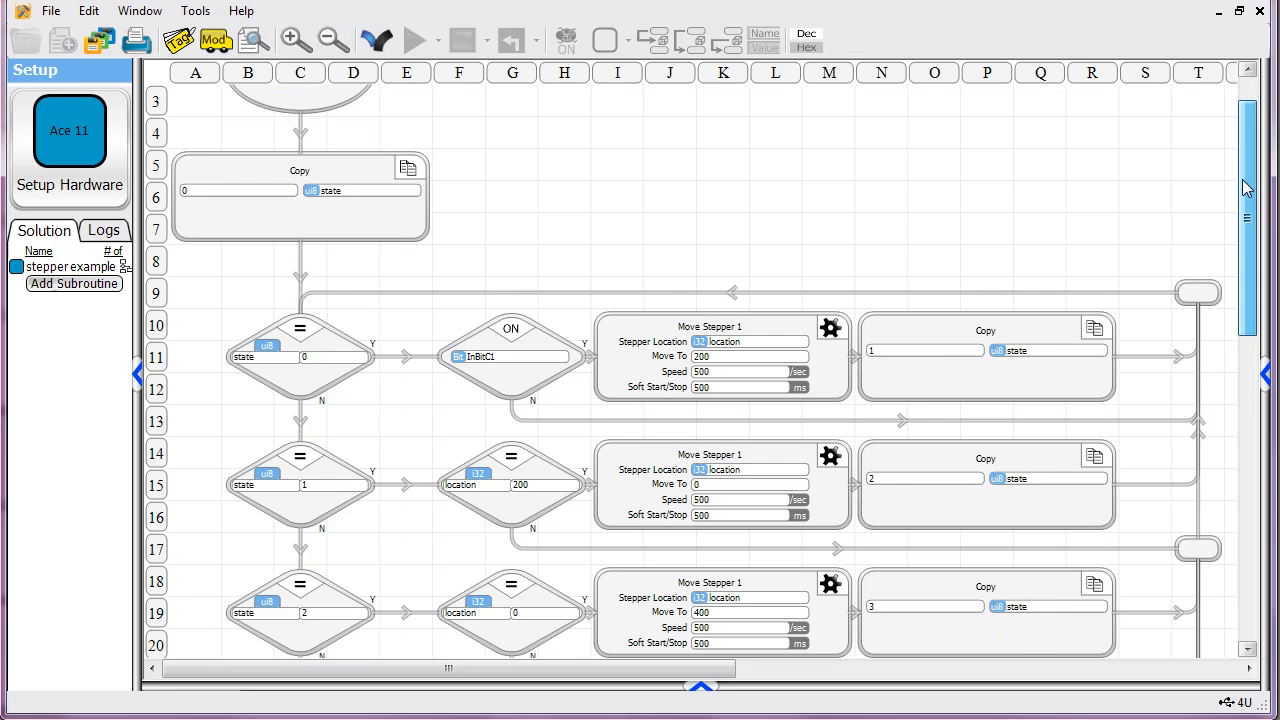
scroll(up, 3)
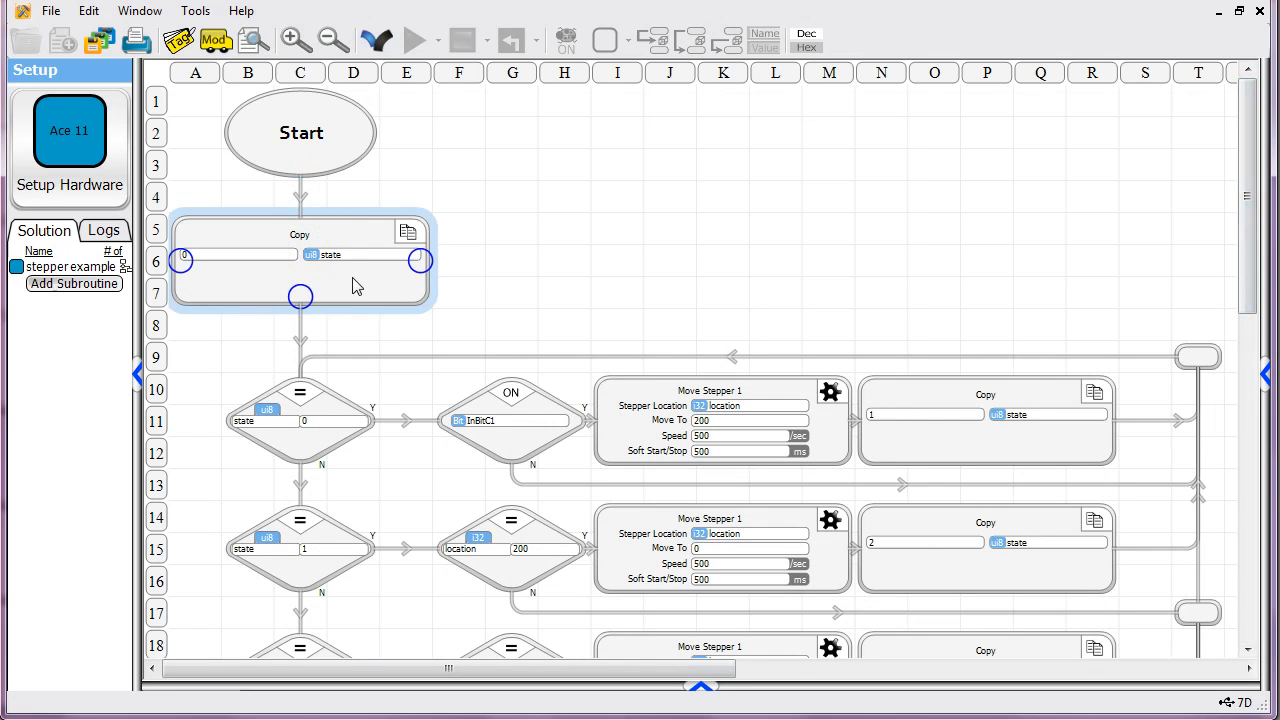
Select the state 0 decision block and the InBitC1 ON decision block.
click(590, 268)
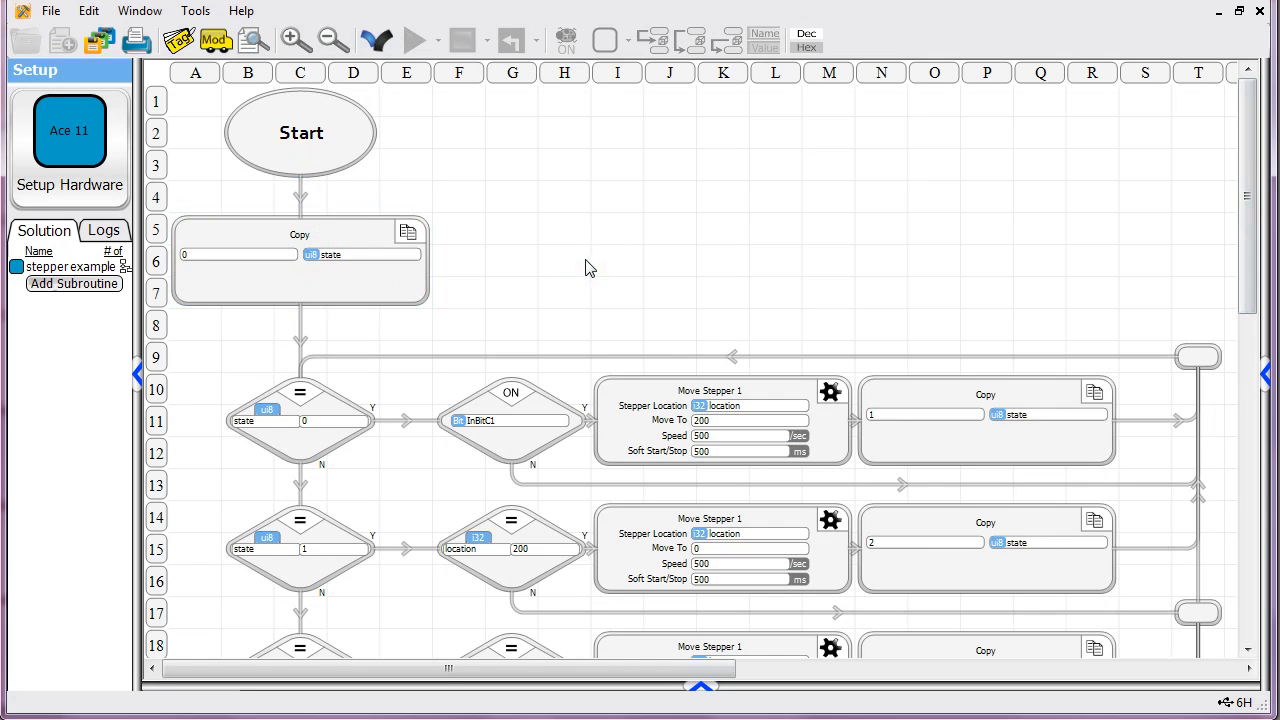
mouse_move(586, 273)
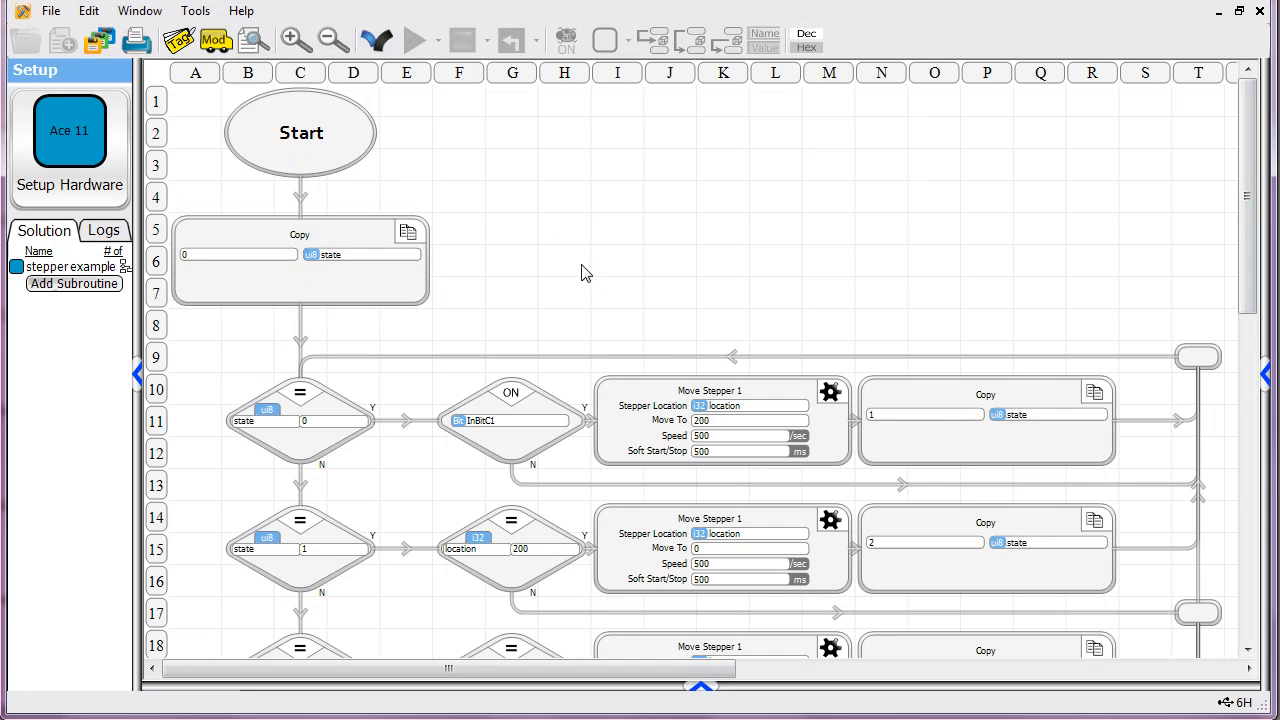
click(575, 275)
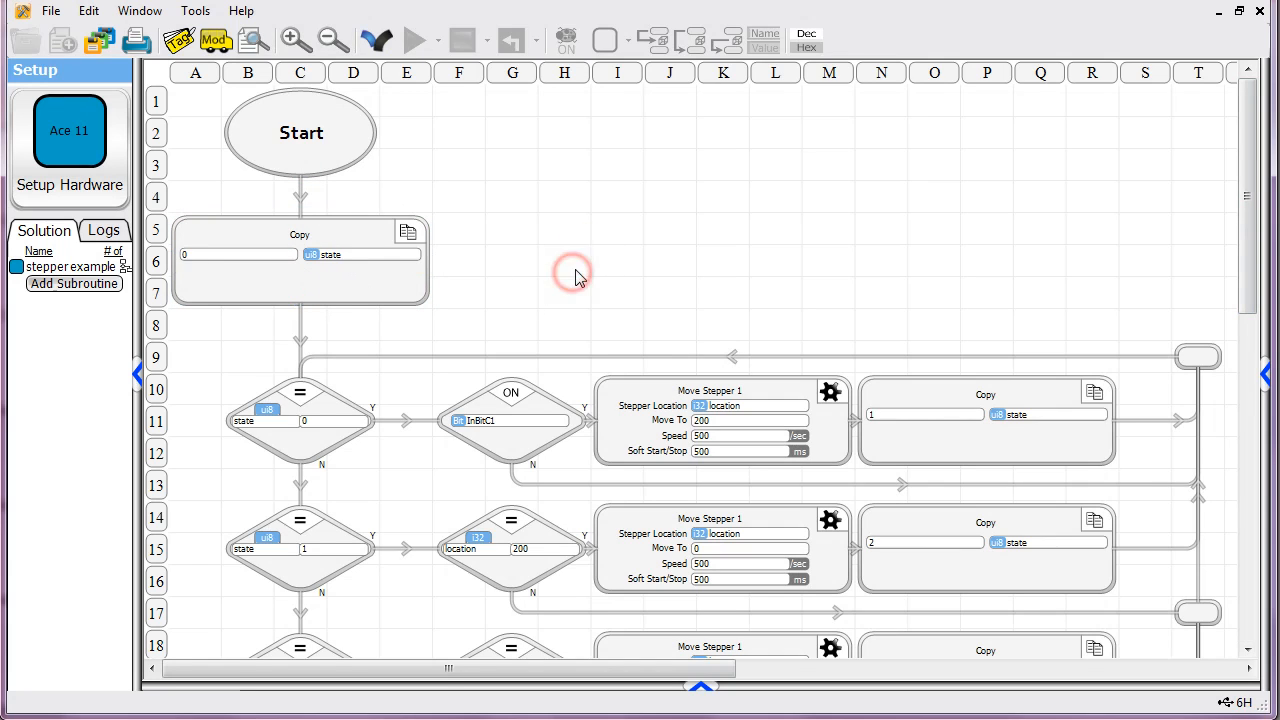
scroll(down, 3)
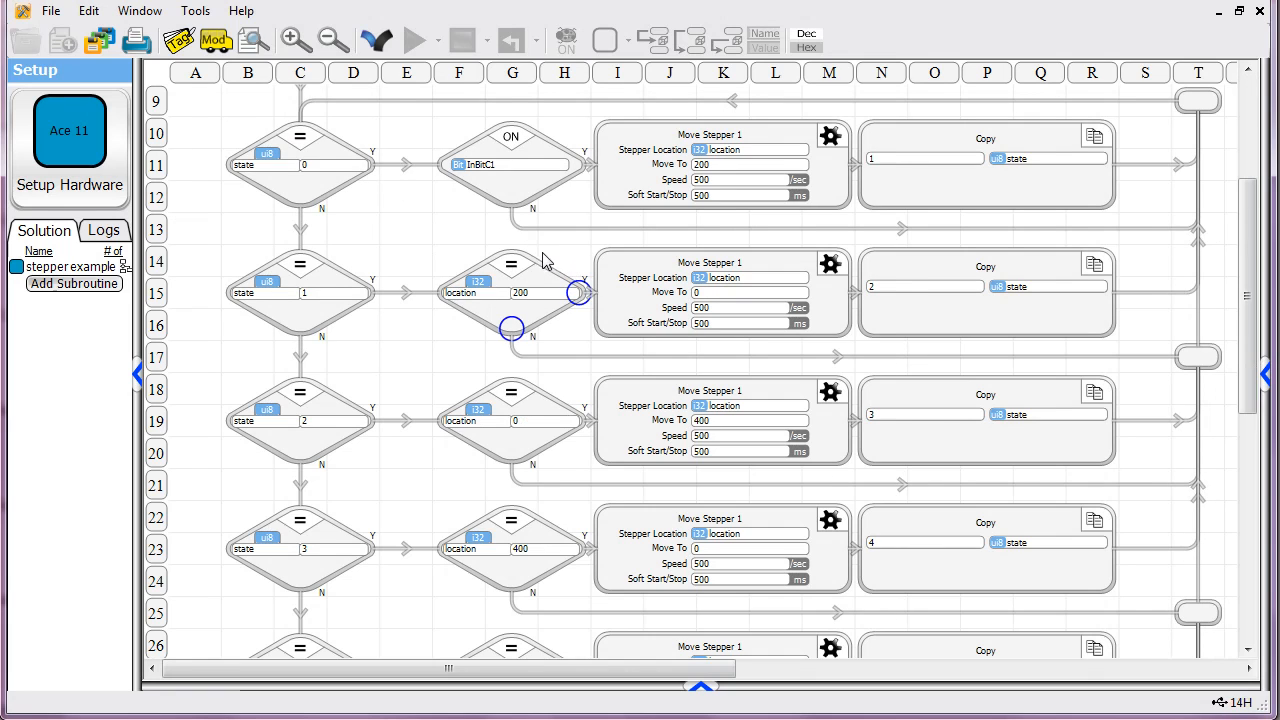
scroll(up, 3)
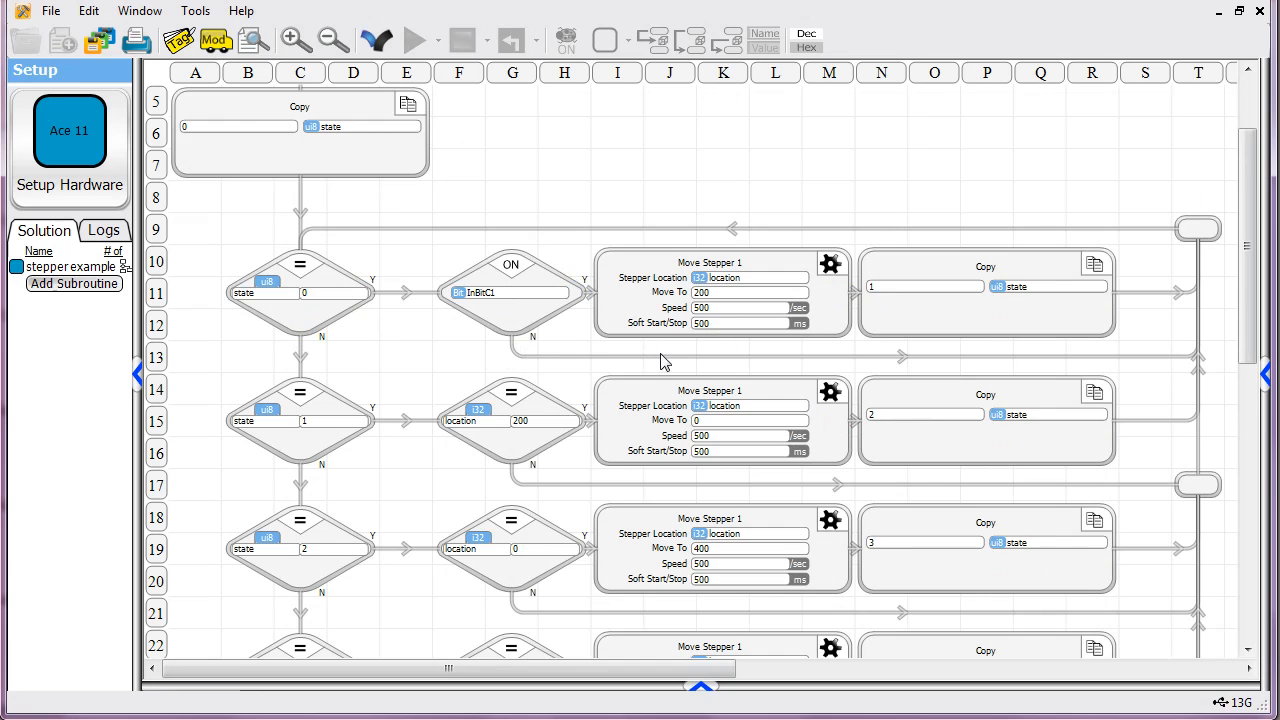
click(300, 293)
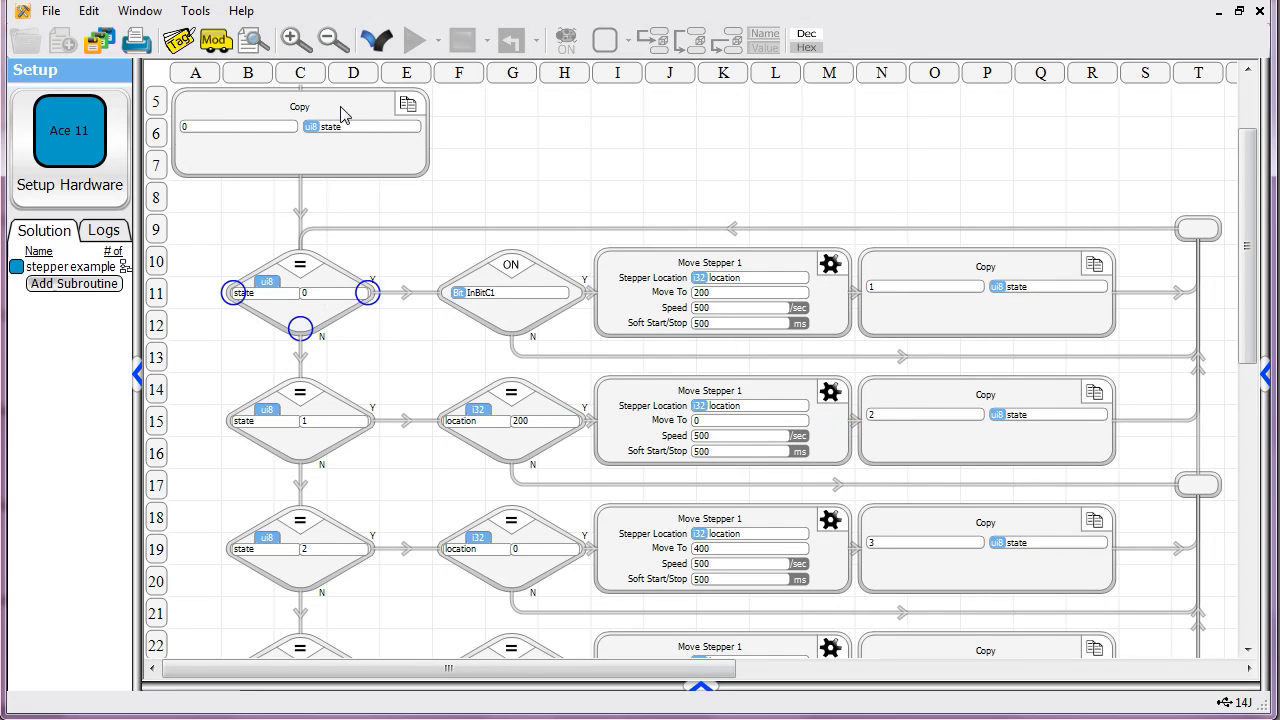
click(300, 293)
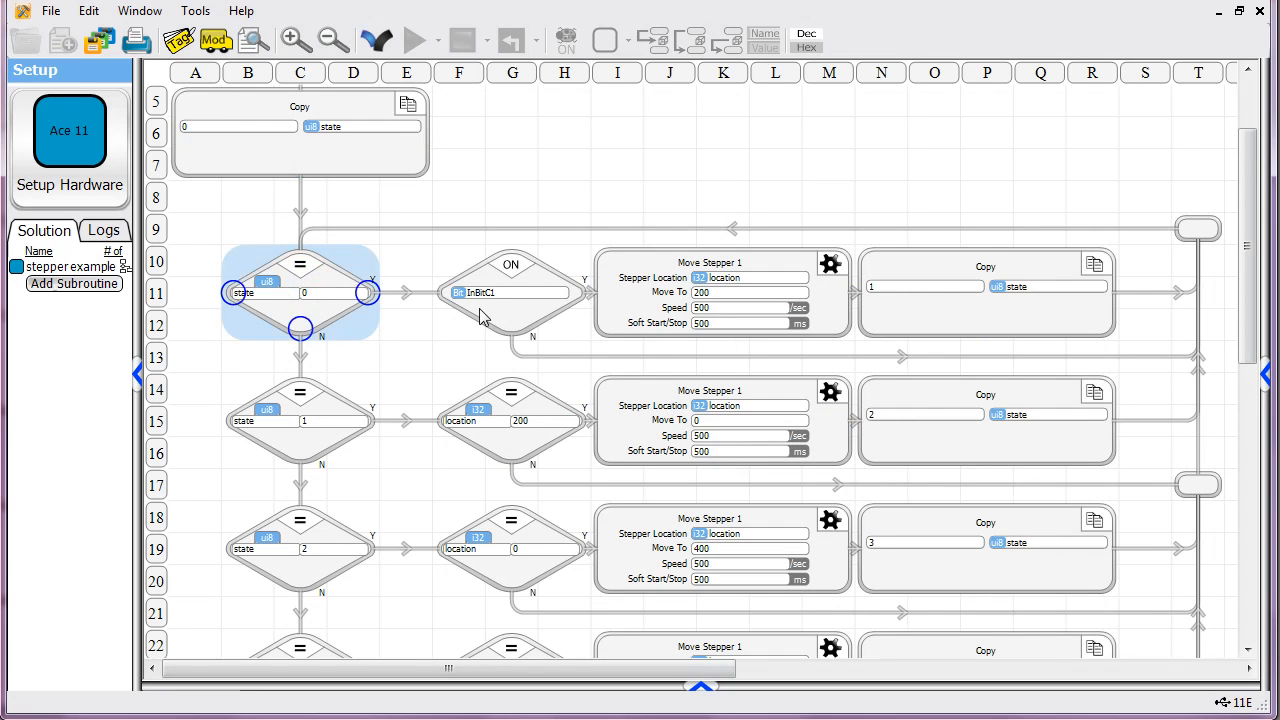
click(511, 293)
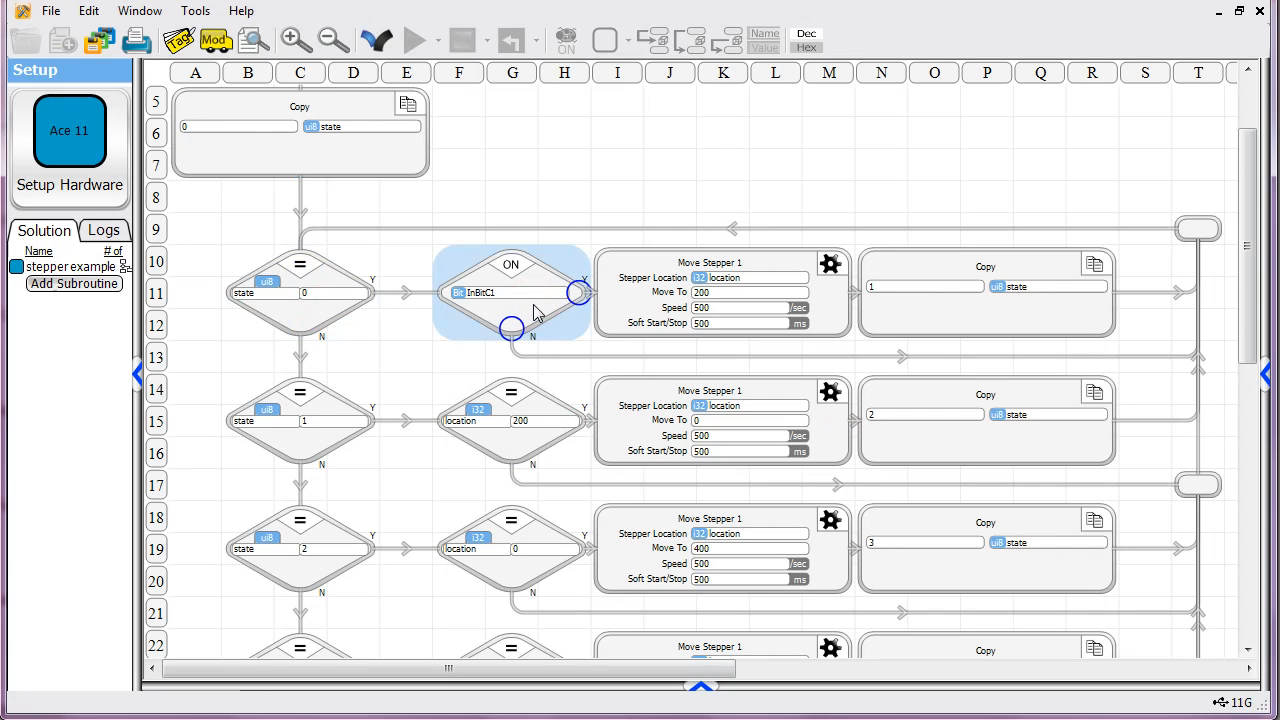
mouse_move(537, 311)
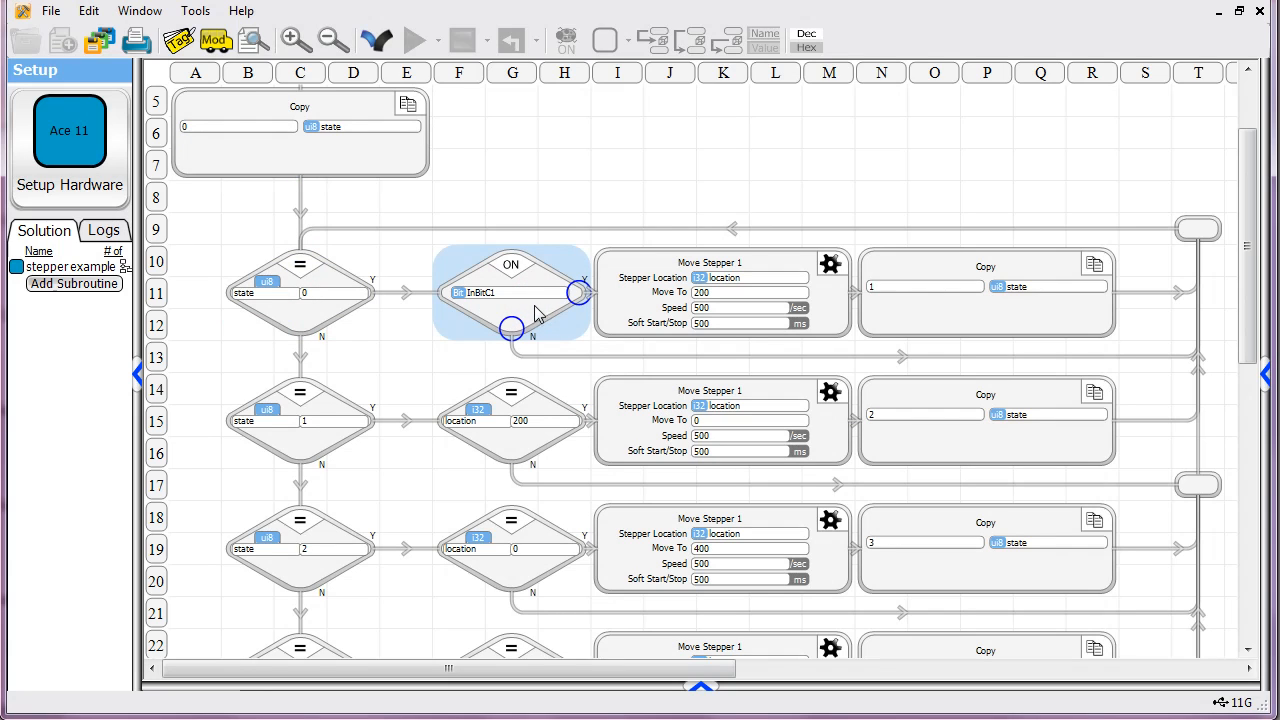
mouse_move(538, 301)
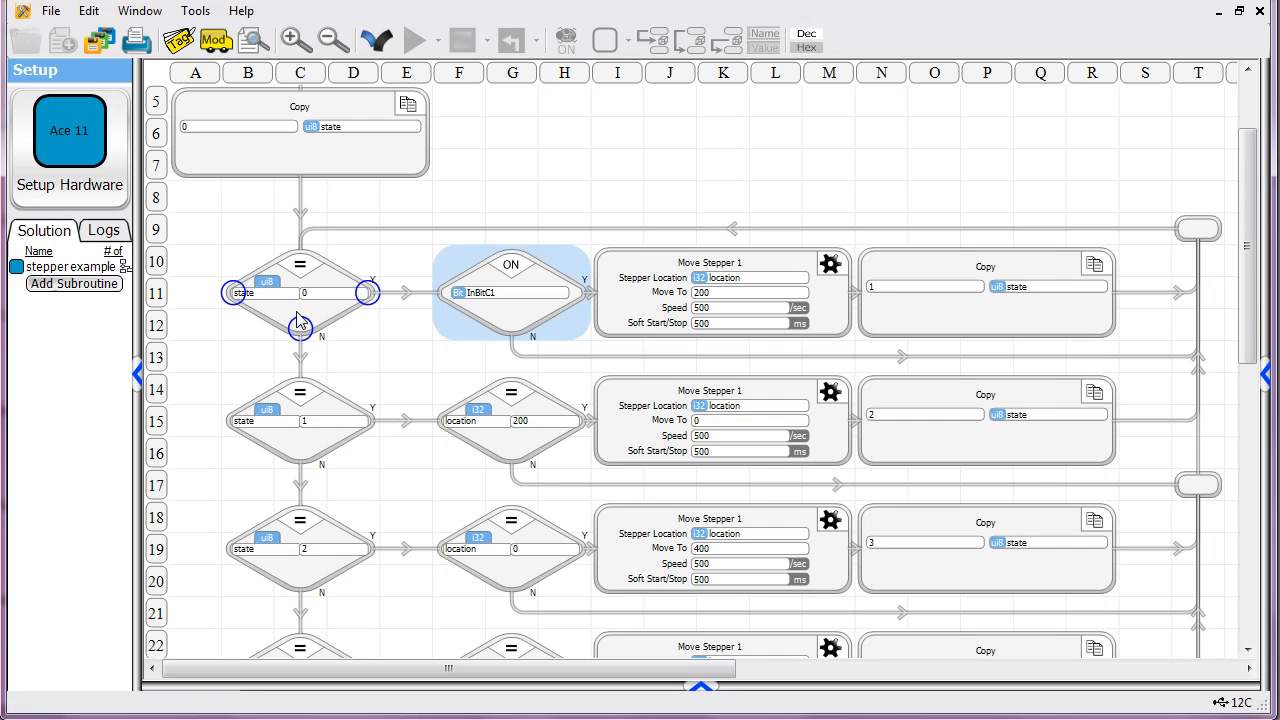
Reselect the state 0 and InBitC1 blocks, then the first Move Stepper block.
scroll(down, 3)
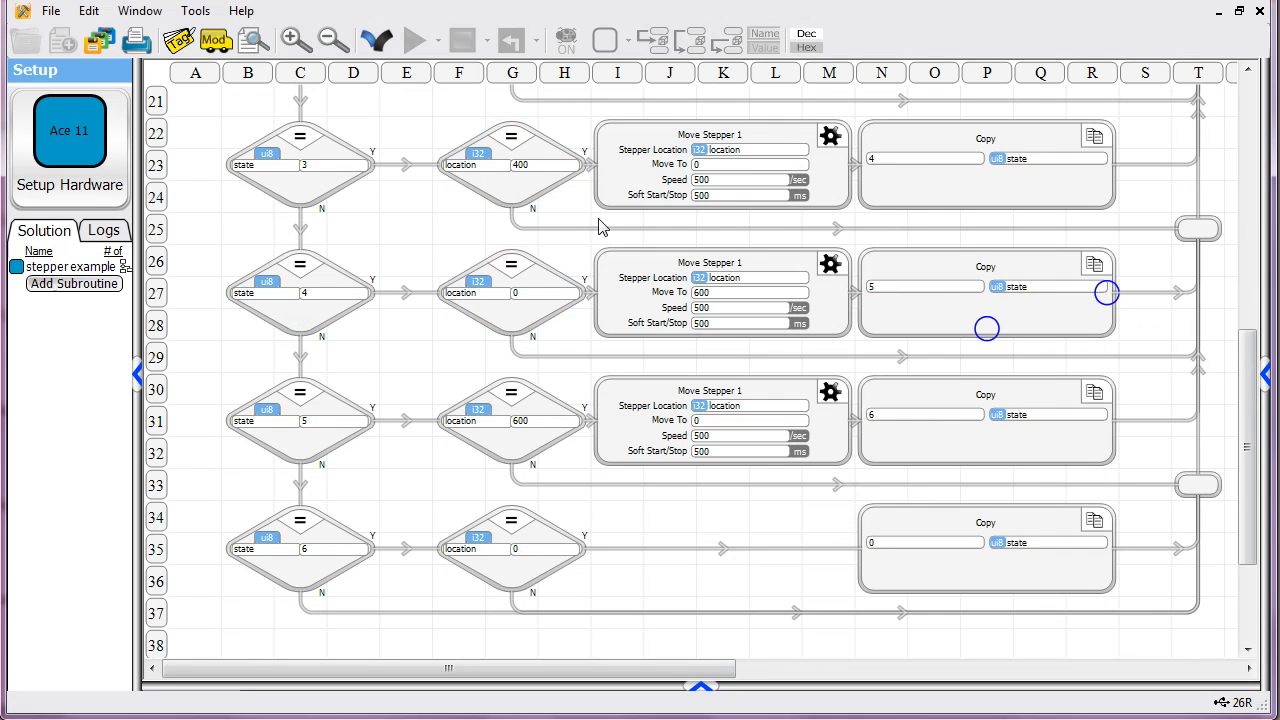
scroll(up, 3)
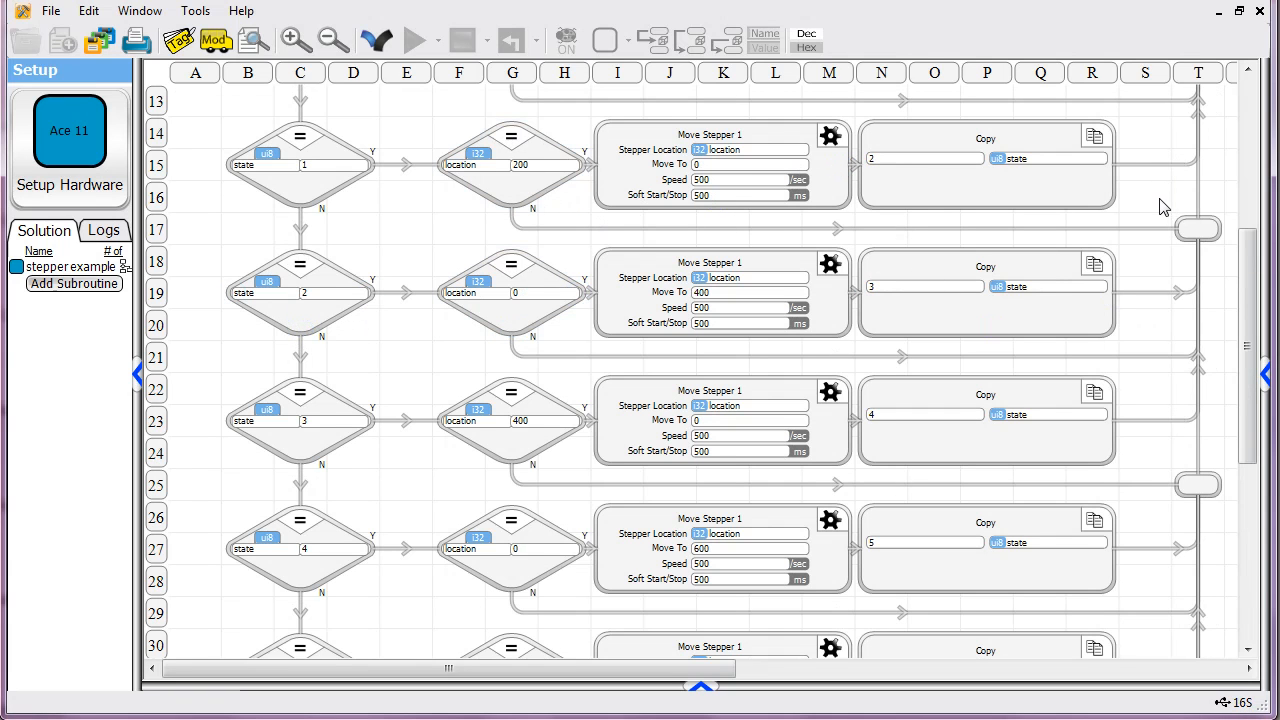
scroll(up, 3)
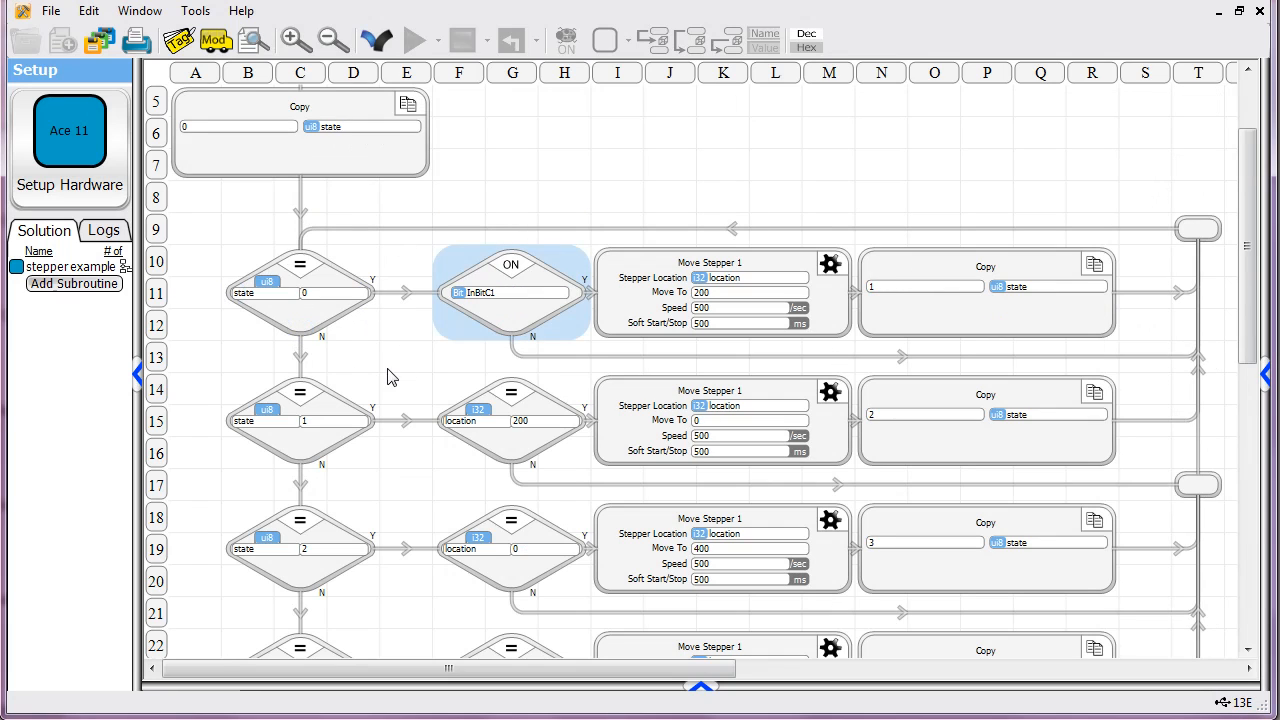
click(300, 293)
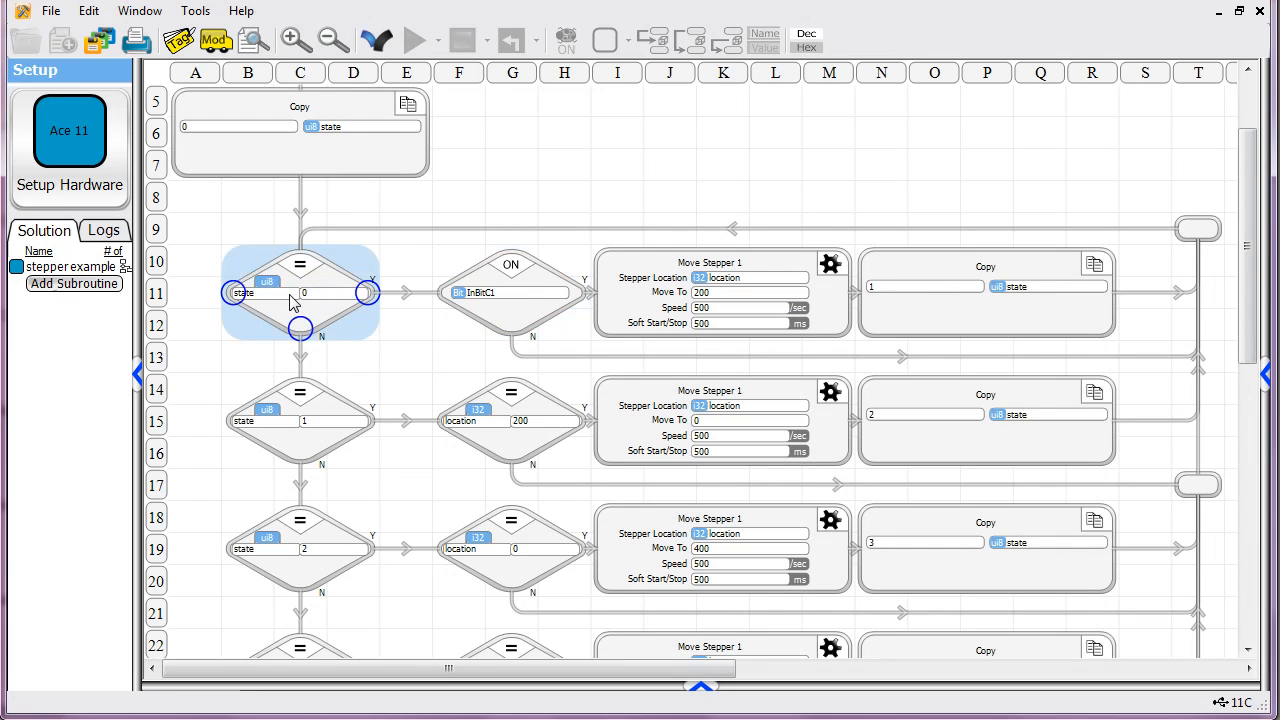
click(490, 293)
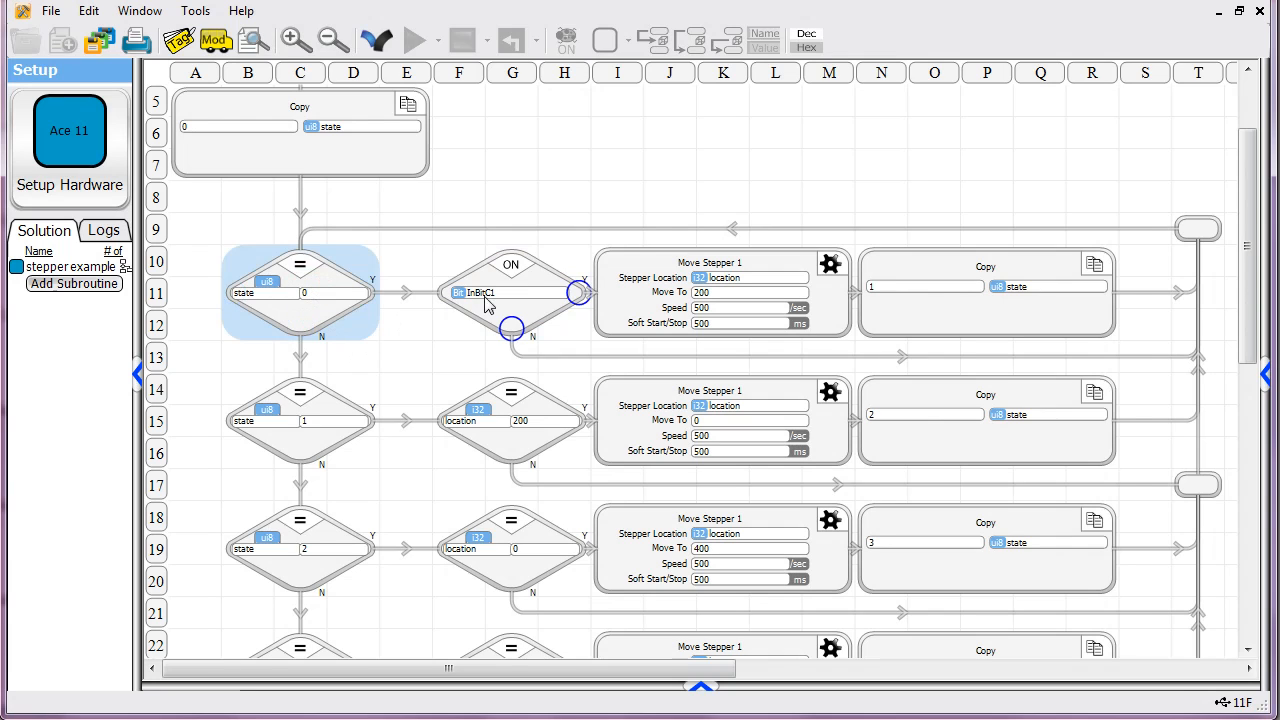
click(745, 295)
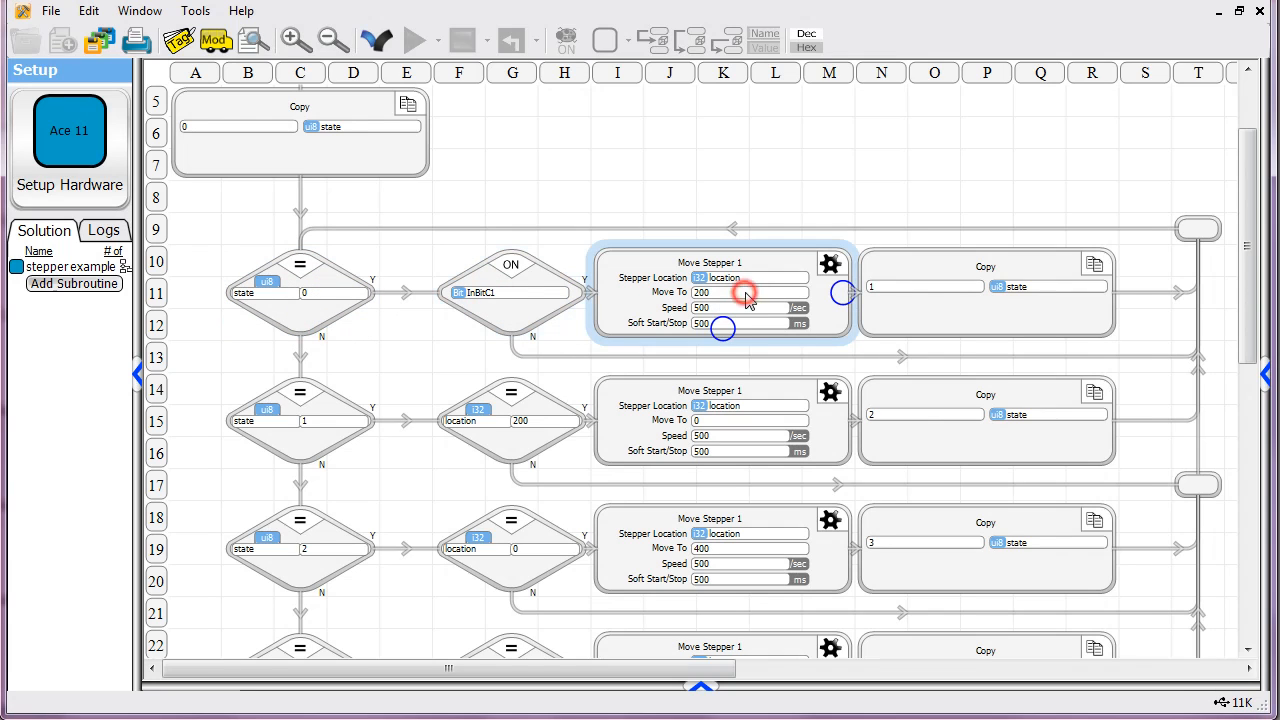
mouse_move(762, 303)
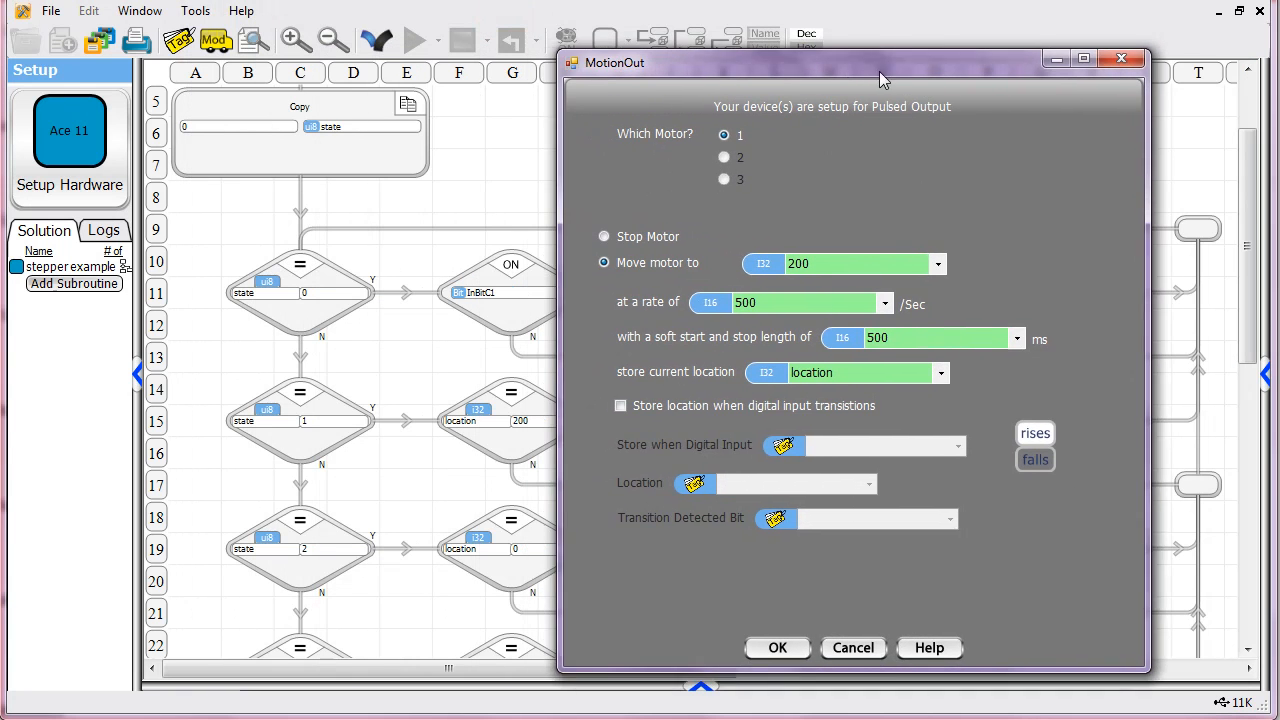
Move the MotionOut dialog aside and toggle Stop Motor, then back to Move motor to 200.
drag(880, 63, 940, 63)
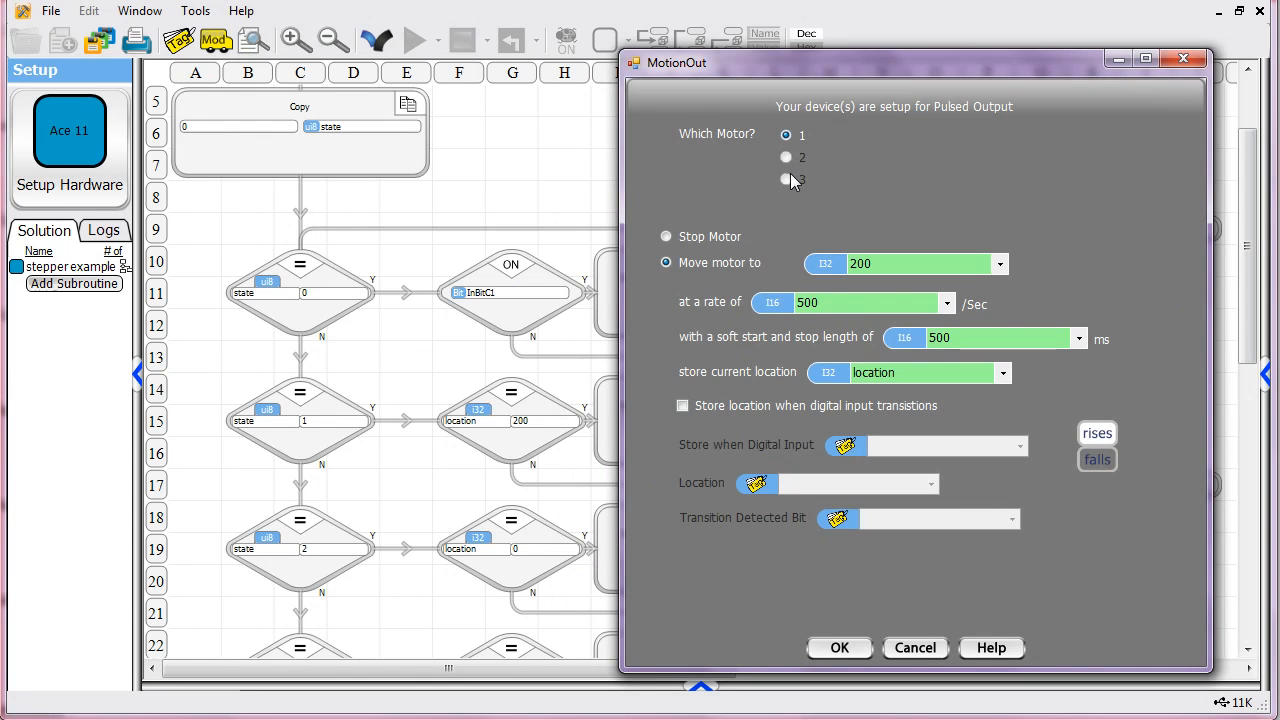
mouse_move(808, 177)
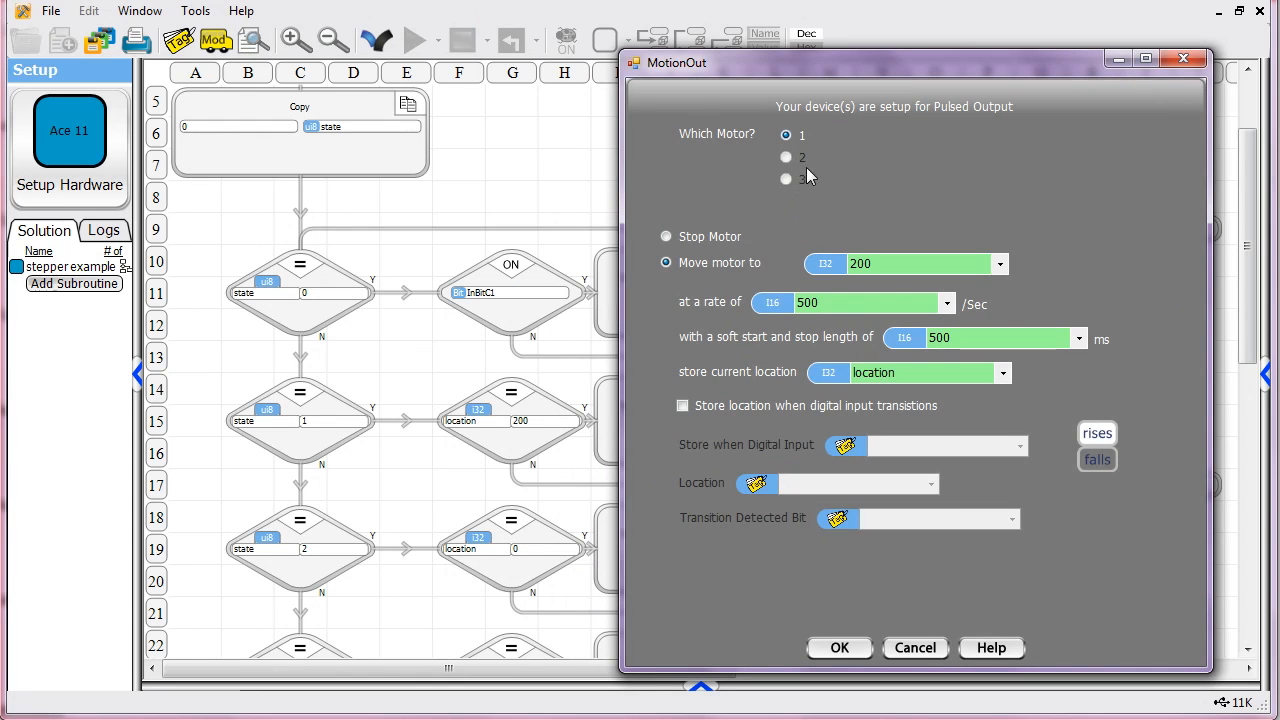
mouse_move(795, 178)
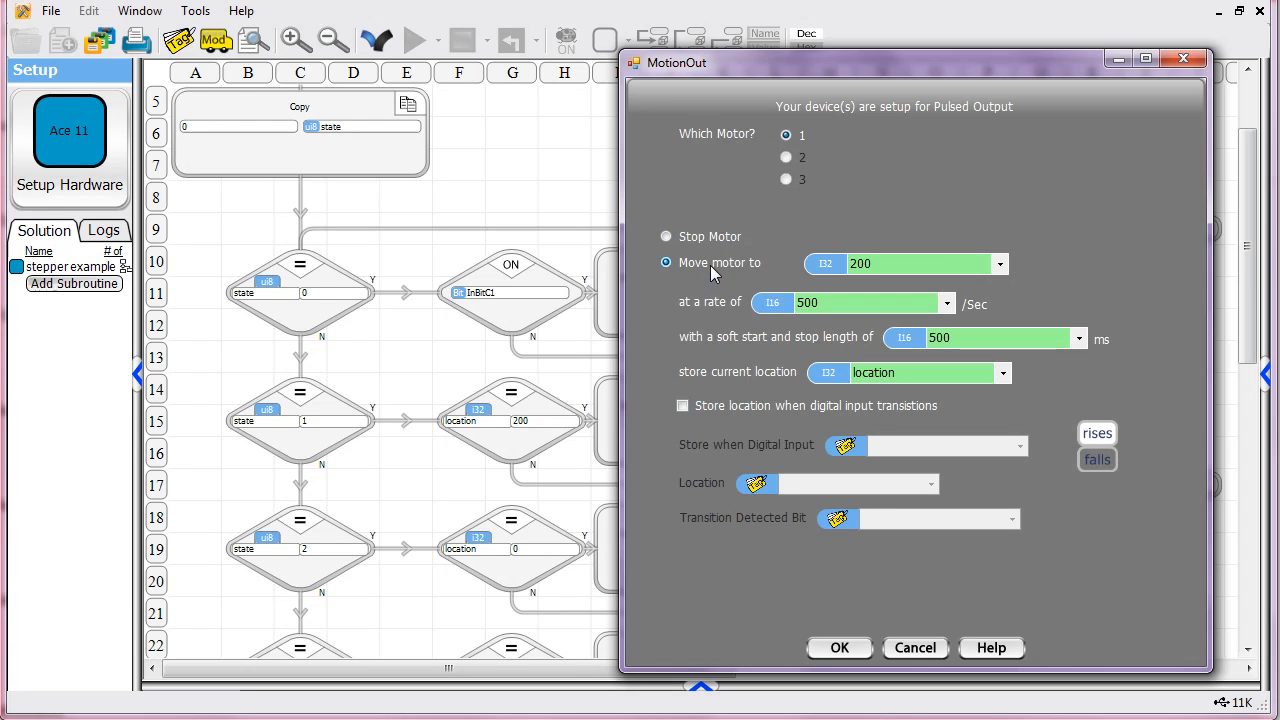
click(665, 236)
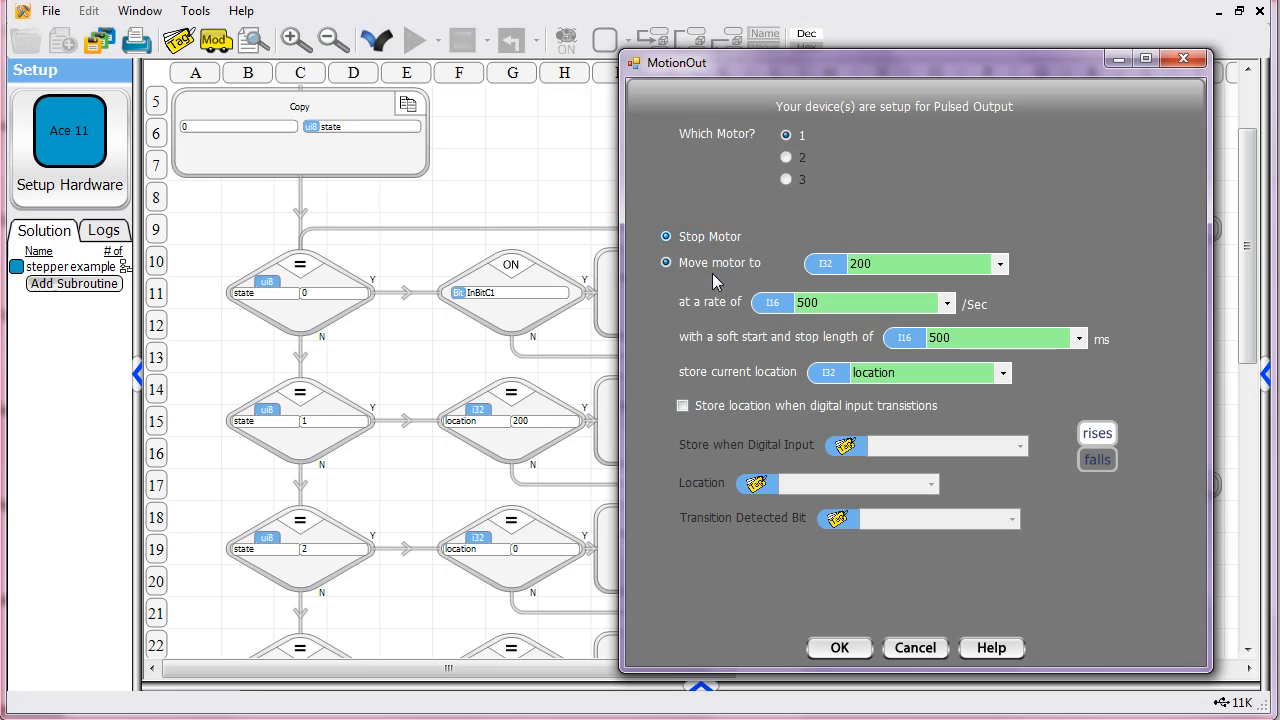
click(665, 263)
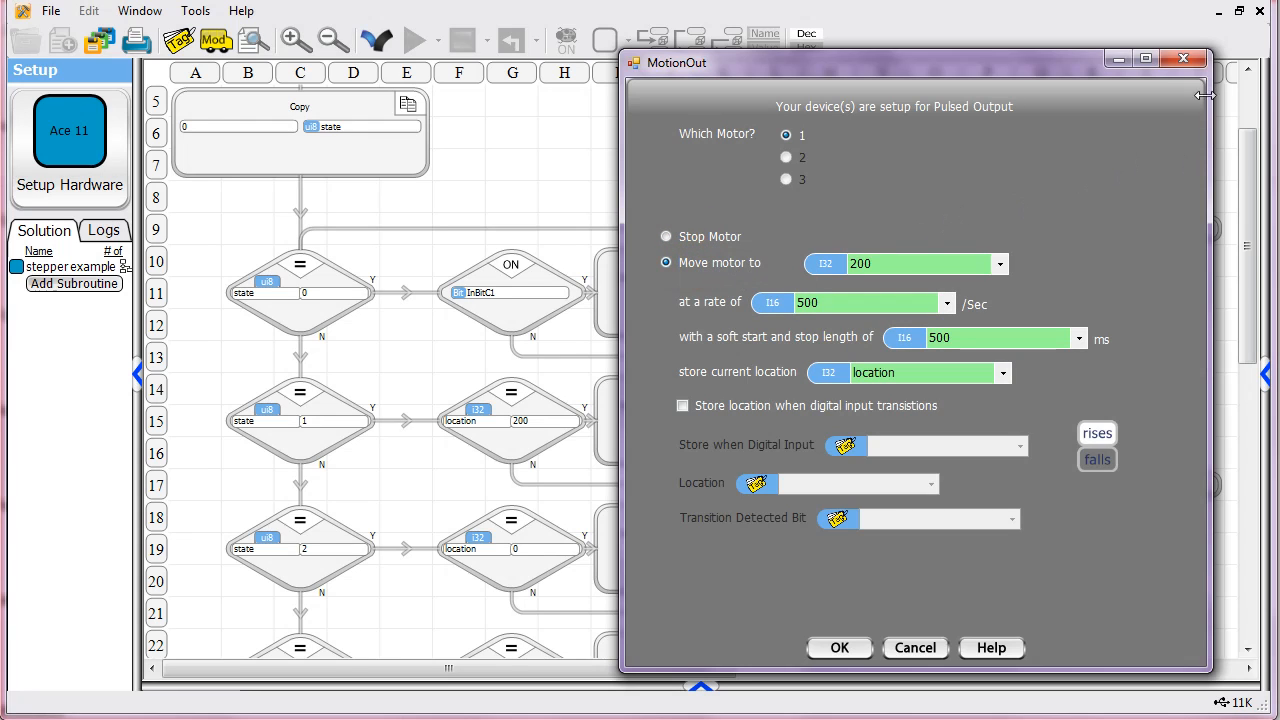
mouse_move(1184, 59)
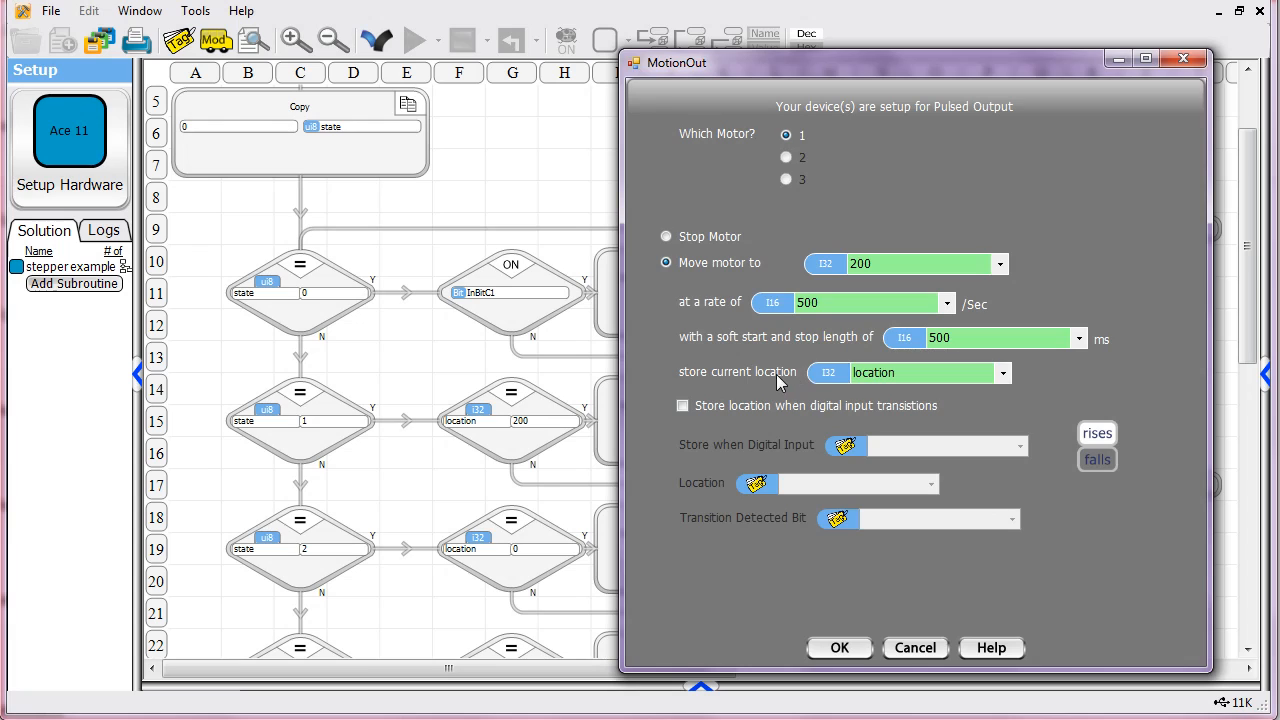
Close Move Stepper settings unchanged, then select the Copy-1-to-state and state 1 decision blocks.
click(910, 372)
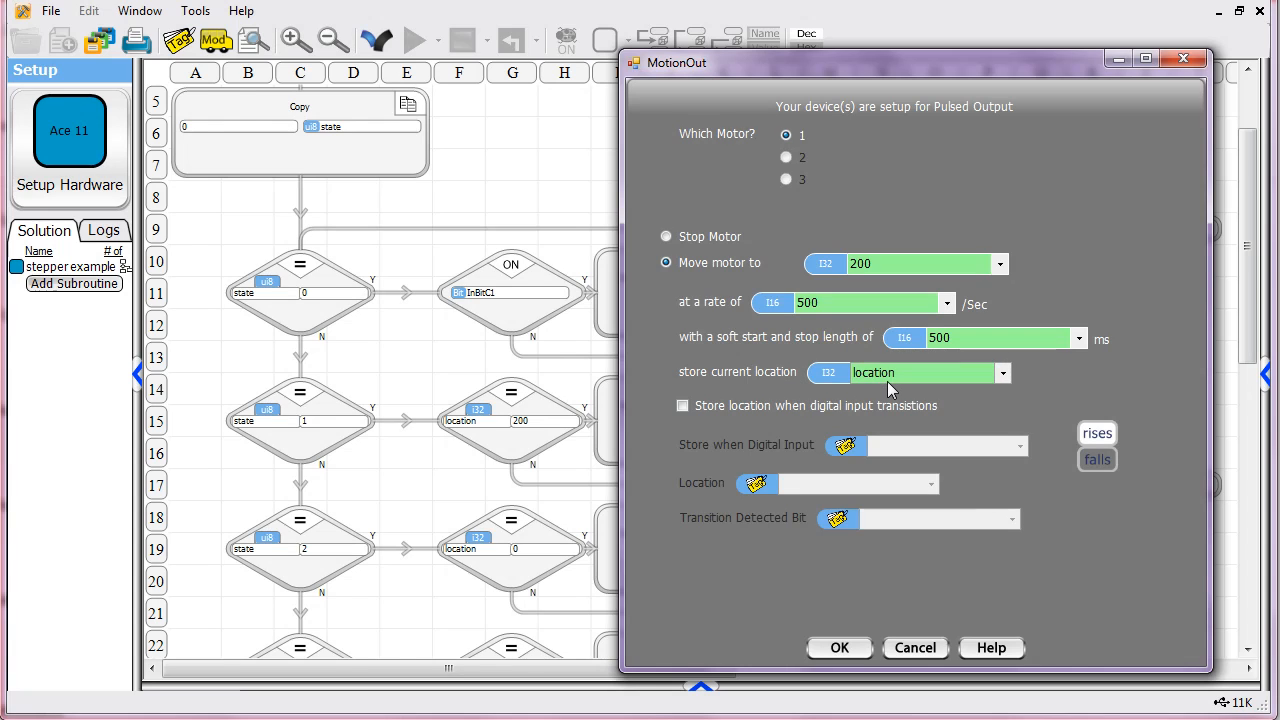
mouse_move(880, 354)
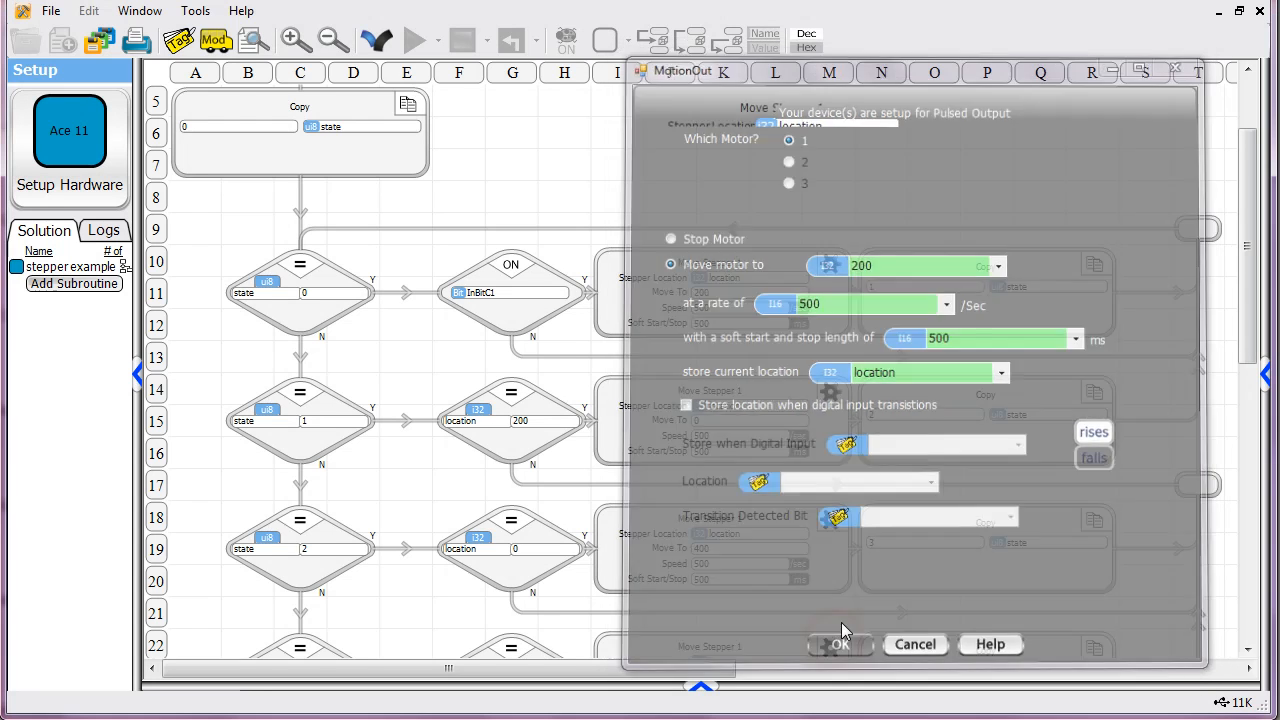
click(840, 644)
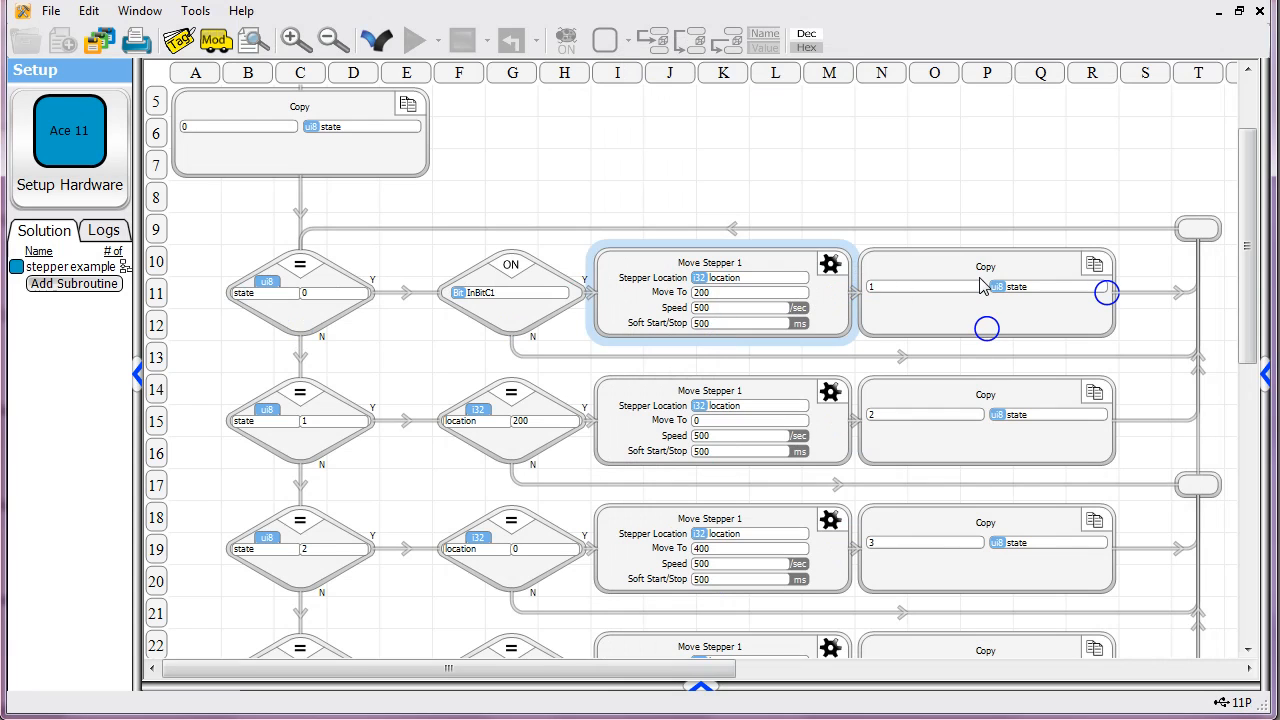
click(985, 300)
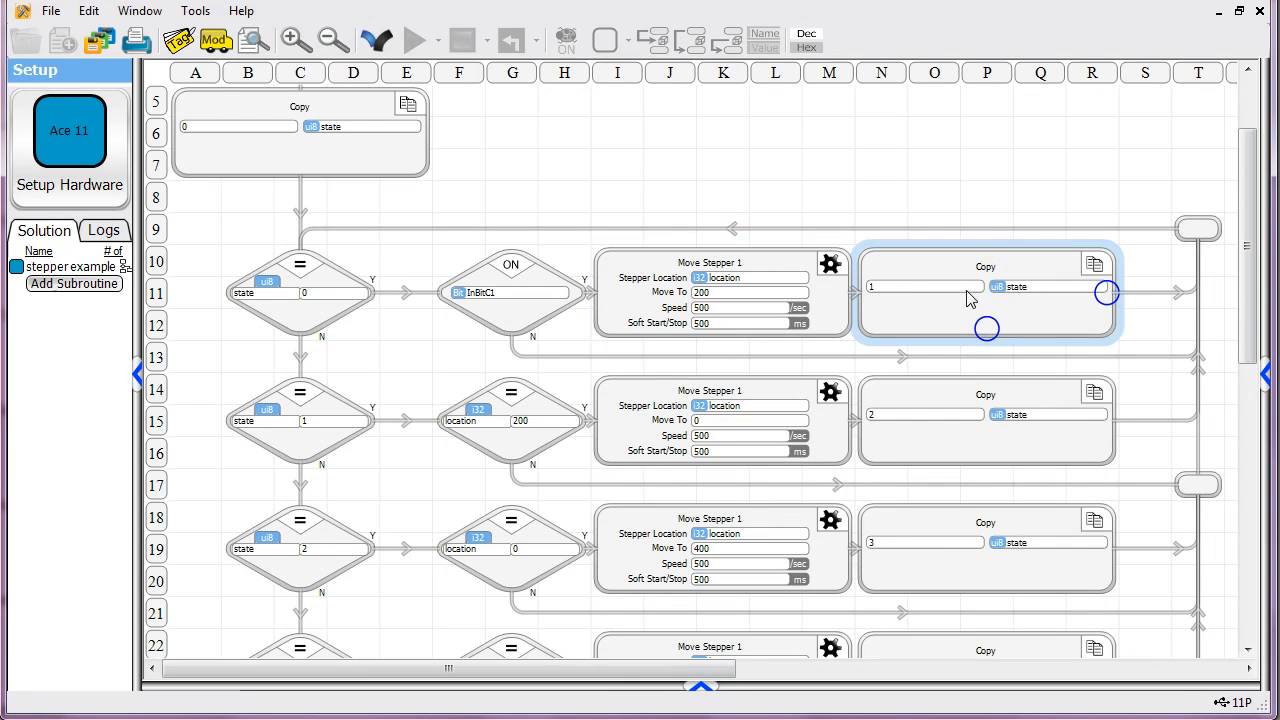
mouse_move(1008, 298)
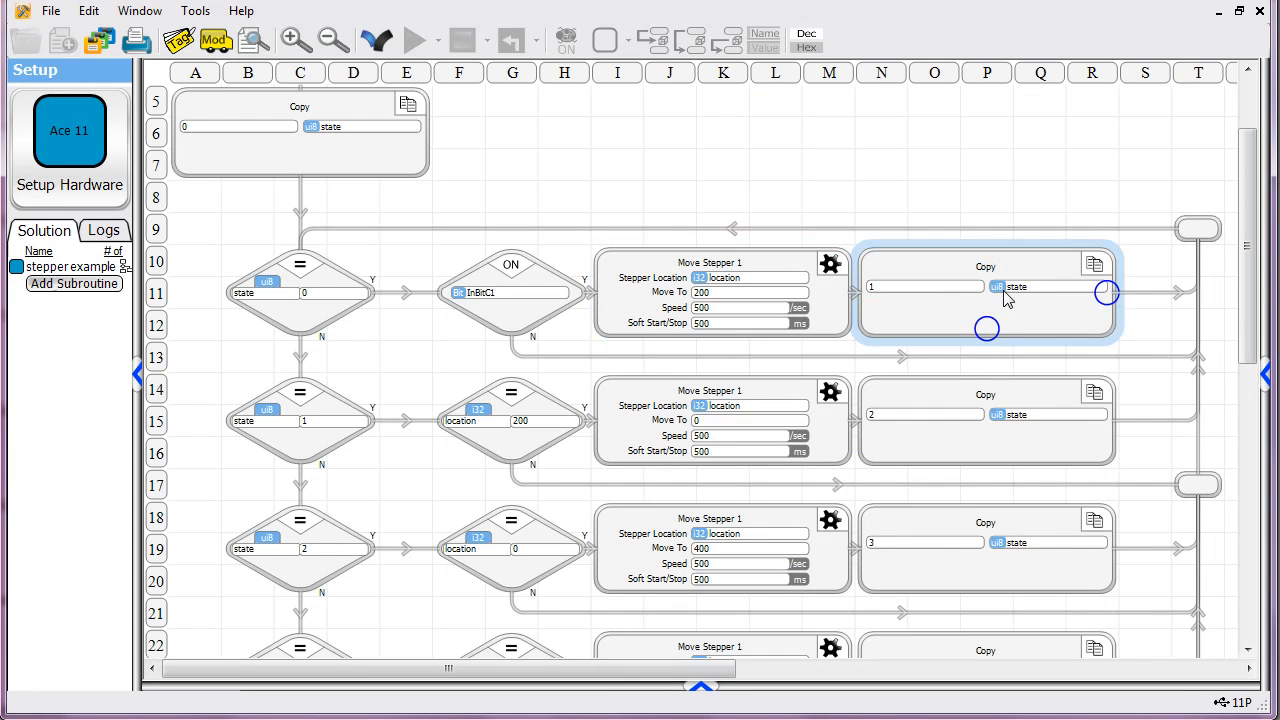
mouse_move(1080, 294)
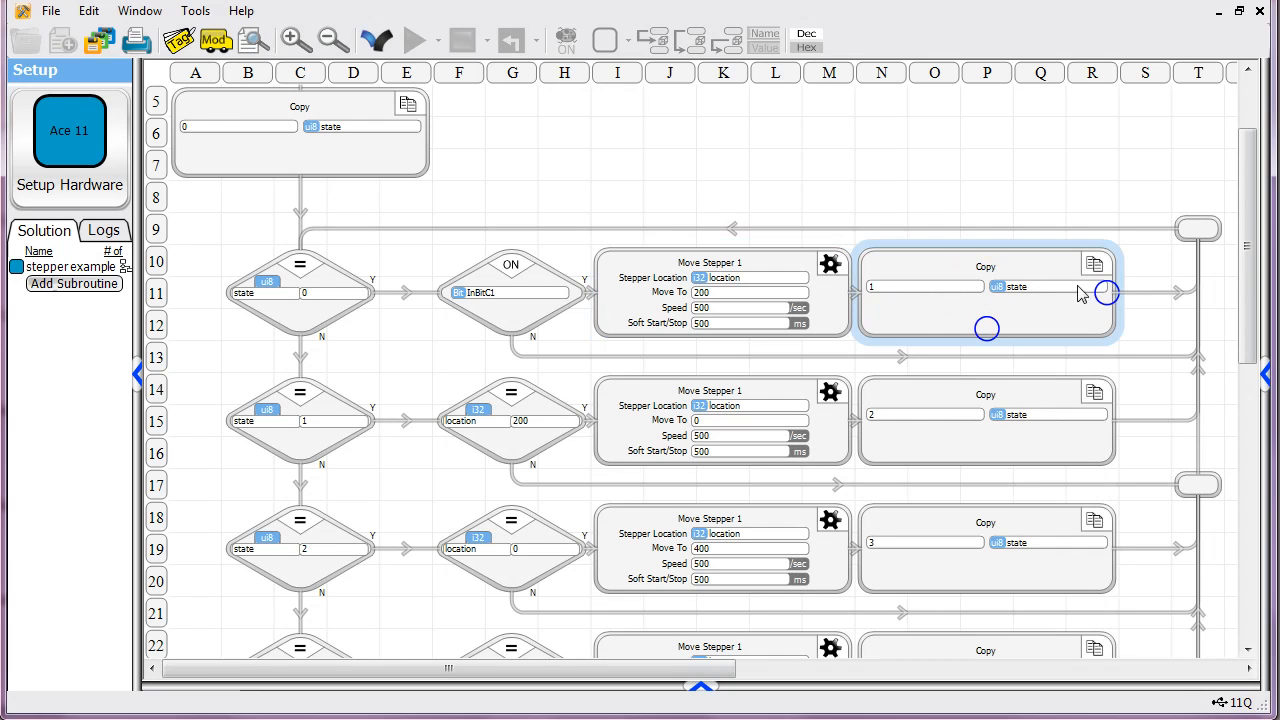
click(299, 420)
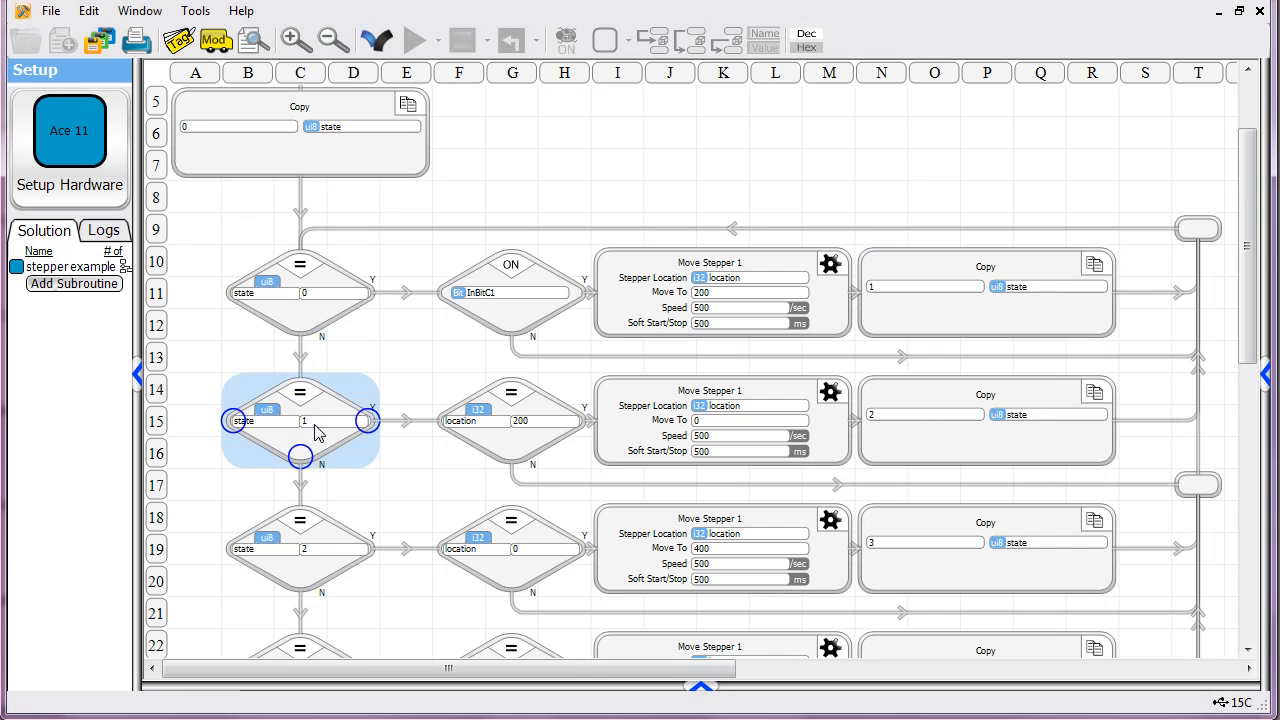
mouse_move(305, 430)
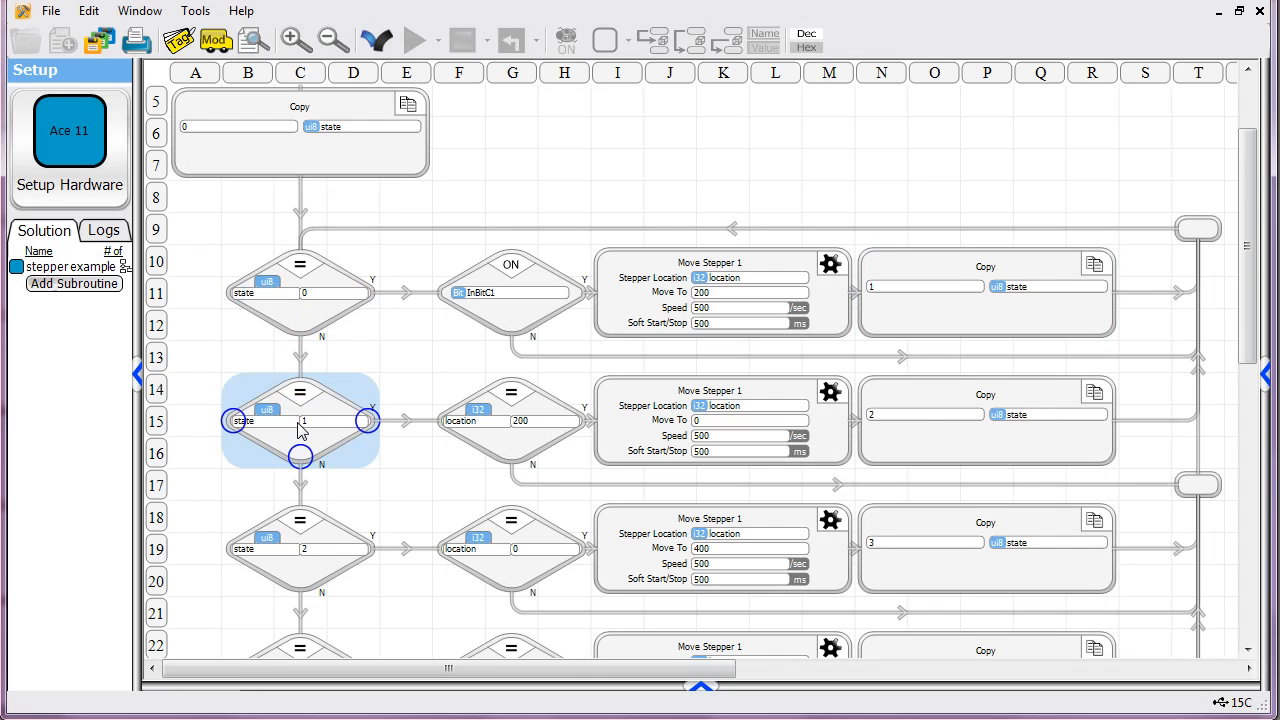
click(510, 420)
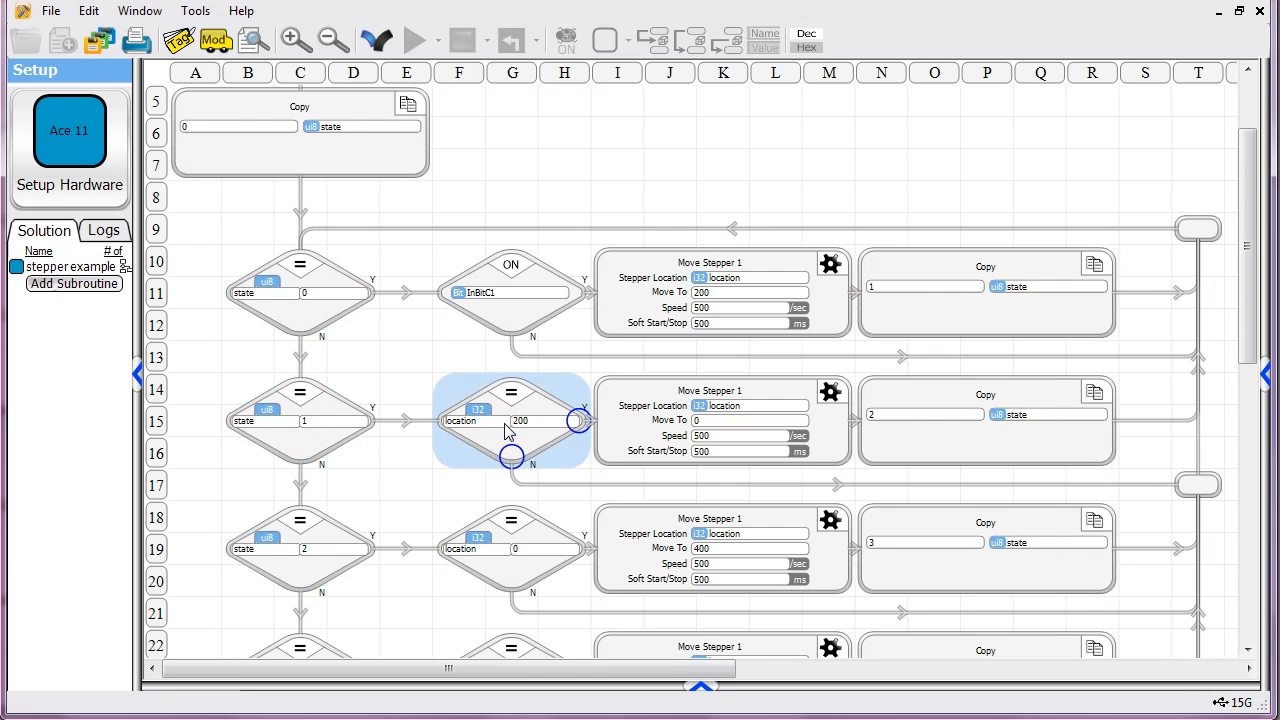
mouse_move(513, 402)
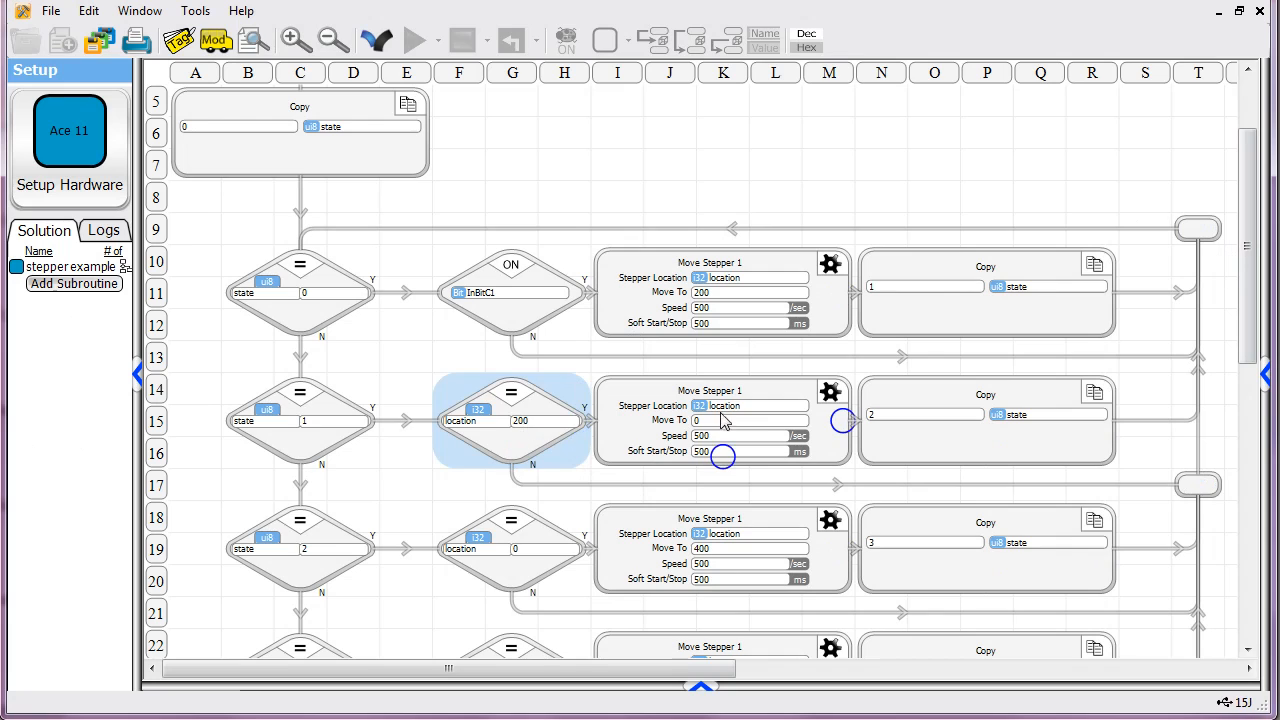
click(720, 420)
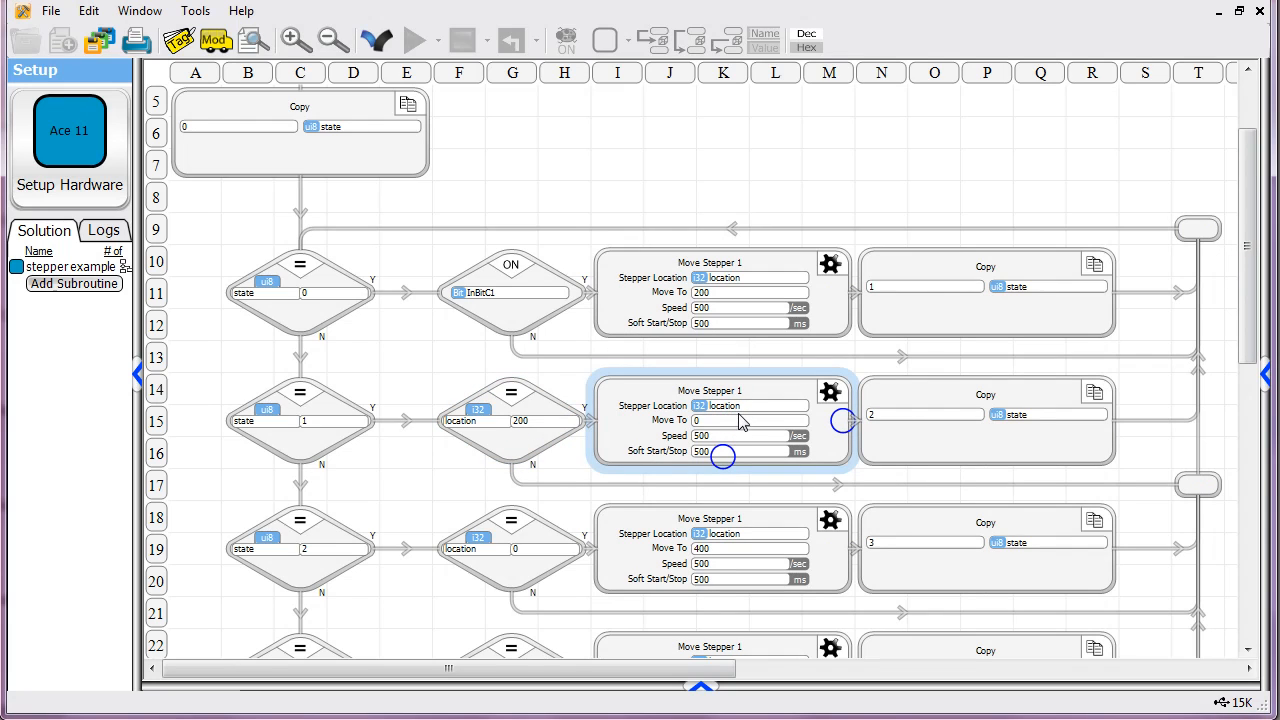
mouse_move(705, 432)
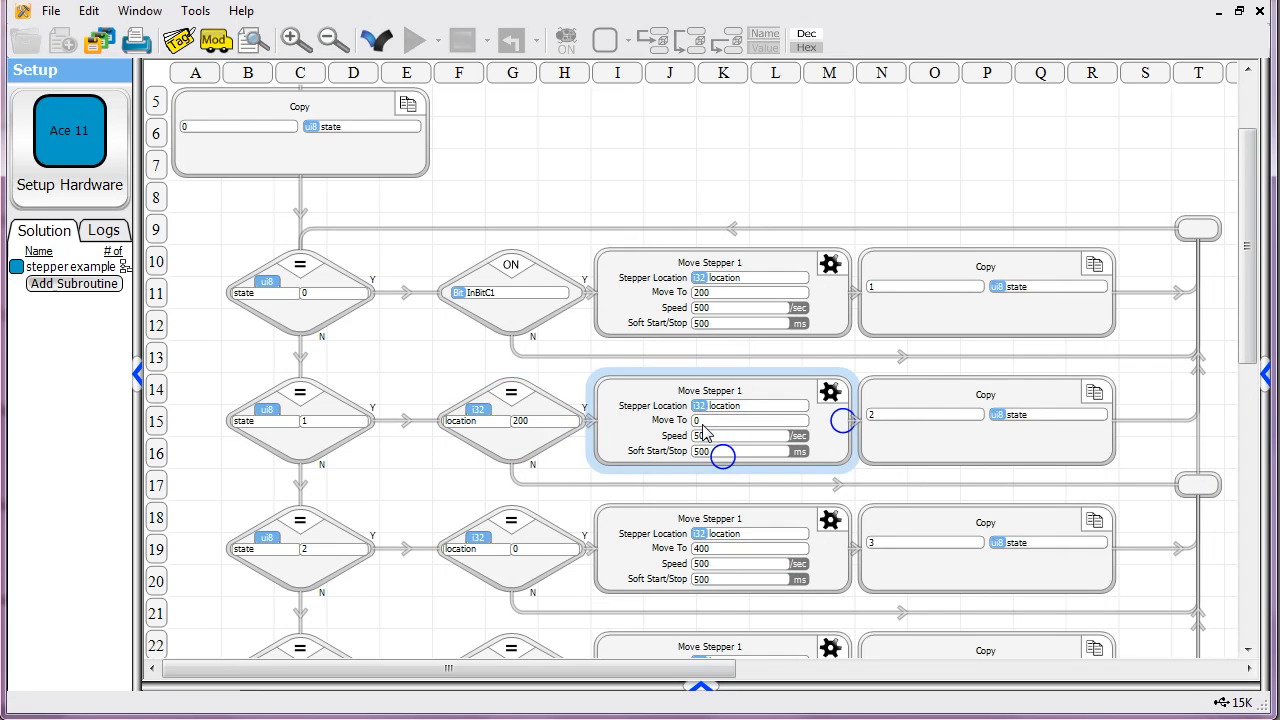
mouse_move(712, 430)
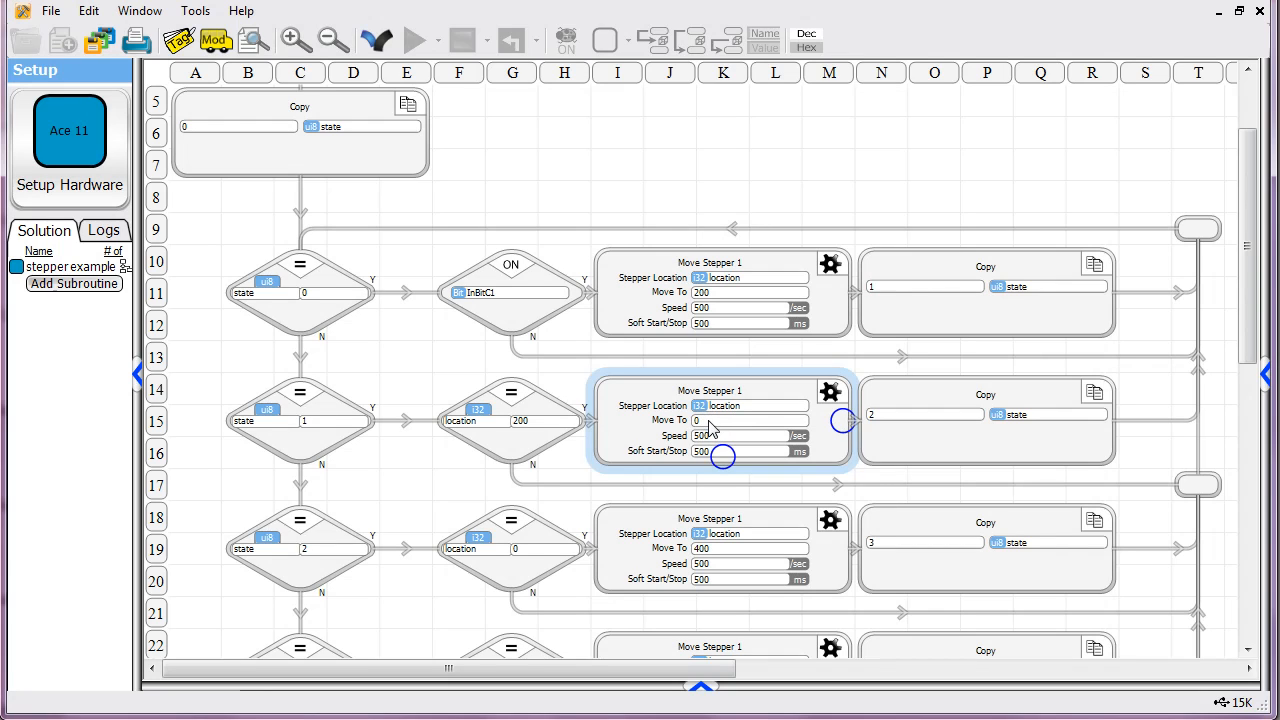
mouse_move(712, 430)
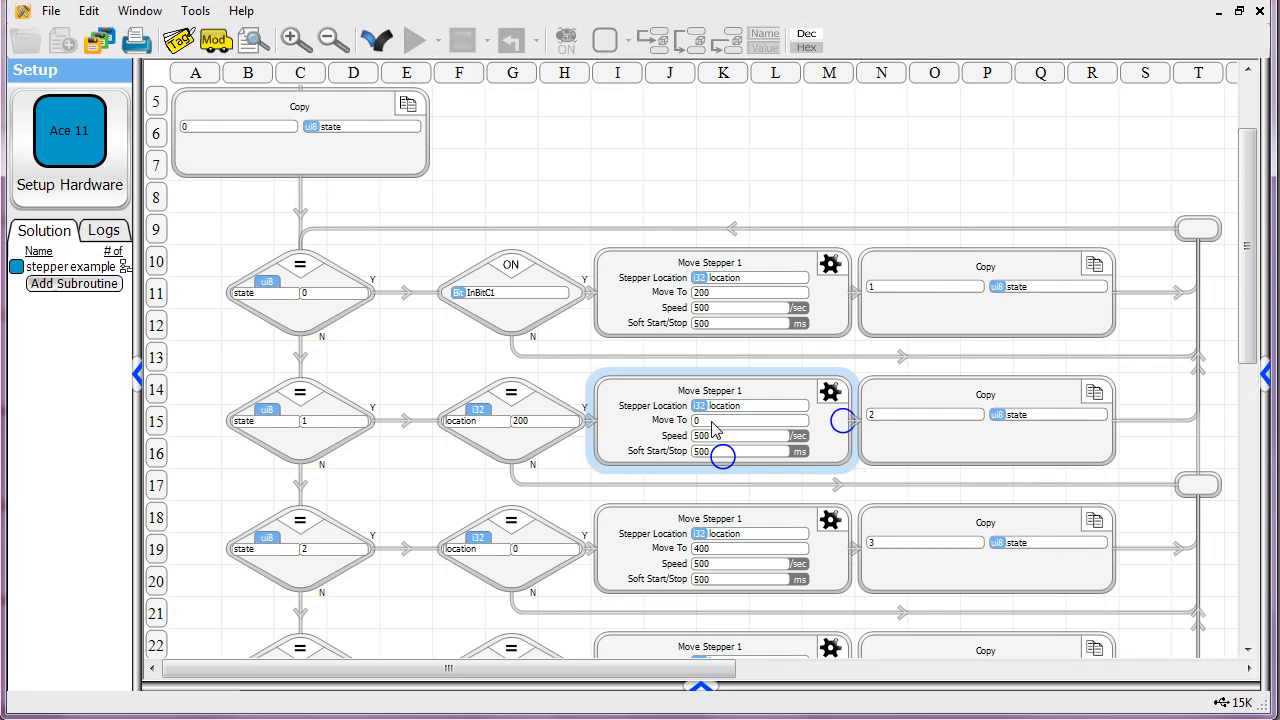
mouse_move(718, 424)
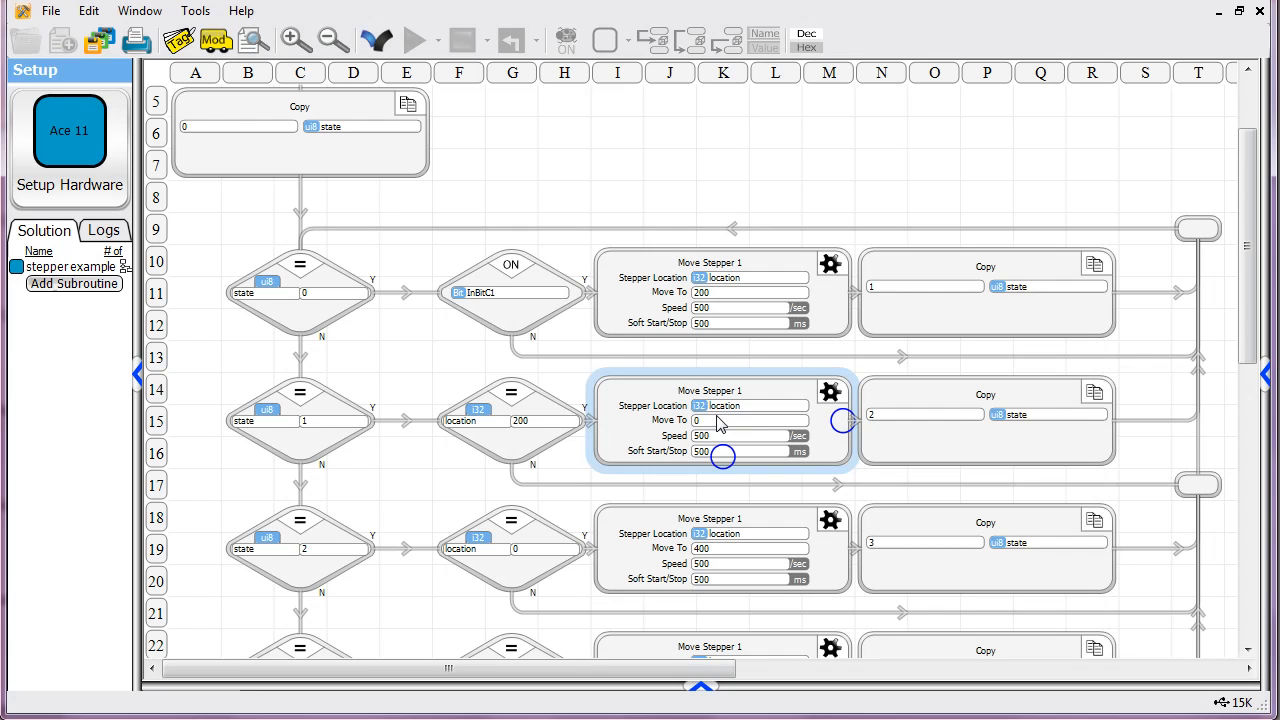
mouse_move(757, 428)
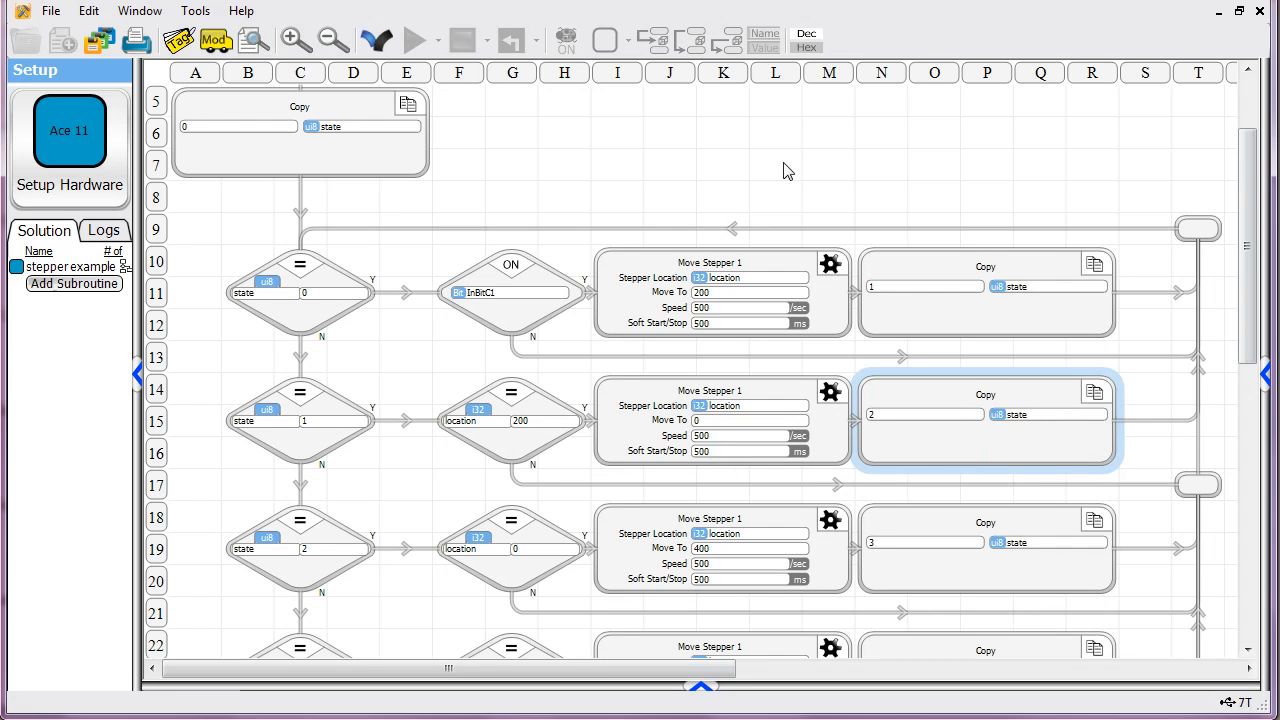
scroll(down, 3)
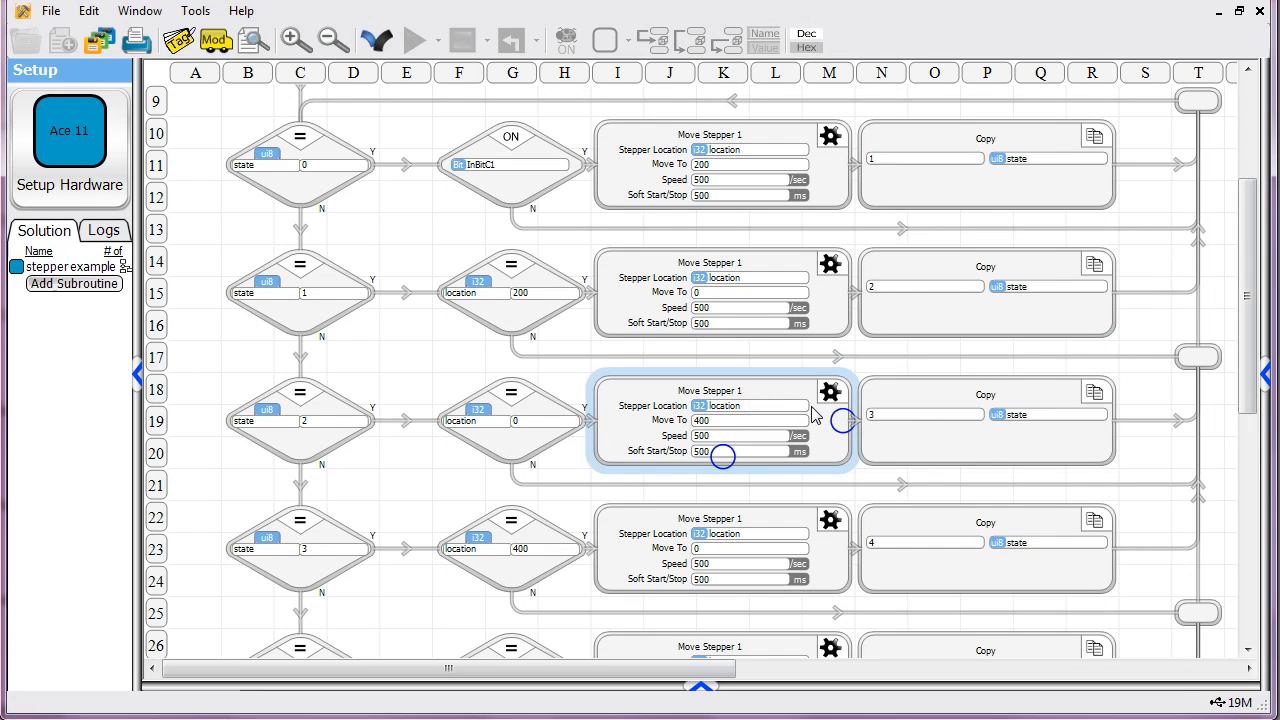
click(720, 548)
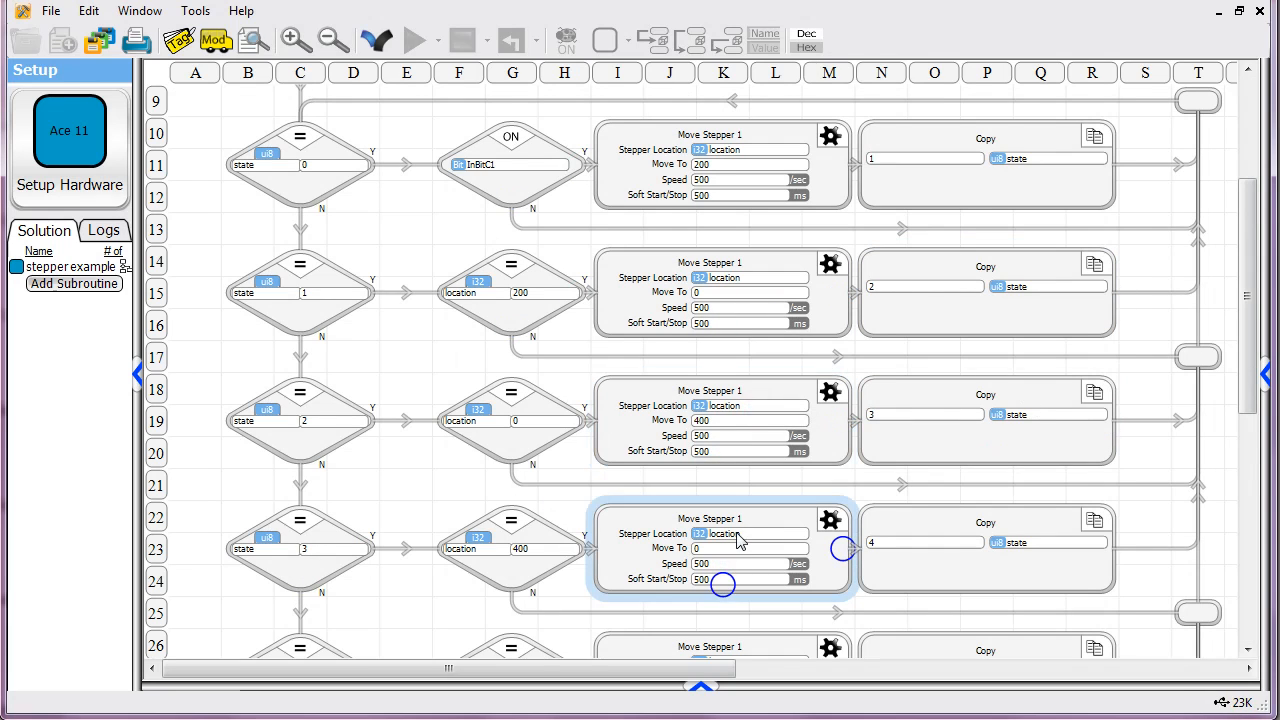
scroll(down, 3)
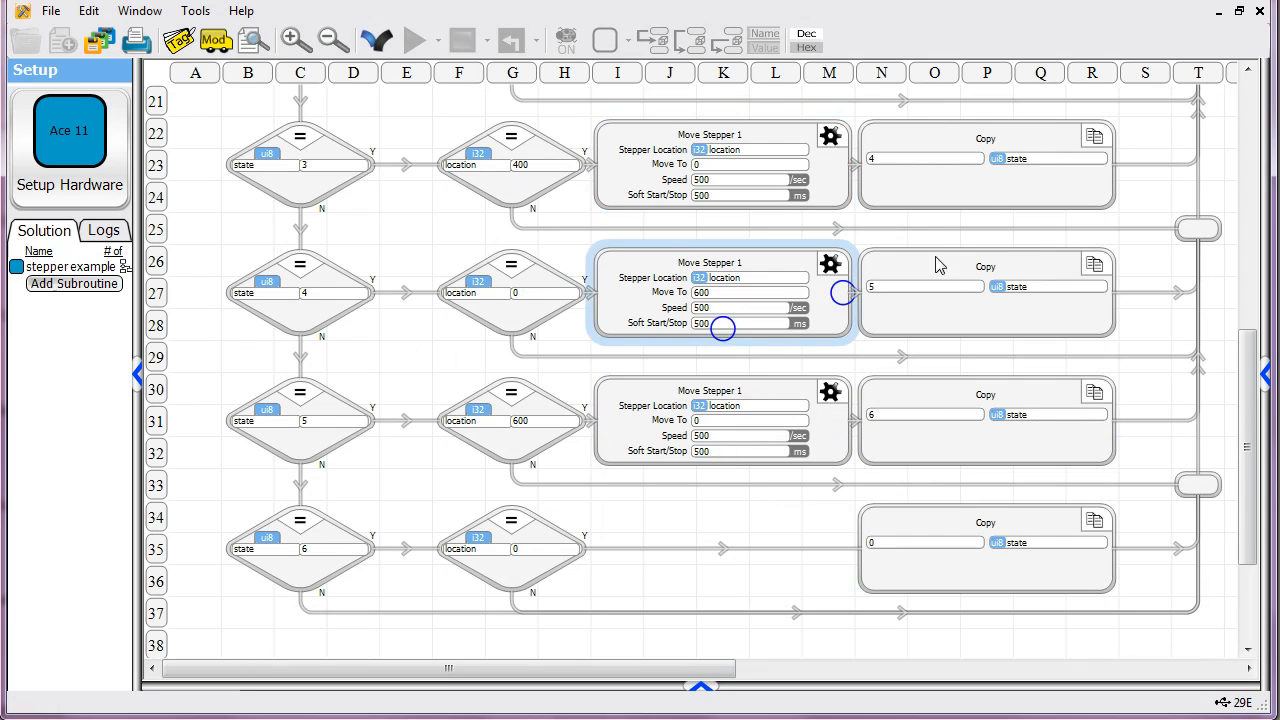
click(710, 420)
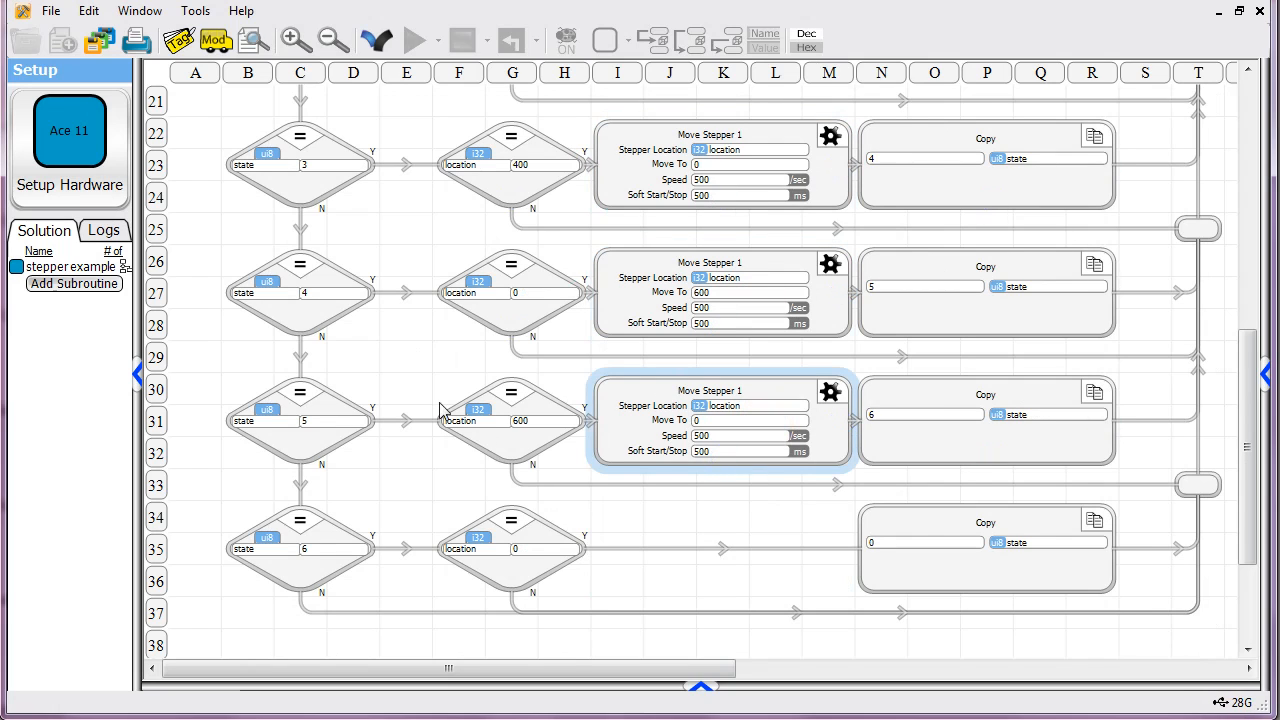
click(512, 548)
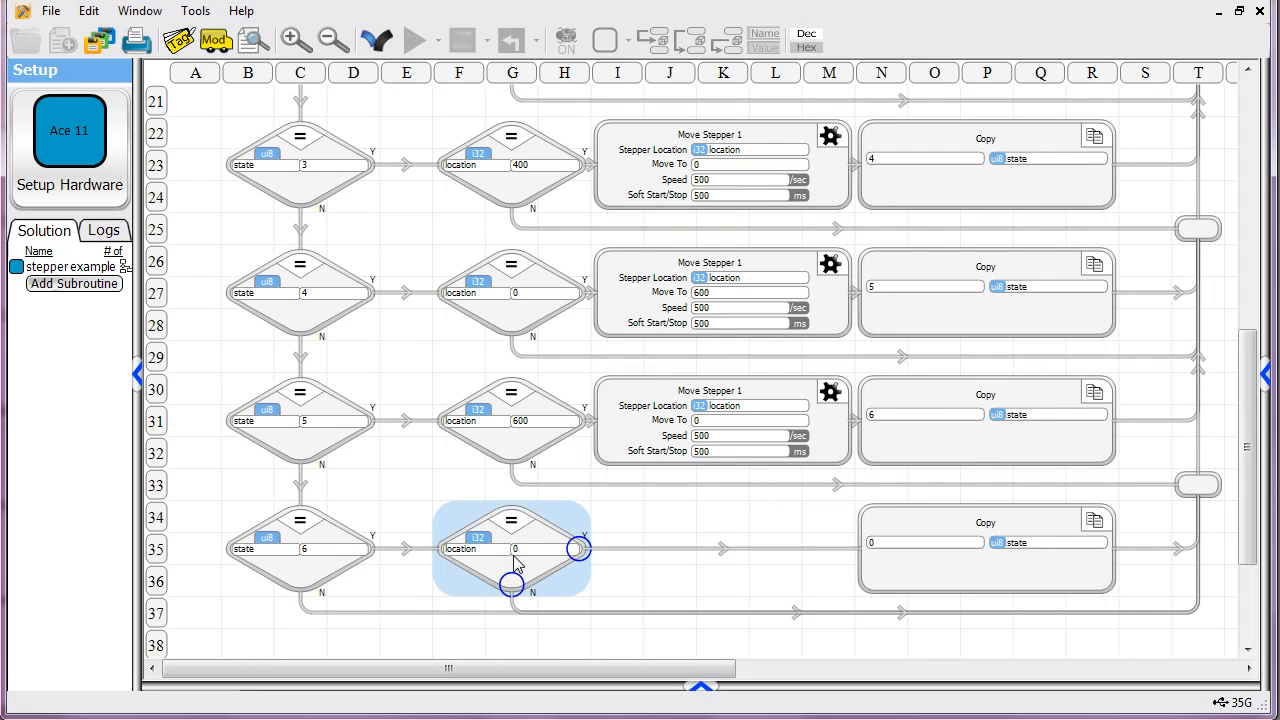
mouse_move(518, 555)
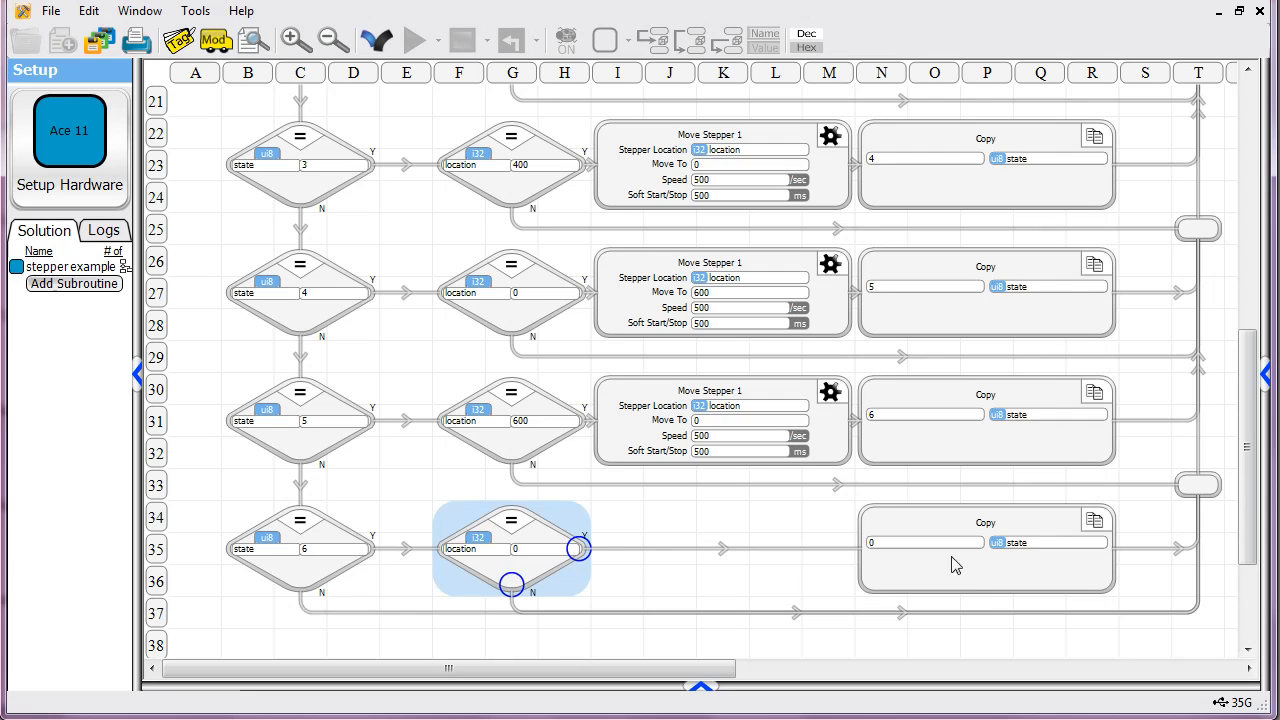
scroll(up, 3)
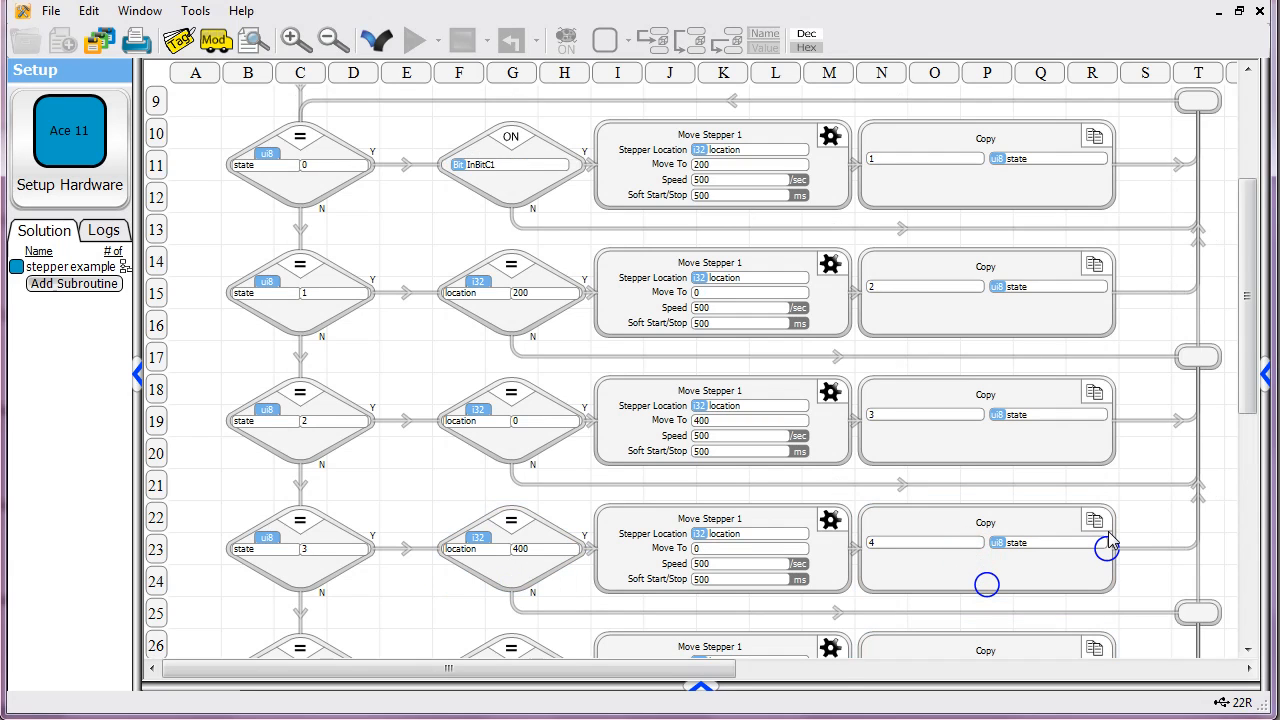
scroll(up, 3)
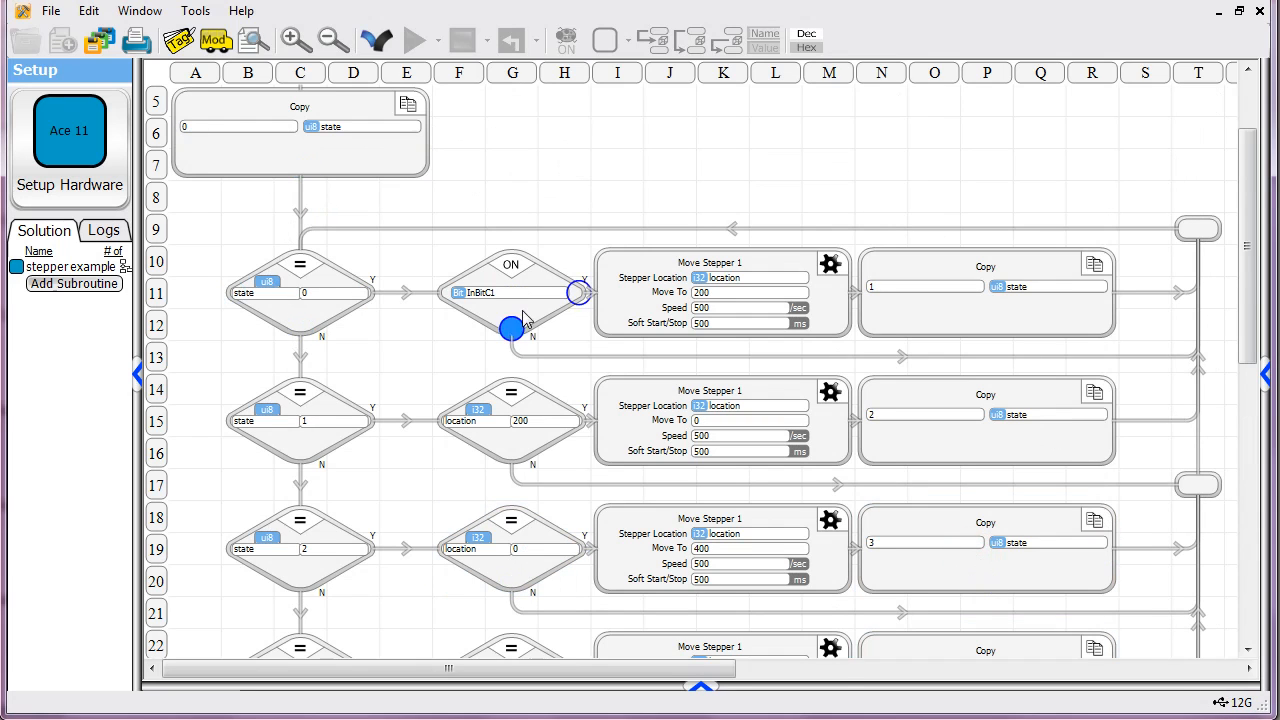
click(511, 291)
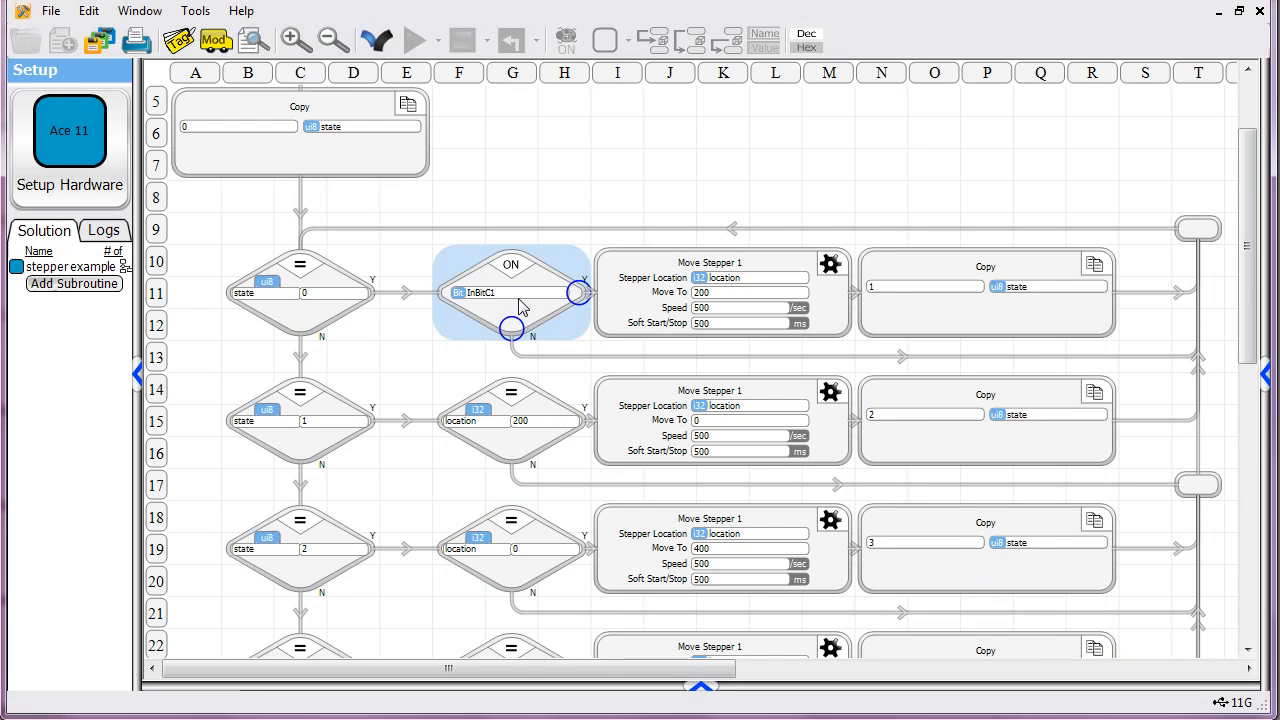
mouse_move(518, 302)
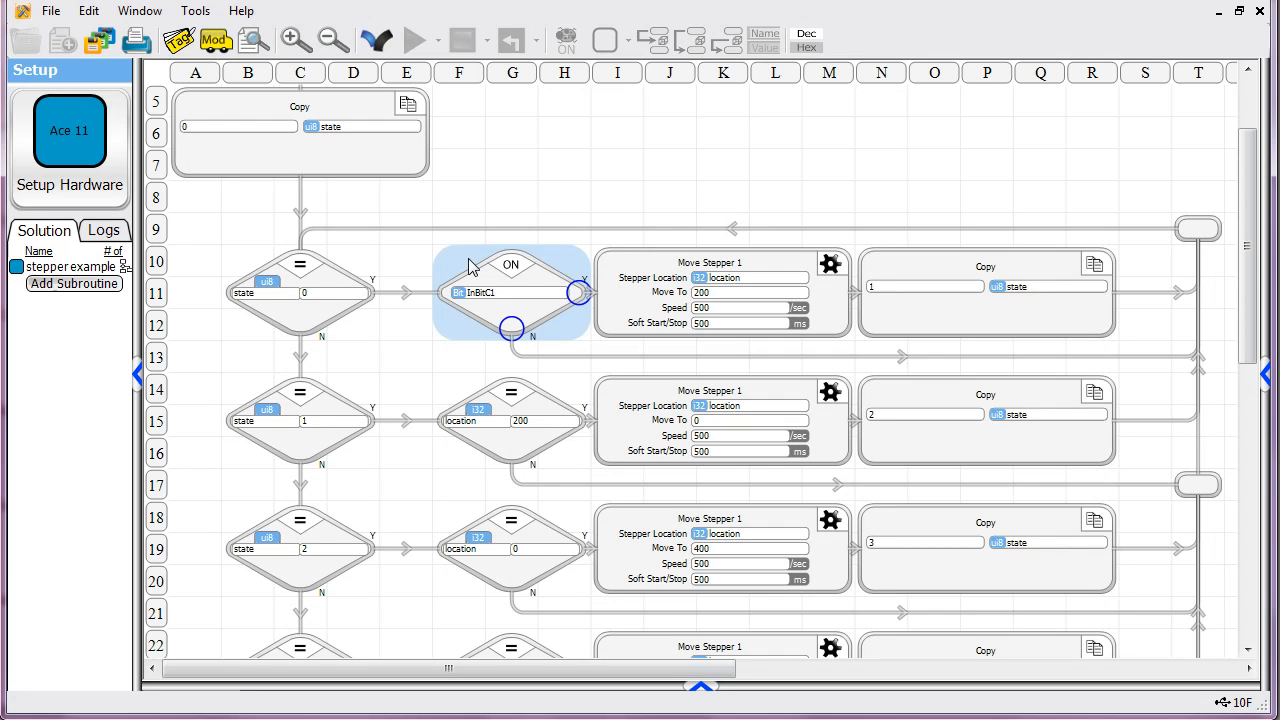
Download the program to the Ace 11, run it, and display live tag values.
click(375, 39)
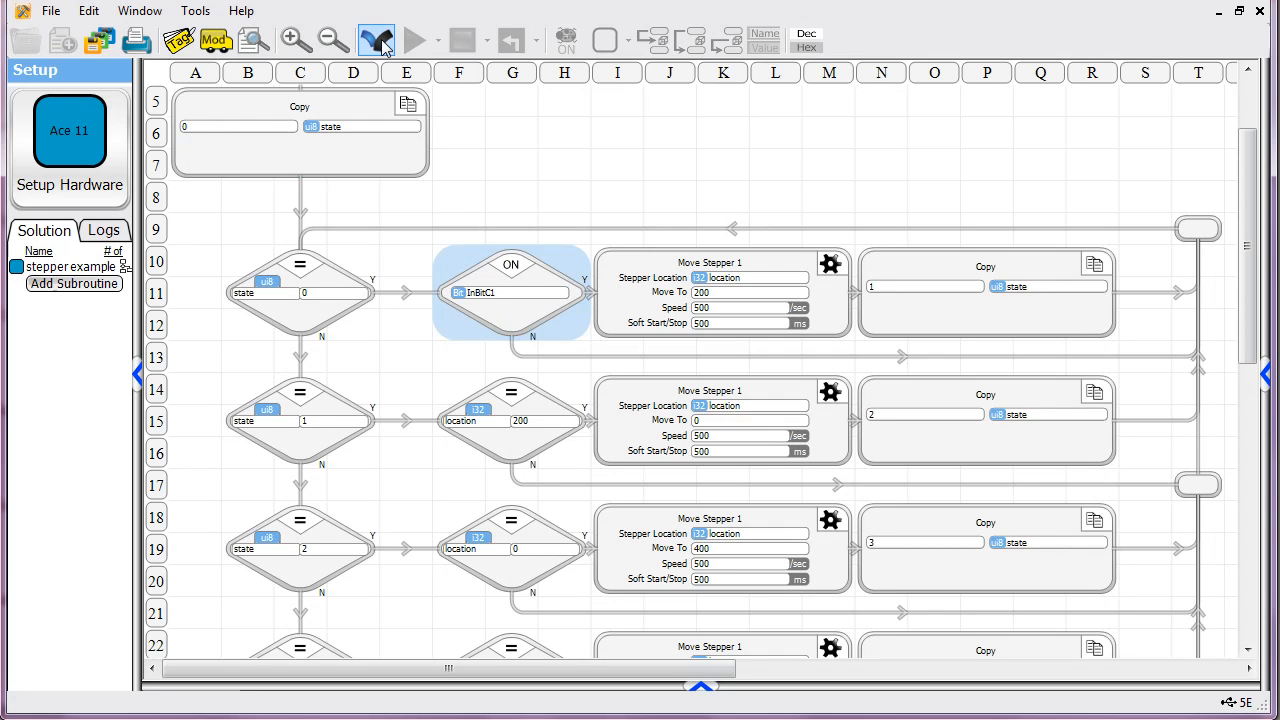
mouse_move(375, 40)
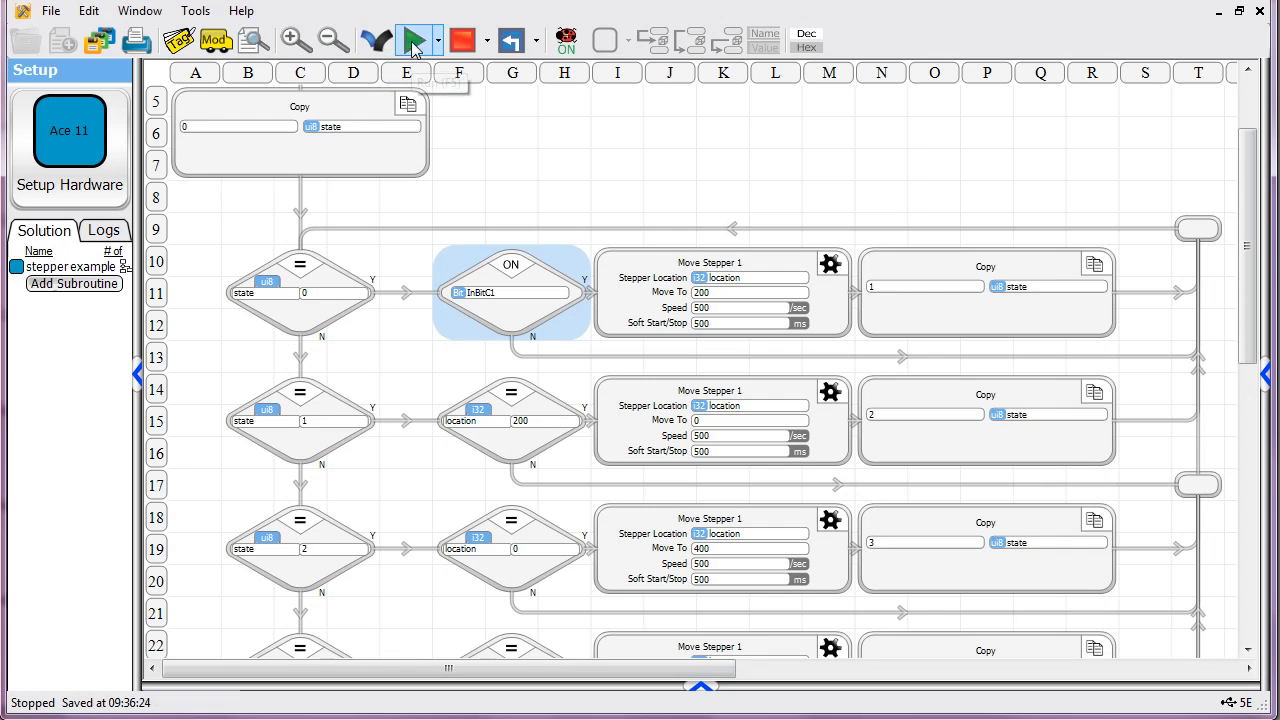
click(414, 40)
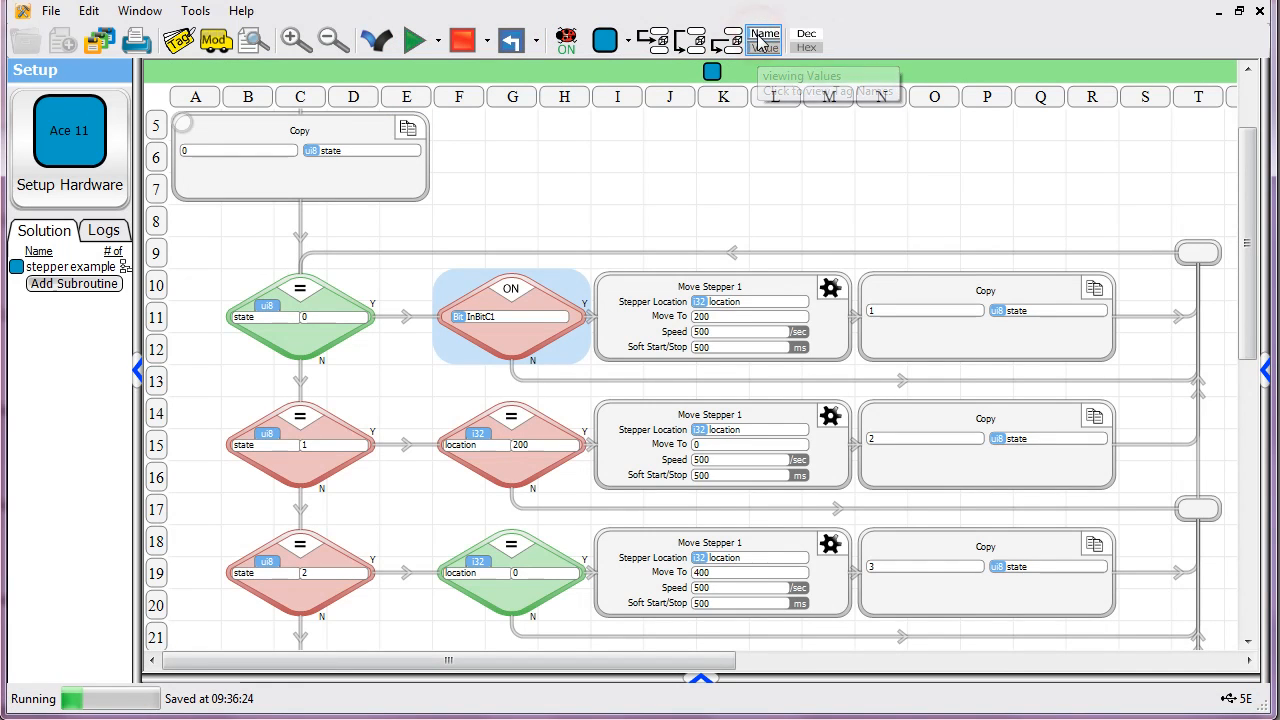
click(763, 48)
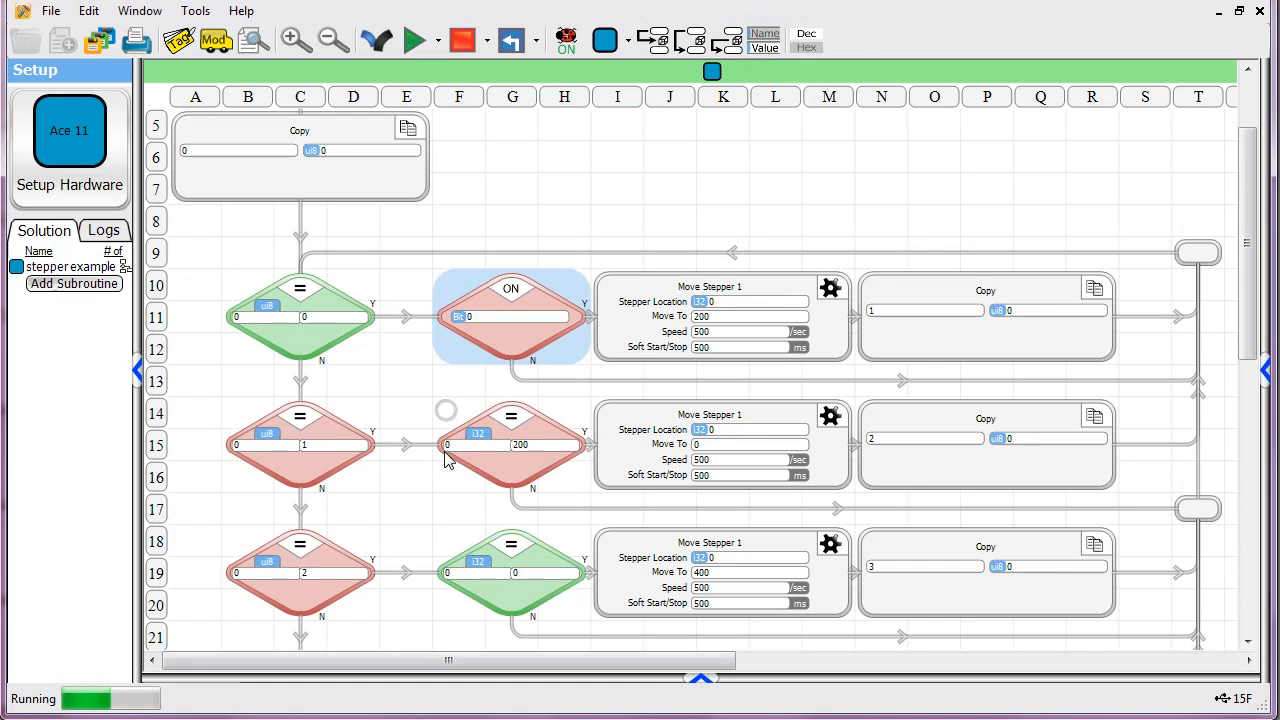
scroll(down, 3)
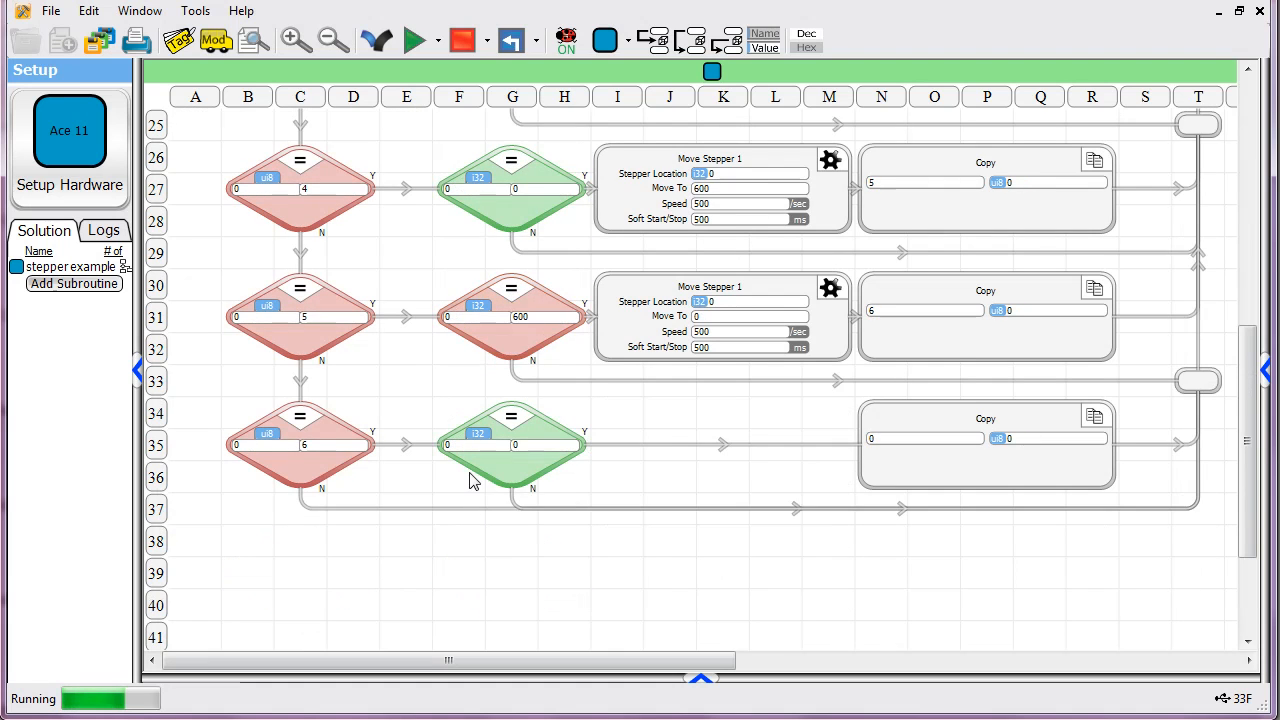
scroll(up, 3)
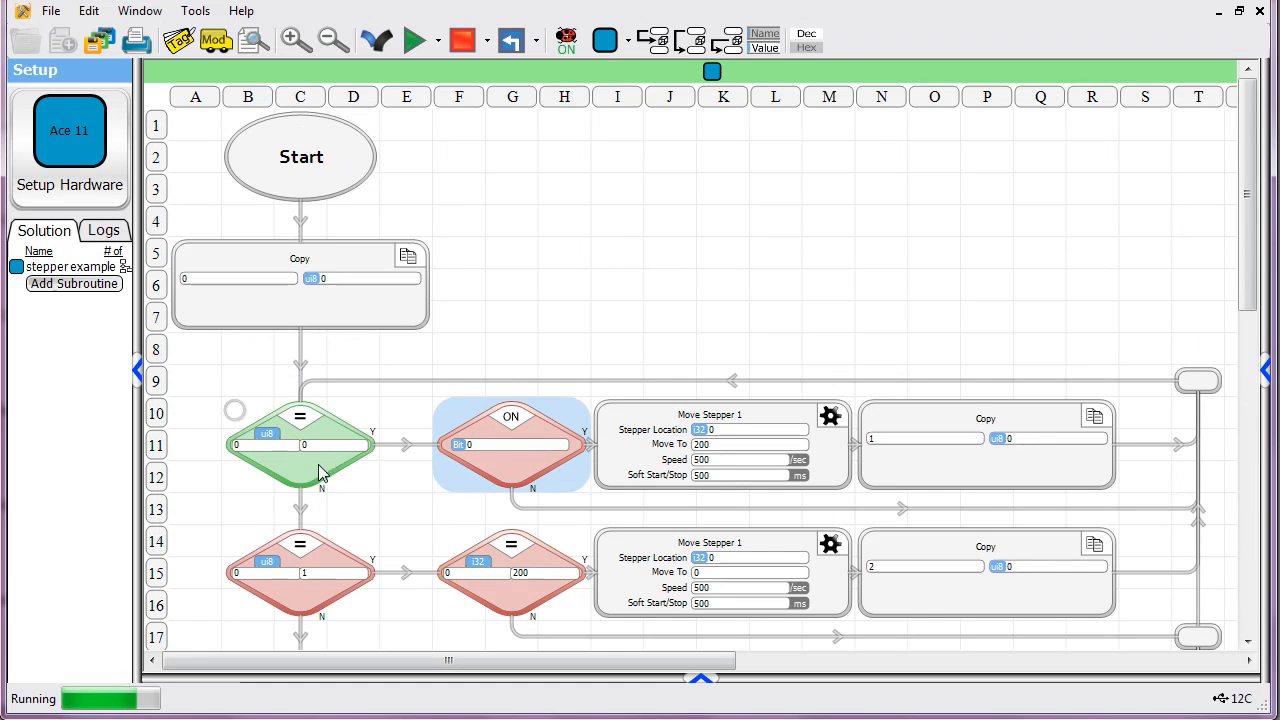
scroll(down, 3)
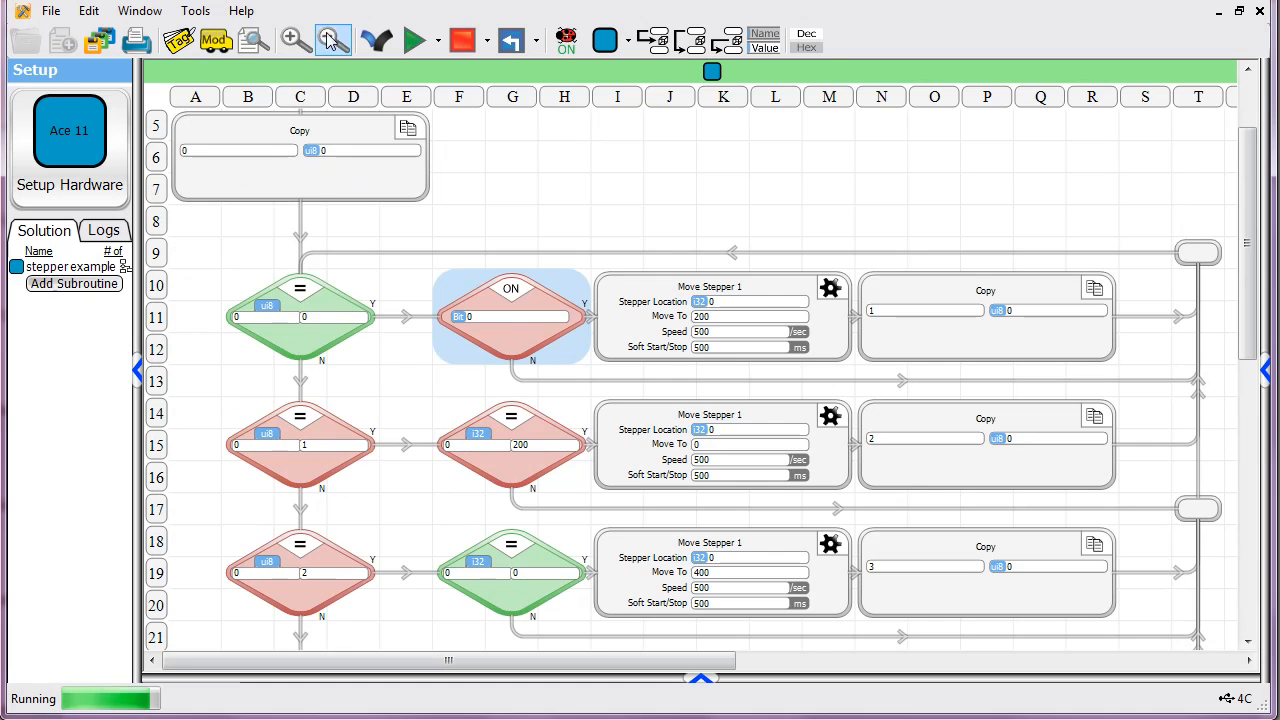
Zoom out, then Step Into three times until the first Move Stepper block is highlighted.
click(333, 39)
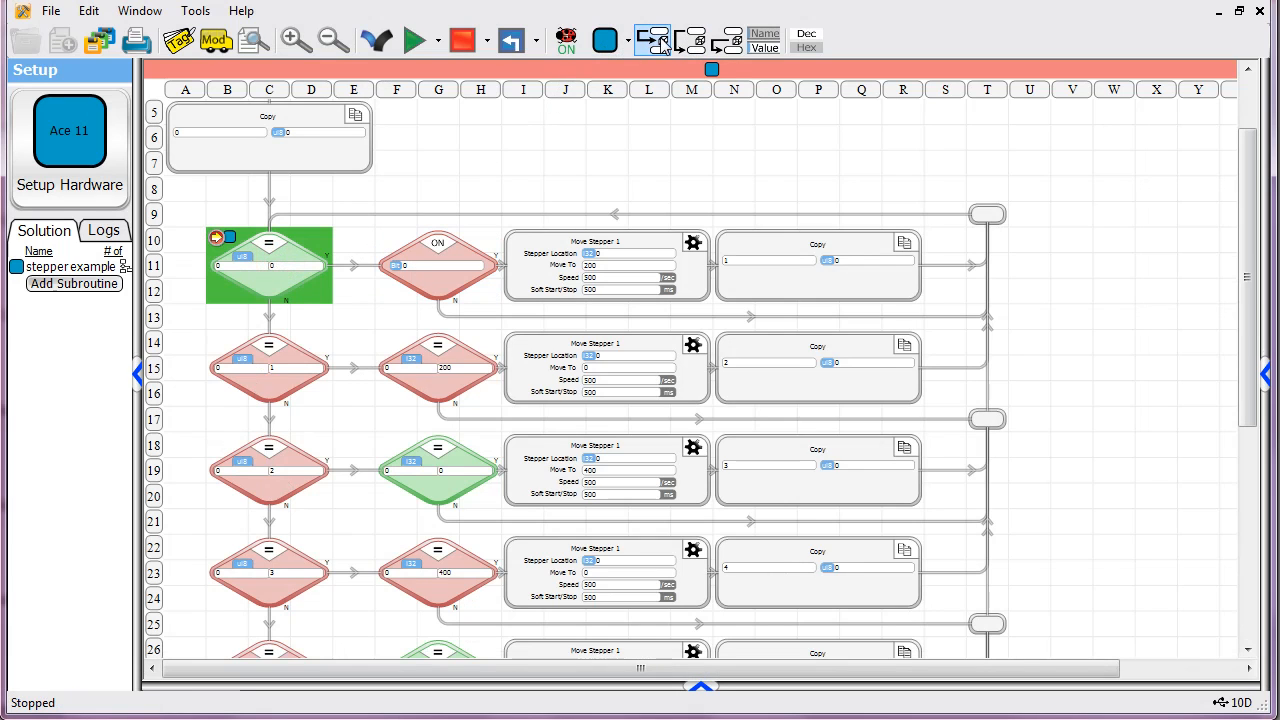
click(654, 40)
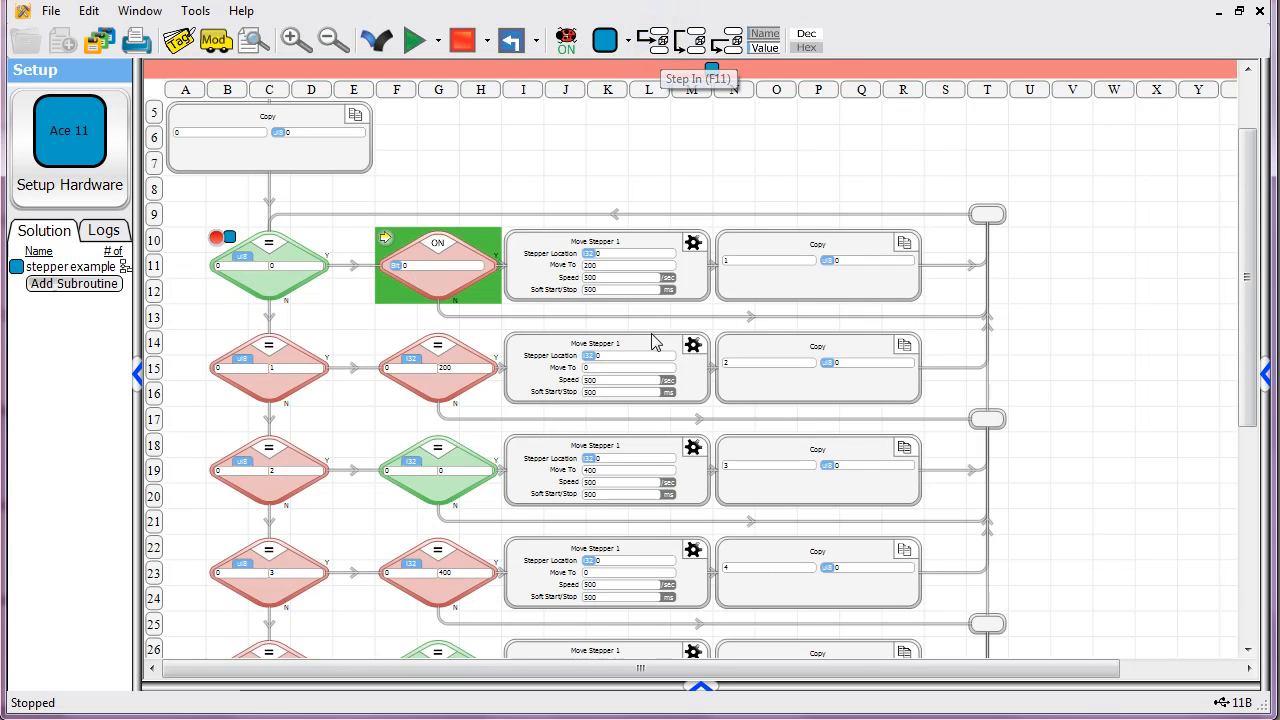
click(653, 39)
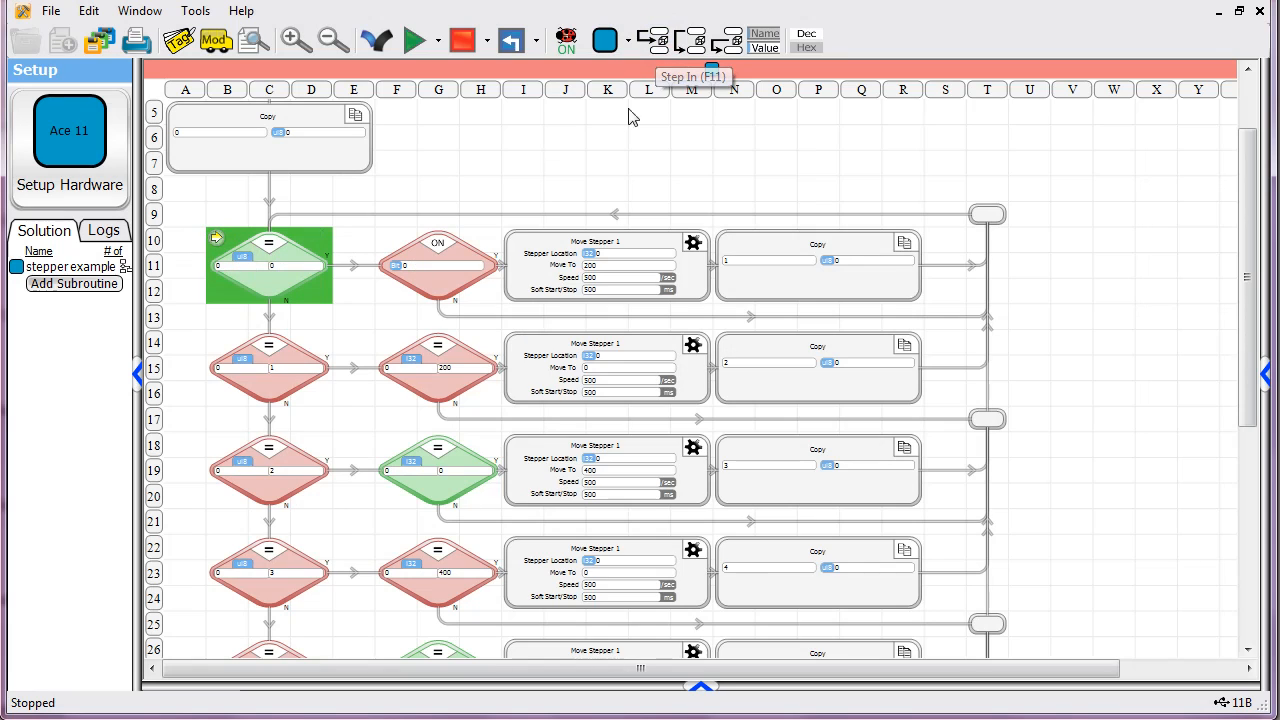
mouse_move(583, 105)
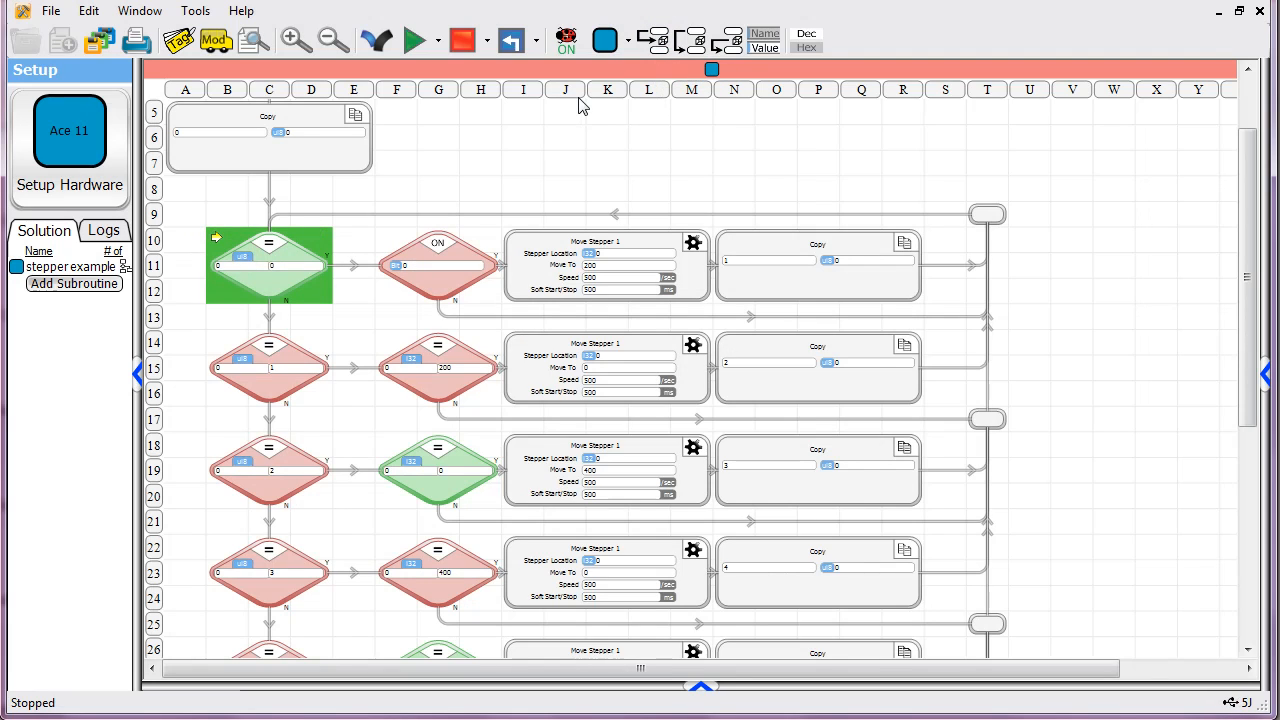
click(655, 38)
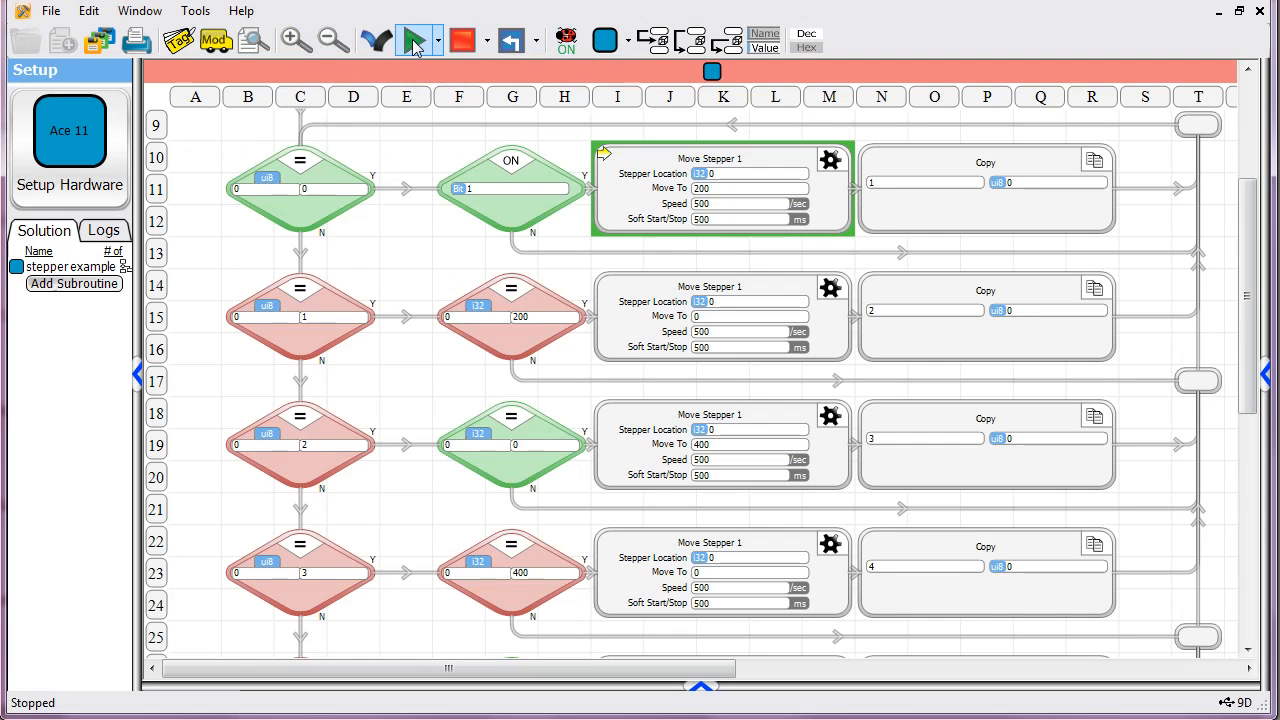
Resume the program with Run and scroll down to watch state become 1.
click(413, 39)
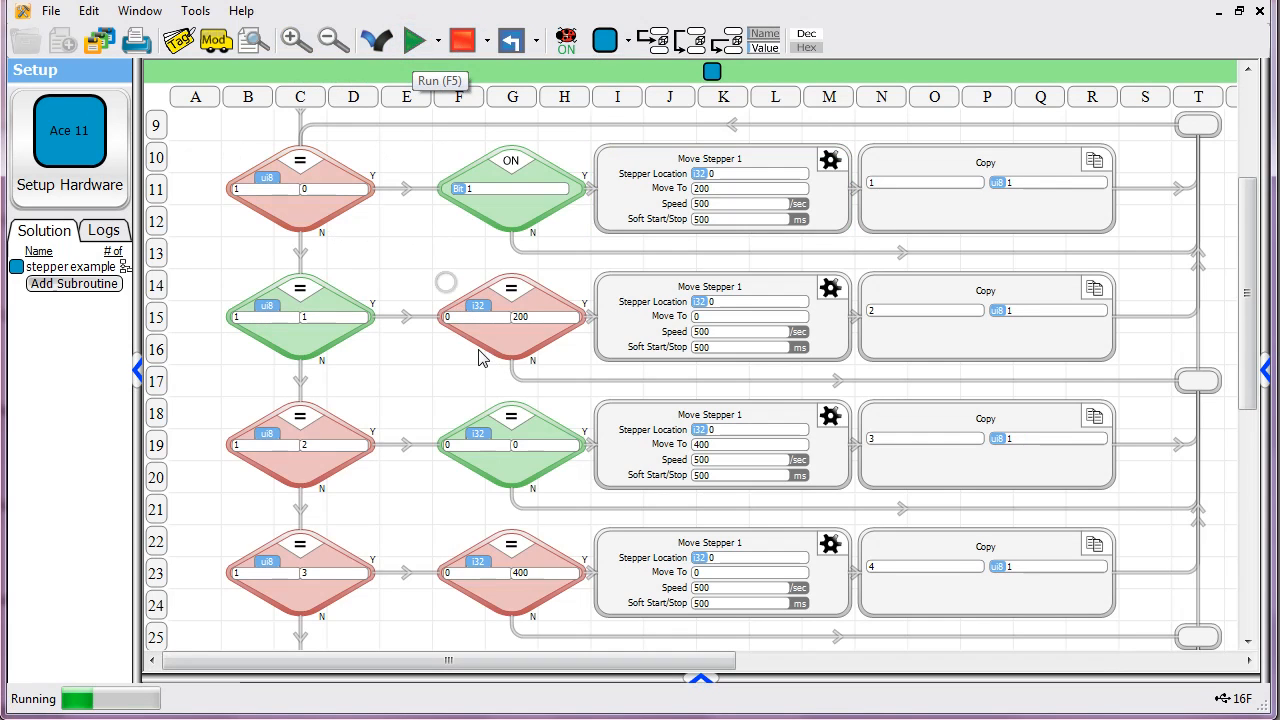
scroll(down, 3)
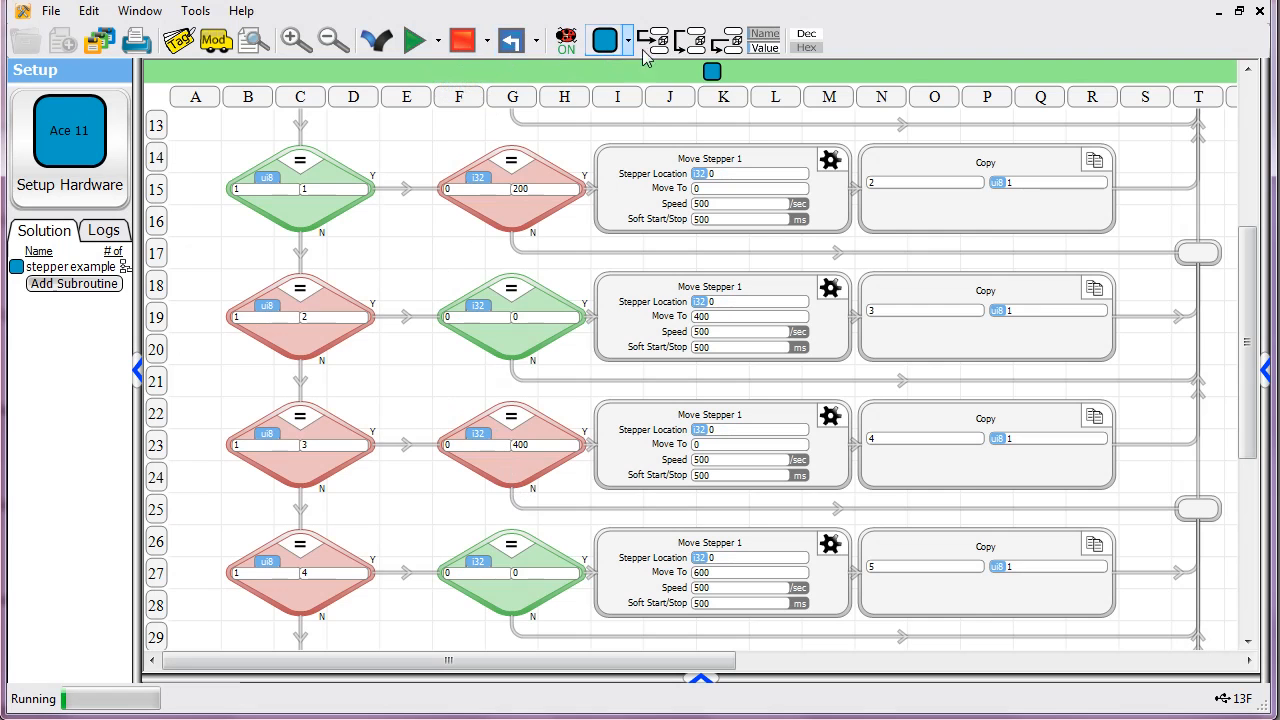
Zoom out twice to show the whole stepper flowchart while it runs.
click(333, 40)
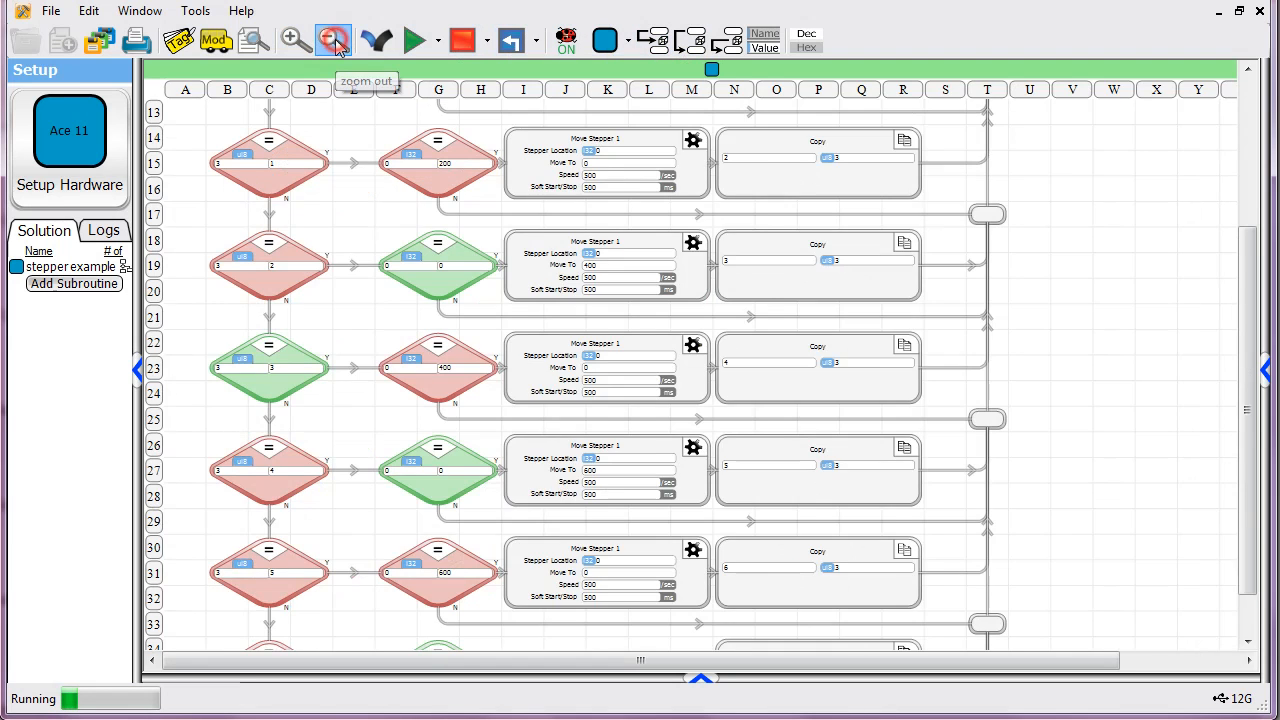
click(333, 40)
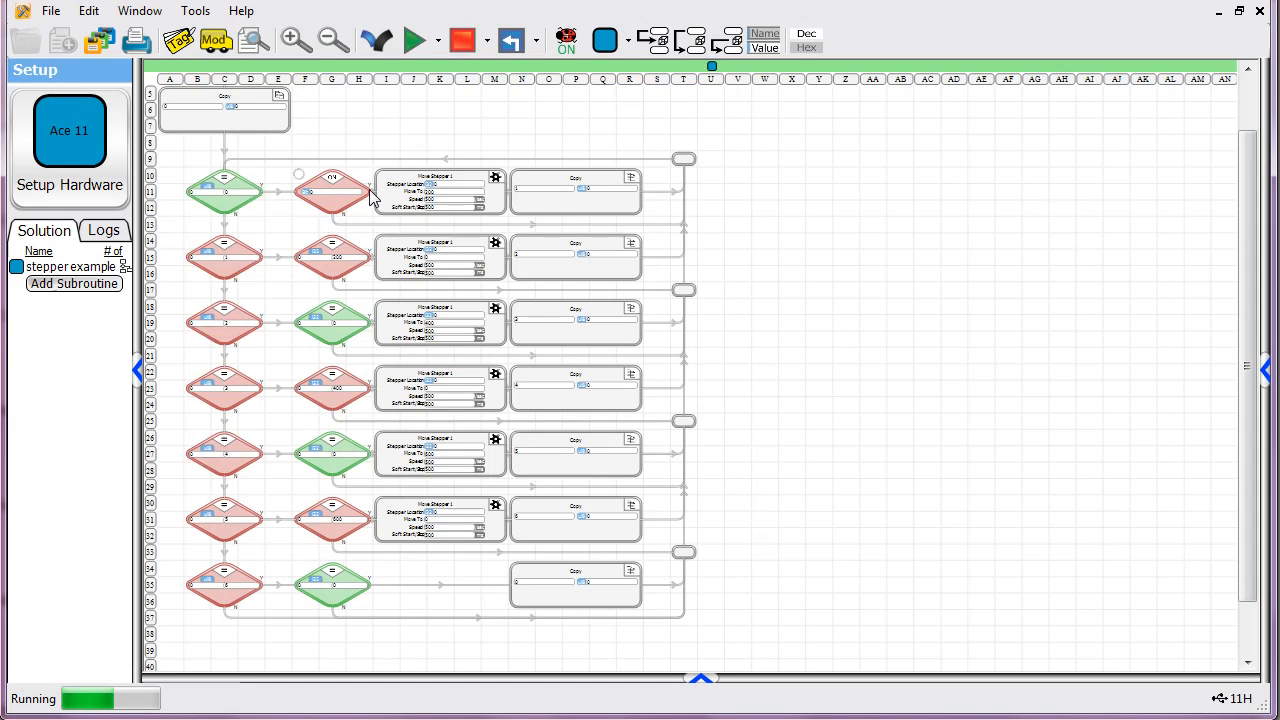
mouse_move(378, 145)
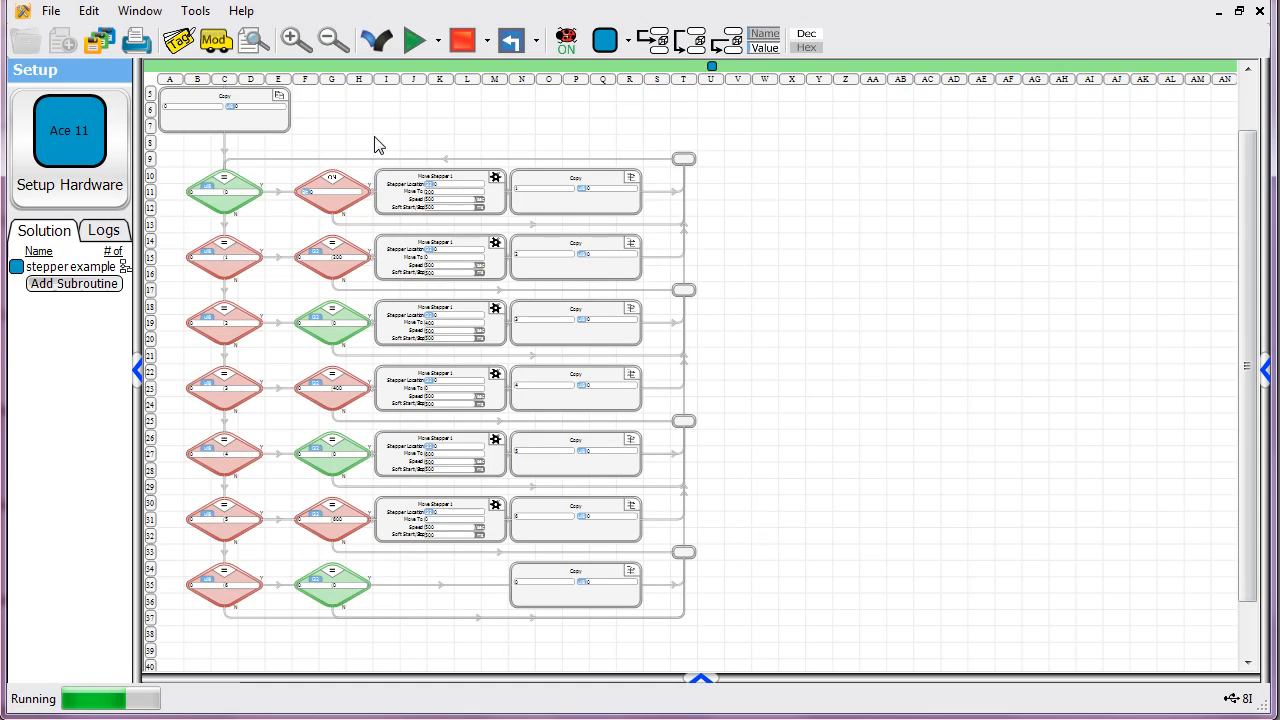